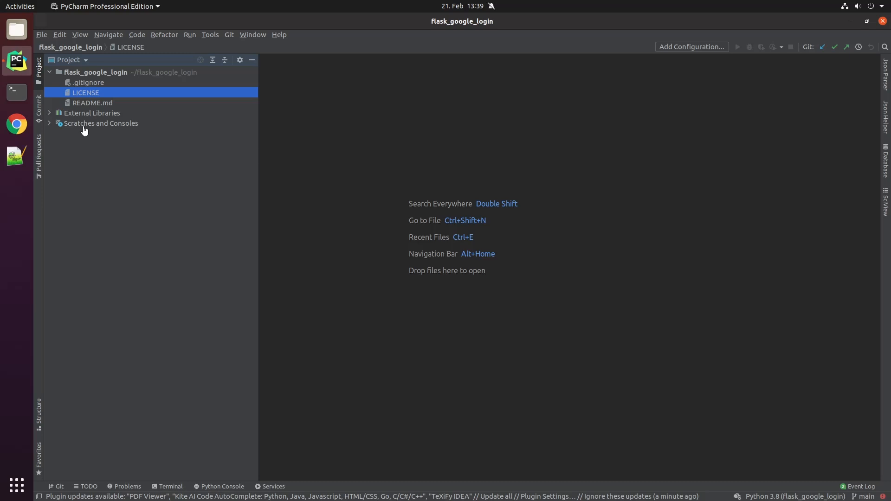
- Add a new Virtualenv interpreter (venv) for flask_google_login in the Python Interpreter settings
{"action": "left_click", "coordinate": [42, 34]}
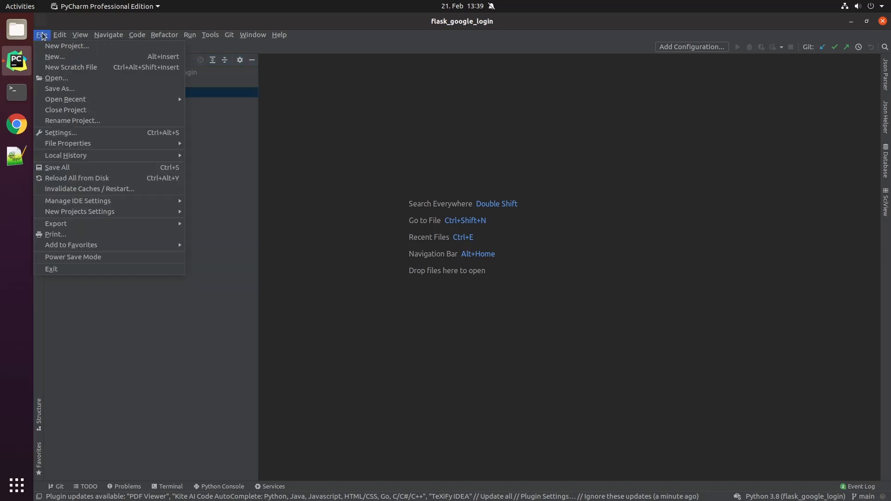
{"action": "left_click", "coordinate": [60, 132]}
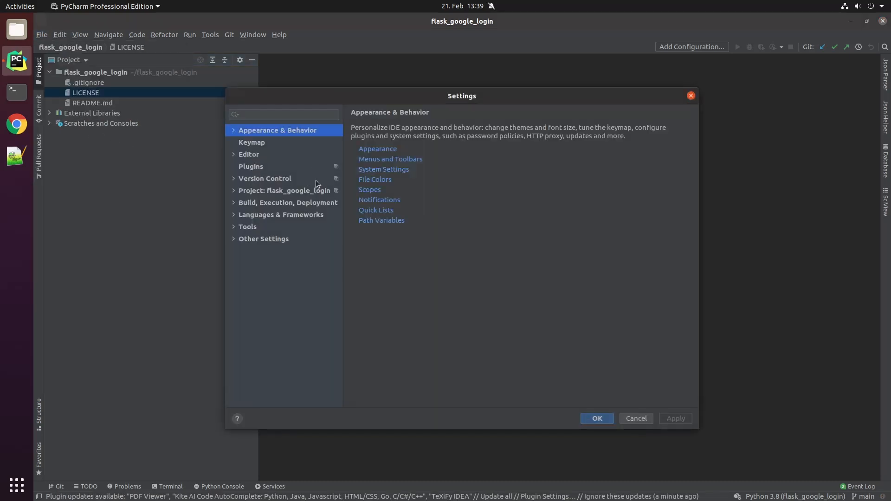
{"action": "left_click", "coordinate": [284, 190]}
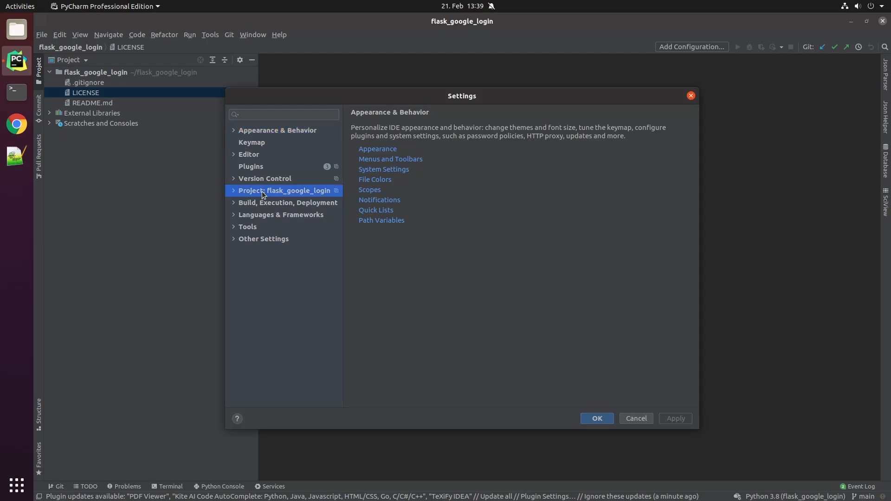
{"action": "left_click", "coordinate": [286, 190]}
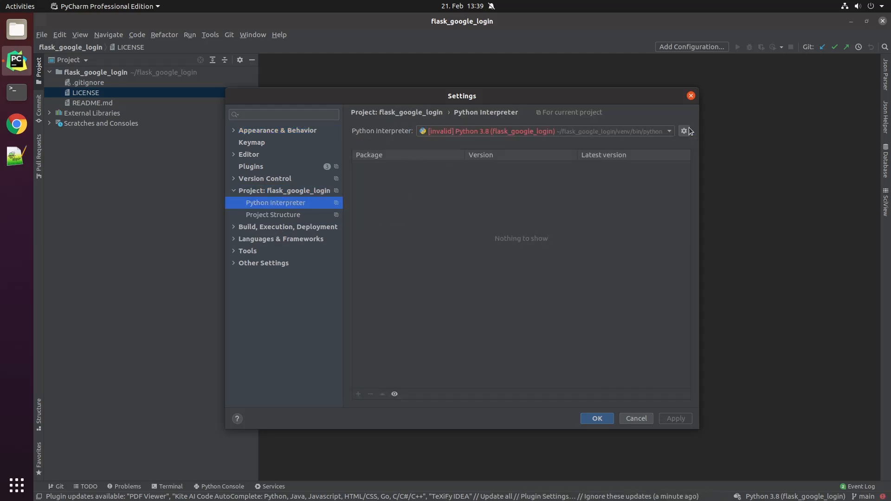
{"action": "left_click", "coordinate": [684, 131]}
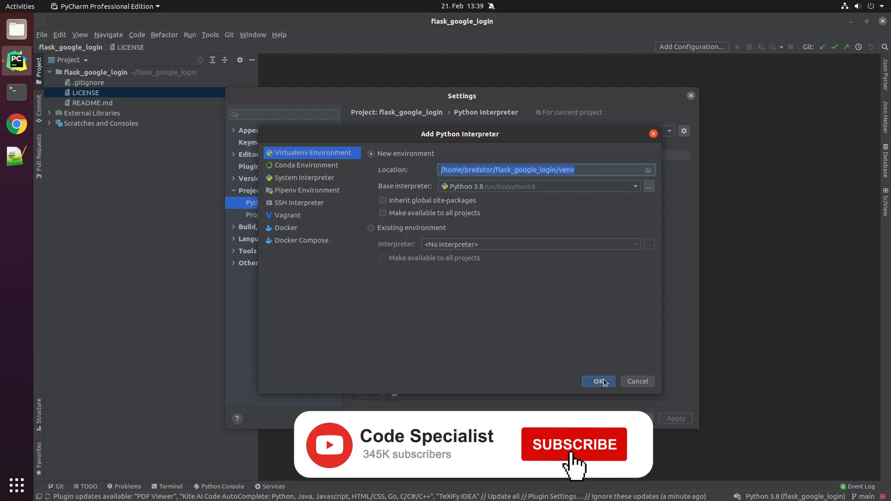
{"action": "left_click", "coordinate": [598, 381]}
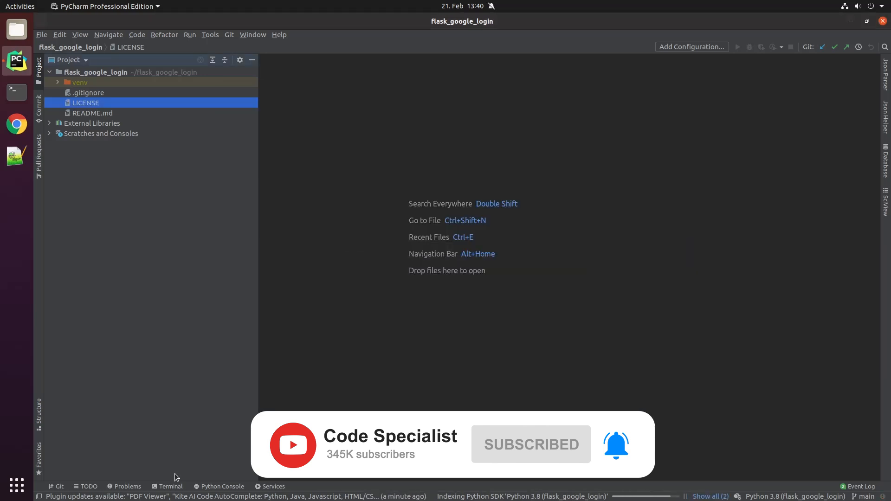
- In the project terminal, pip install Flask and google-auth-oauthlib into the venv
{"action": "left_click", "coordinate": [169, 485]}
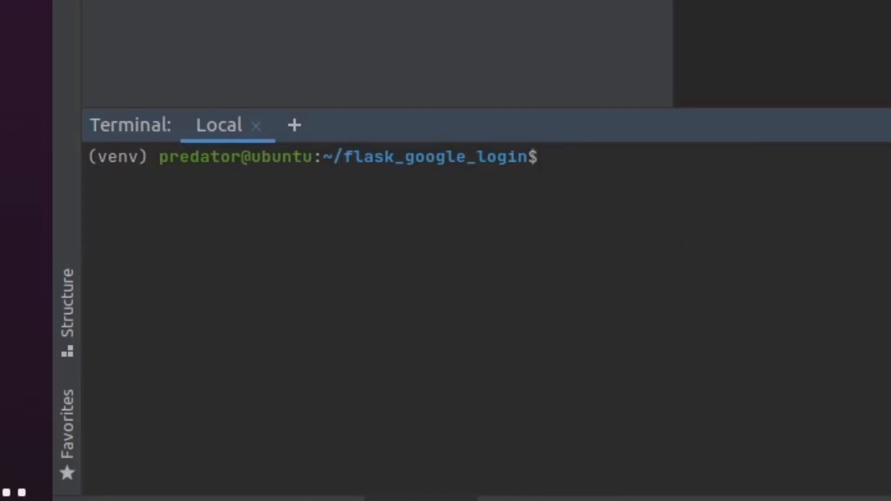
{"action": "mouse_move", "coordinate": [832, 247]}
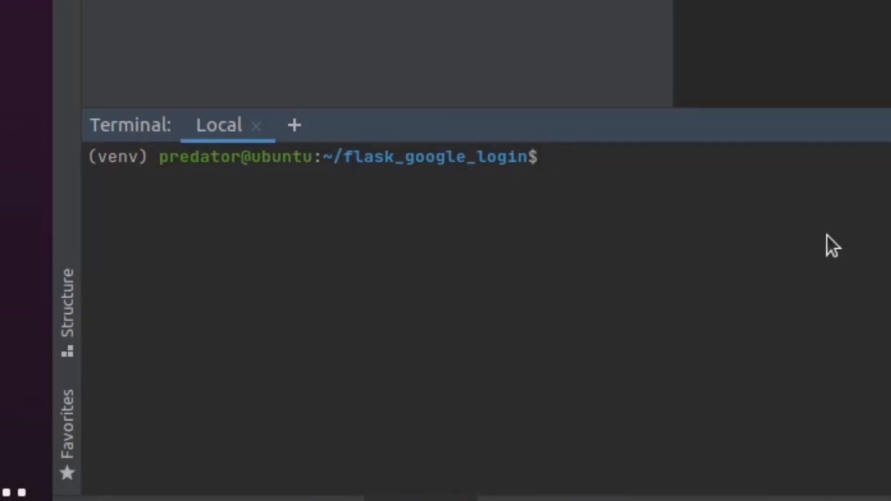
{"action": "type", "text": "pip install Flask"}
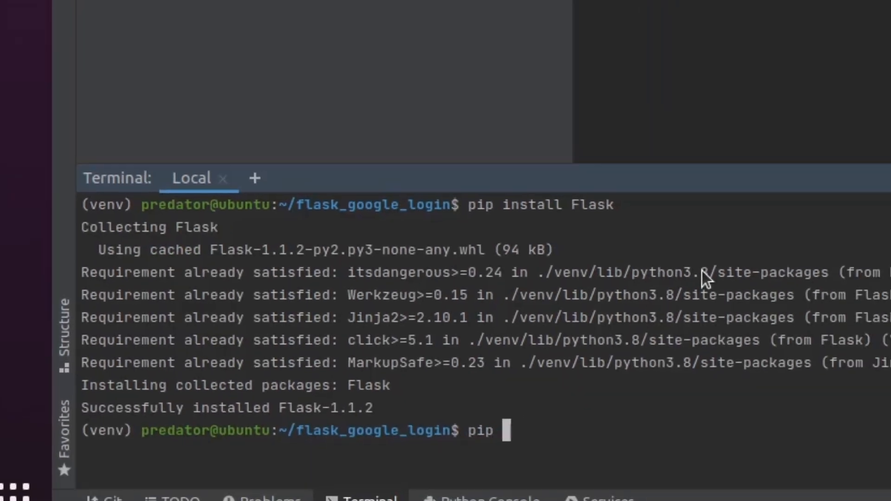
{"action": "type", "text": "install goog"}
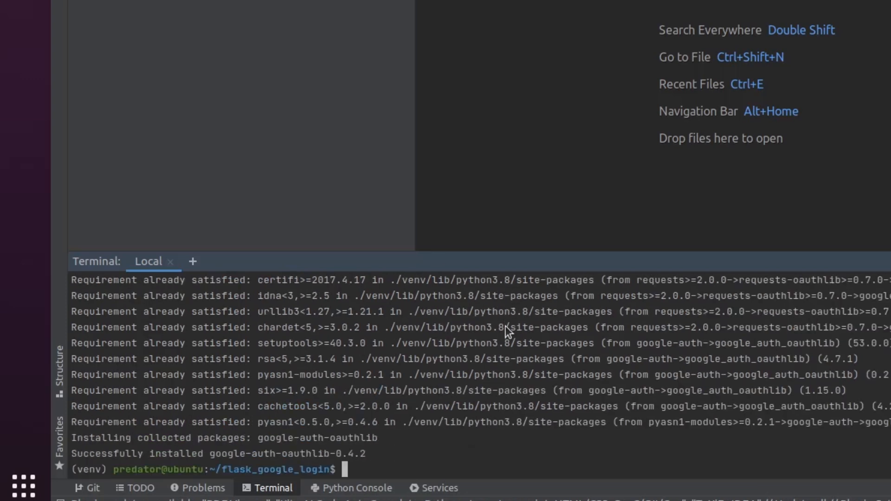
- Pin dependencies with pip freeze > requirements.txt and install from requirements.txt
{"action": "type", "text": "pip freeze > re"}
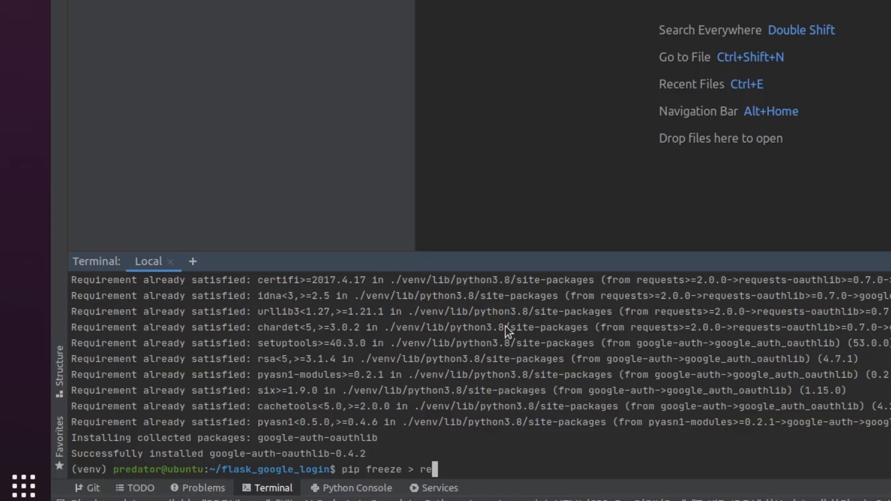
{"action": "type", "text": "quirements.txt"}
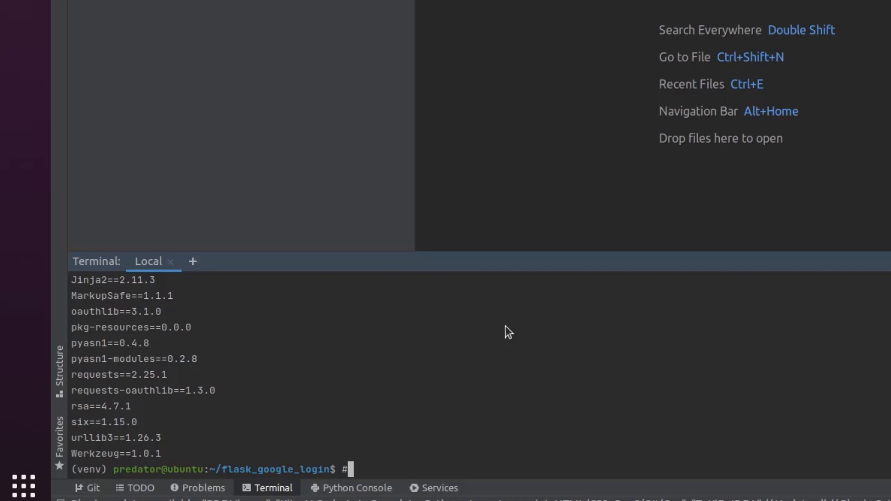
{"action": "type", "text": "pip freeze > requirements.txt"}
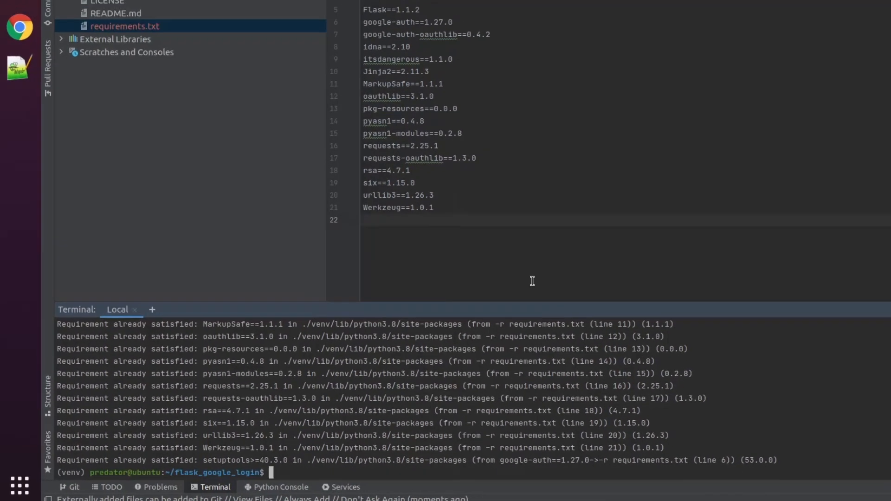
- Create app.py importing Flask and defining app = Flask("Google Login App")
{"action": "right_click", "coordinate": [74, 71]}
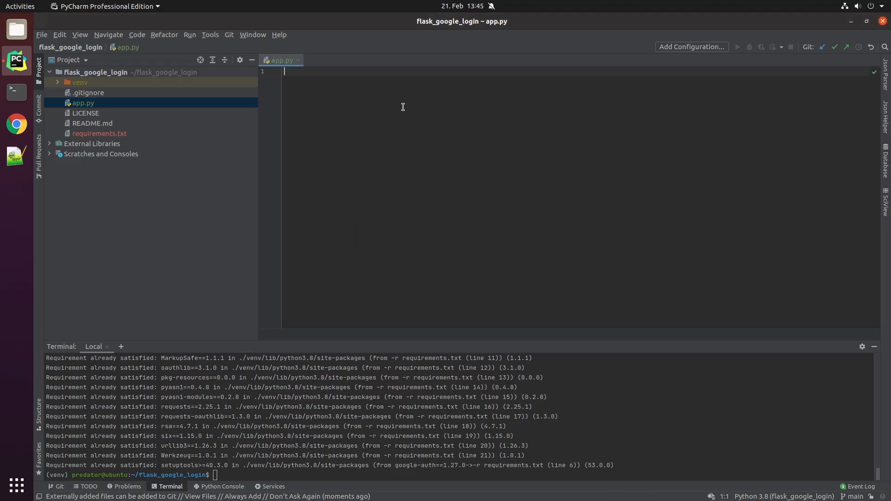
{"action": "type", "text": "from flask"}
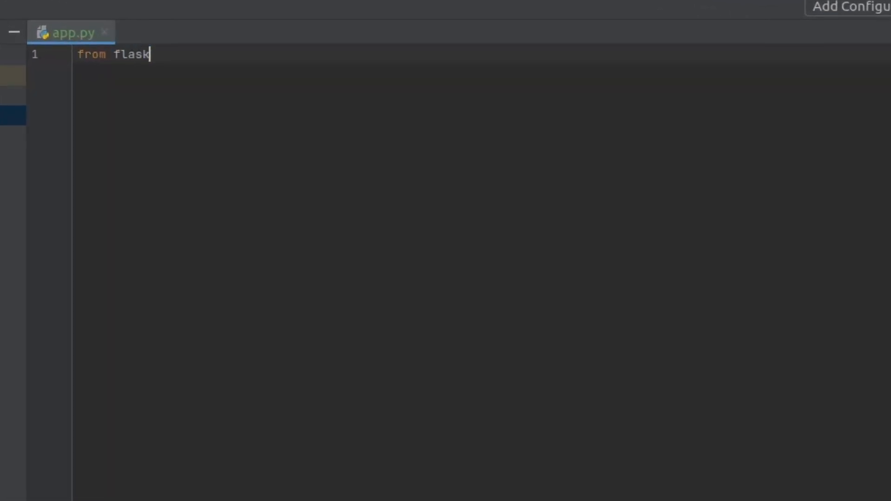
{"action": "type", "text": "import Flask"}
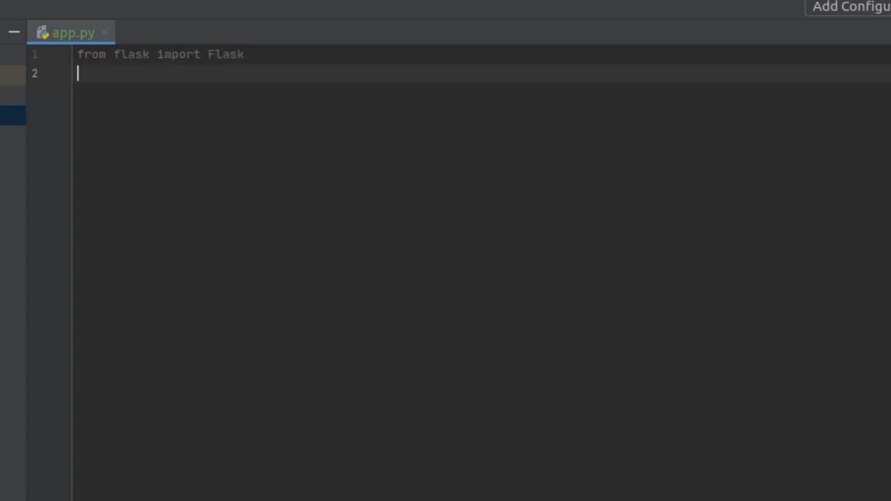
{"action": "type", "text": "app = Flas"}
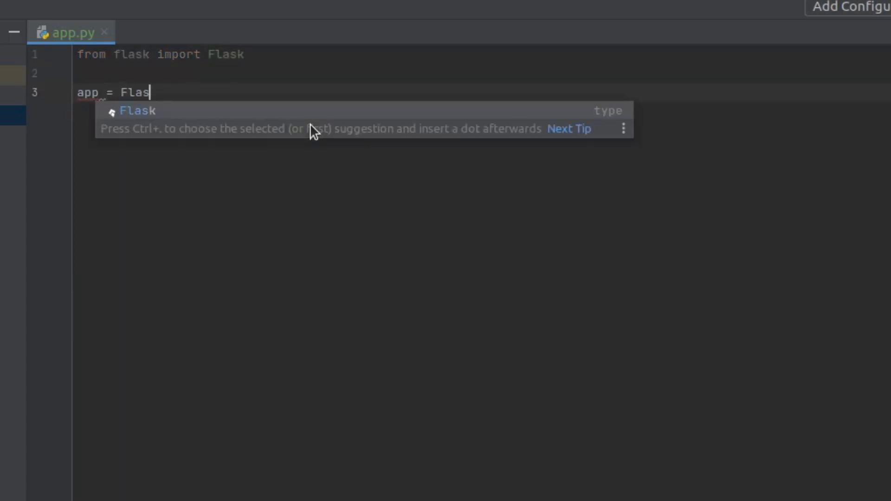
{"action": "type", "text": "k(\"Google\")"}
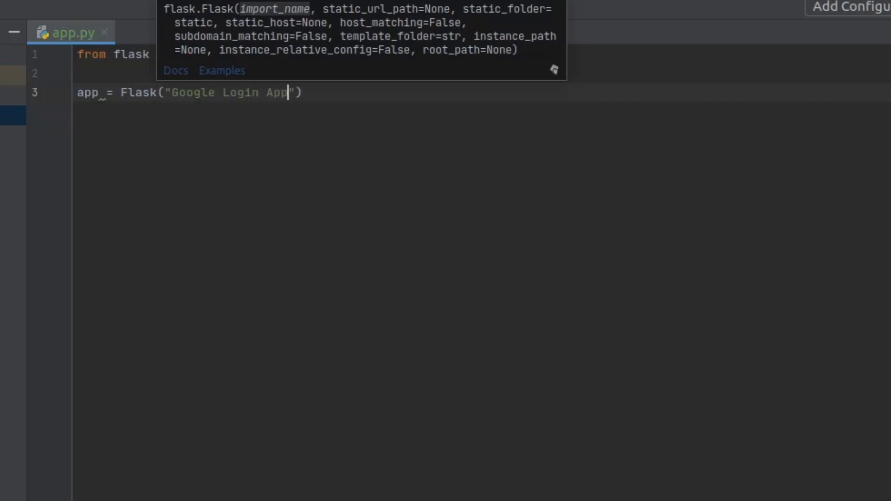
- Set app.secret_key to the "CodeSpecialist.com" string
{"action": "type", "text": "app"}
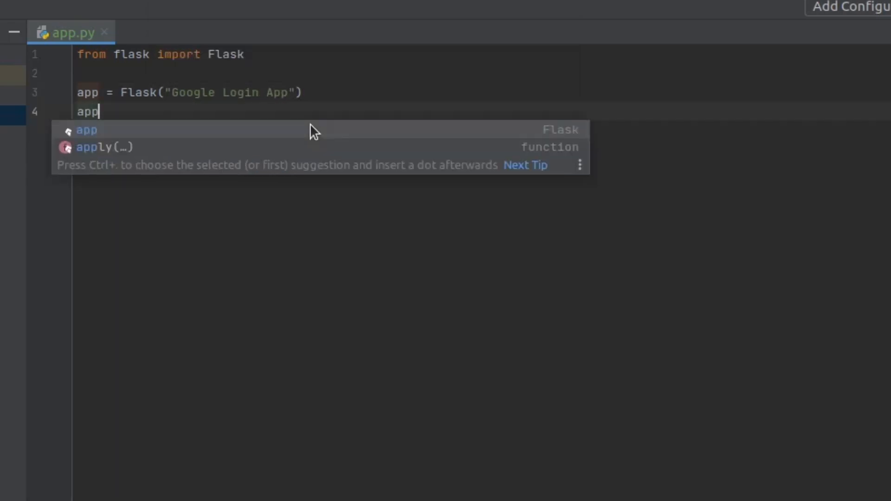
{"action": "type", "text": ".secret_key"}
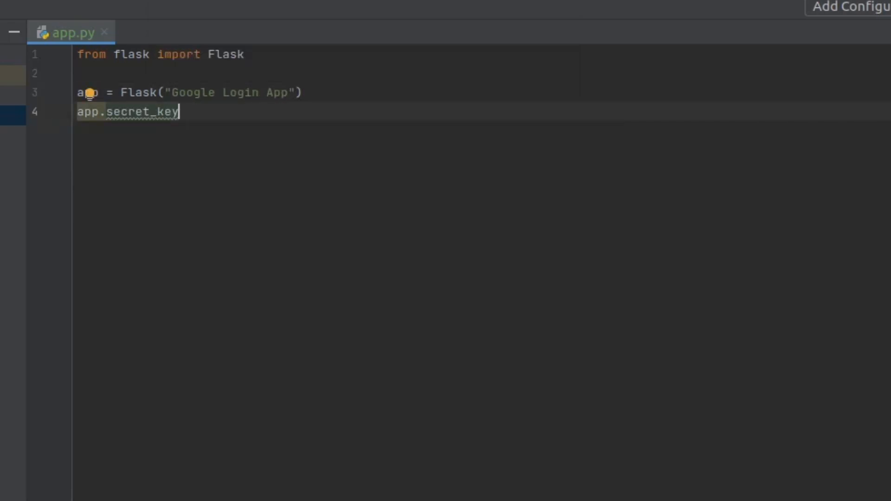
{"action": "type", "text": "= \"\""}
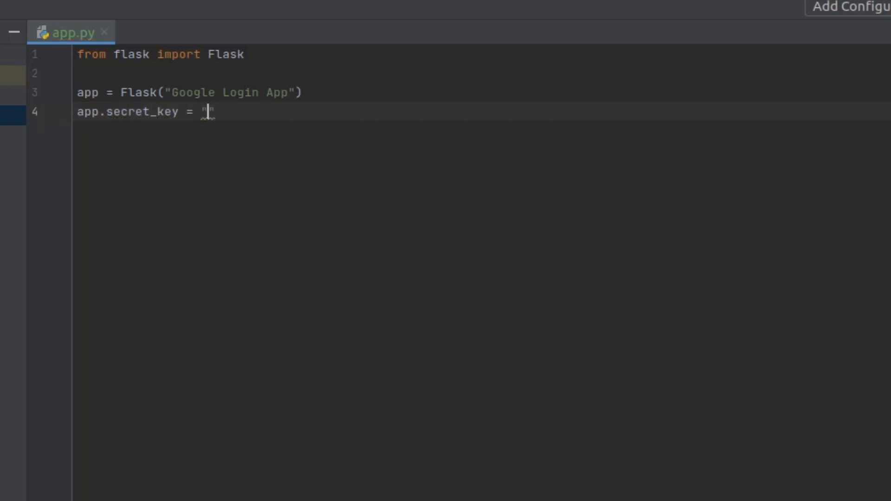
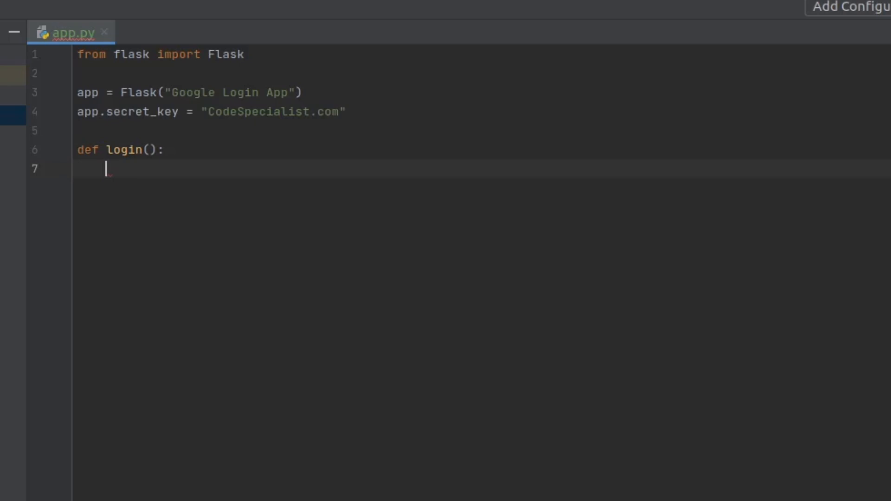
- Define placeholder login, callback, logout, index and protected_area functions, each with pass
{"action": "type", "text": "pass"}
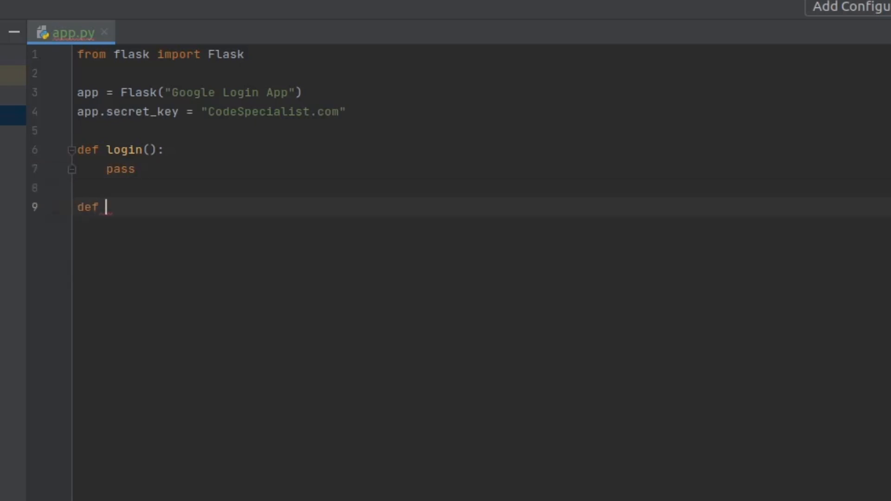
{"action": "type", "text": "callback():"}
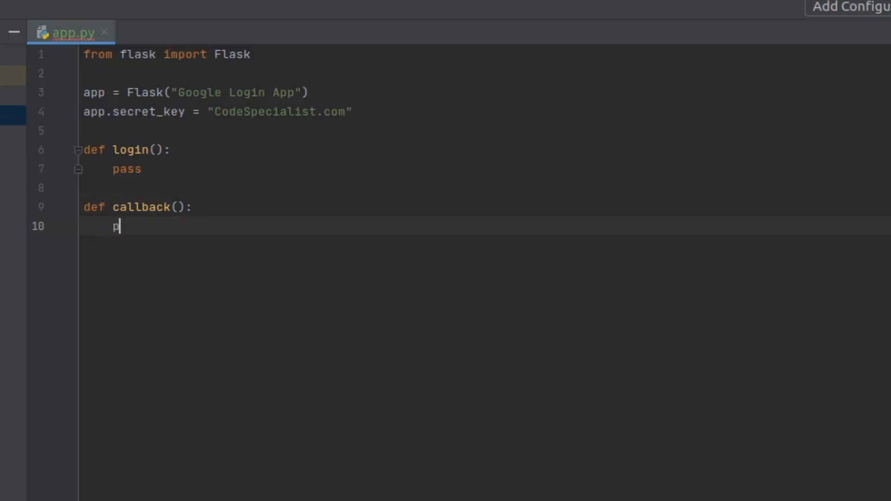
{"action": "type", "text": "ass"}
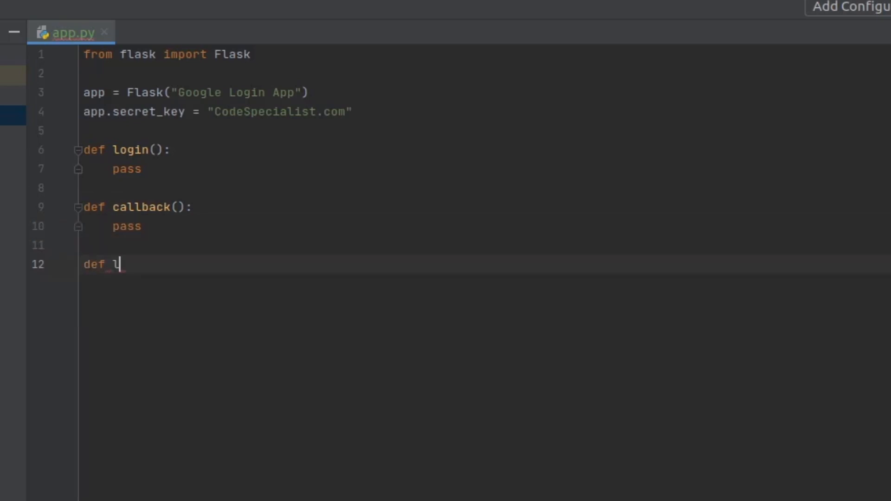
{"action": "type", "text": "ogout():"}
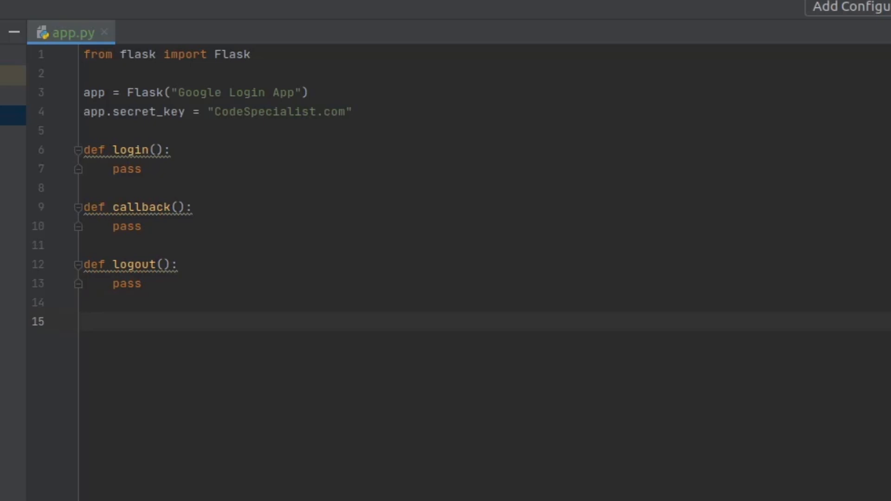
{"action": "type", "text": "def index"}
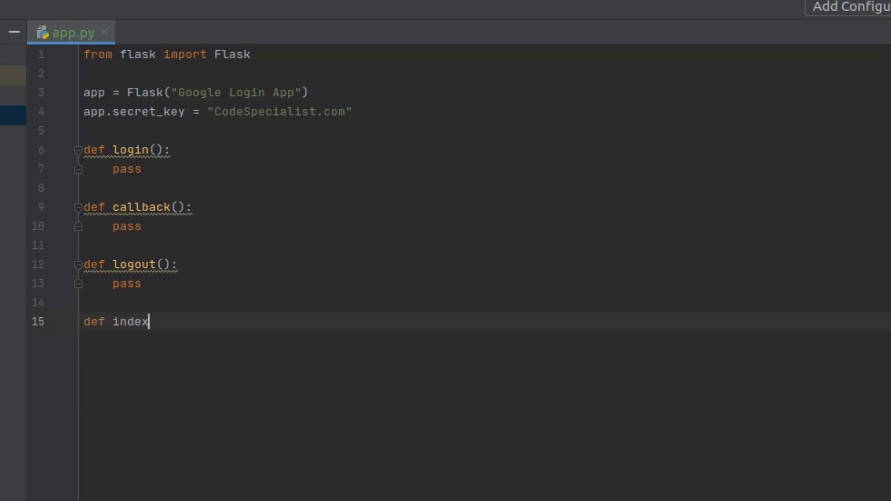
{"action": "type", "text": "():"}
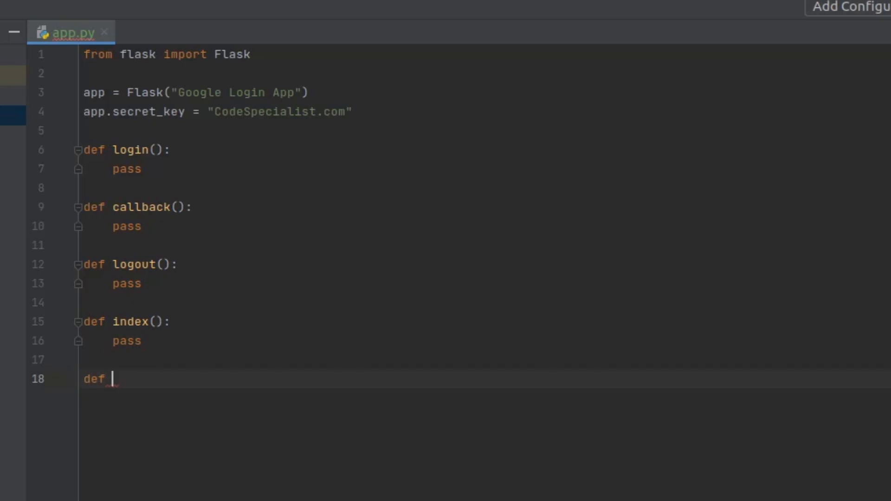
{"action": "type", "text": "protected_area():"}
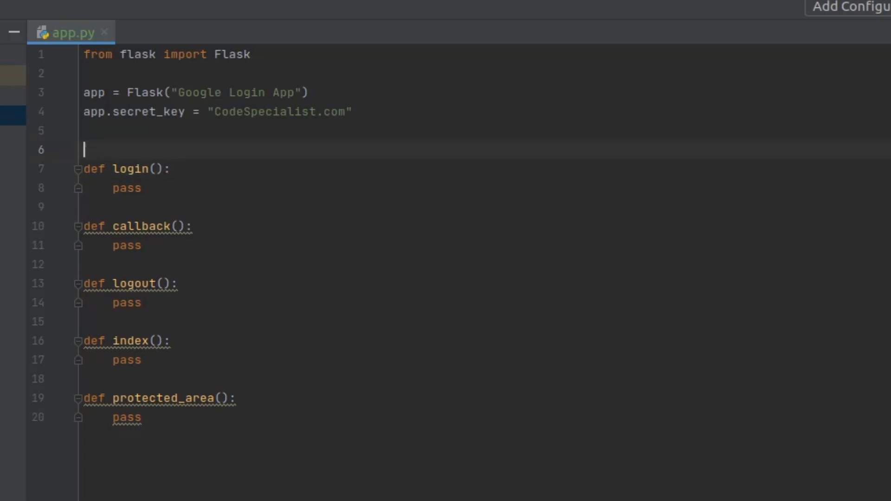
{"action": "type", "text": "@app.route(\"/\""}
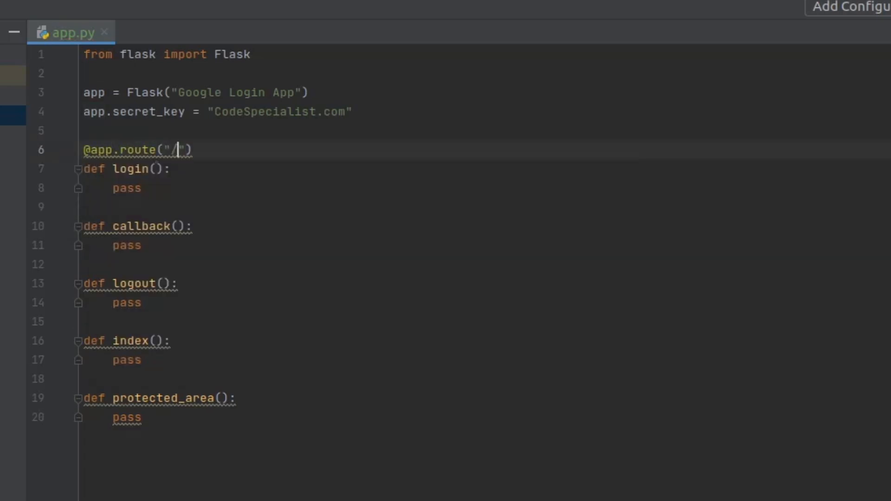
{"action": "type", "text": "login"}
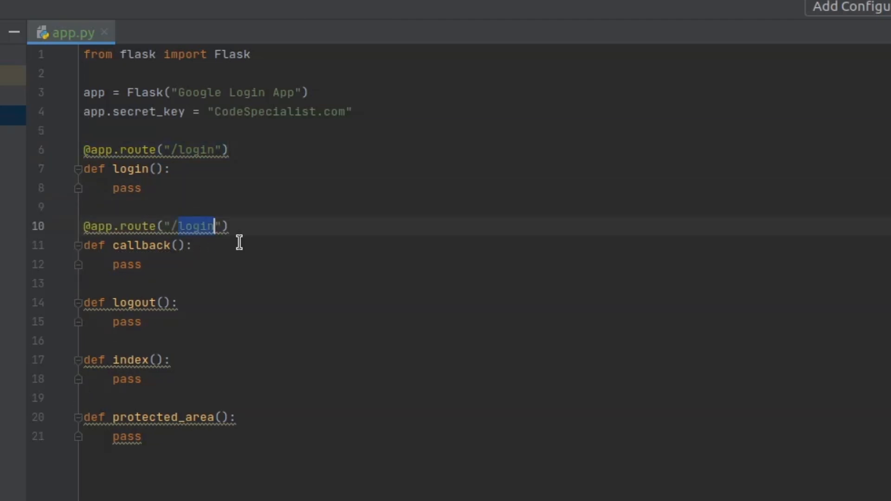
{"action": "type", "text": "callback"}
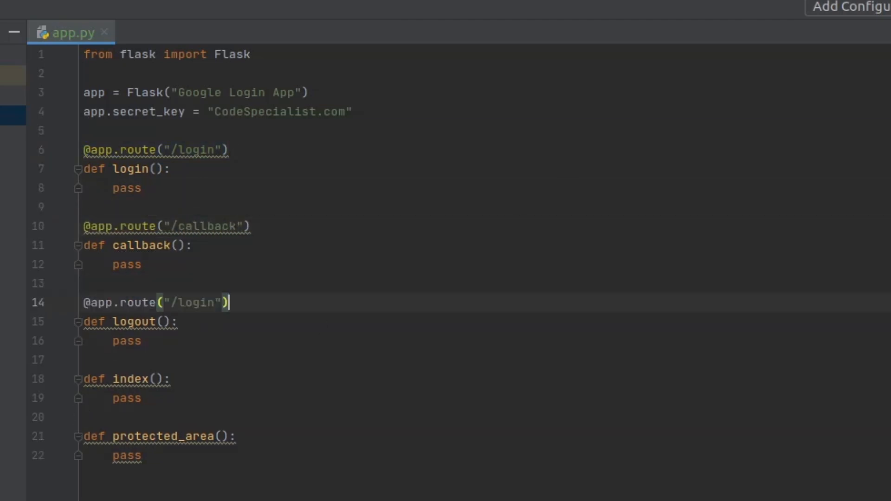
{"action": "type", "text": "logout"}
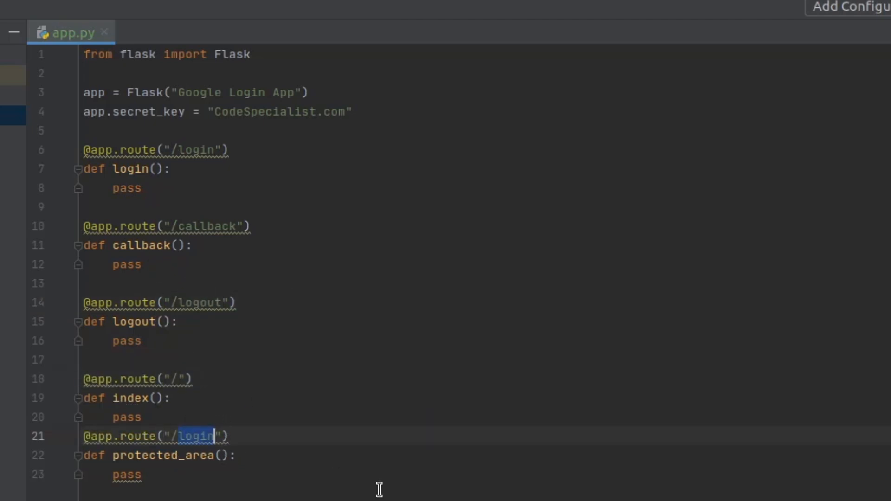
{"action": "type", "text": "protec"}
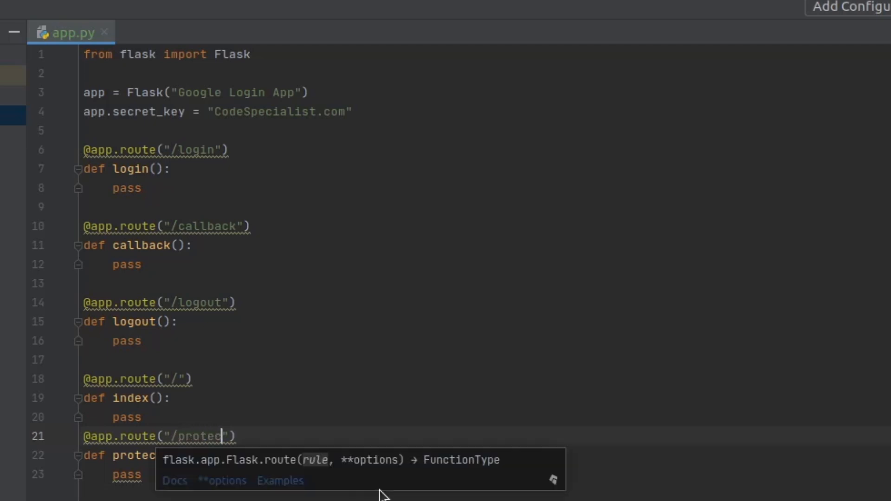
{"action": "type", "text": "ted_area"}
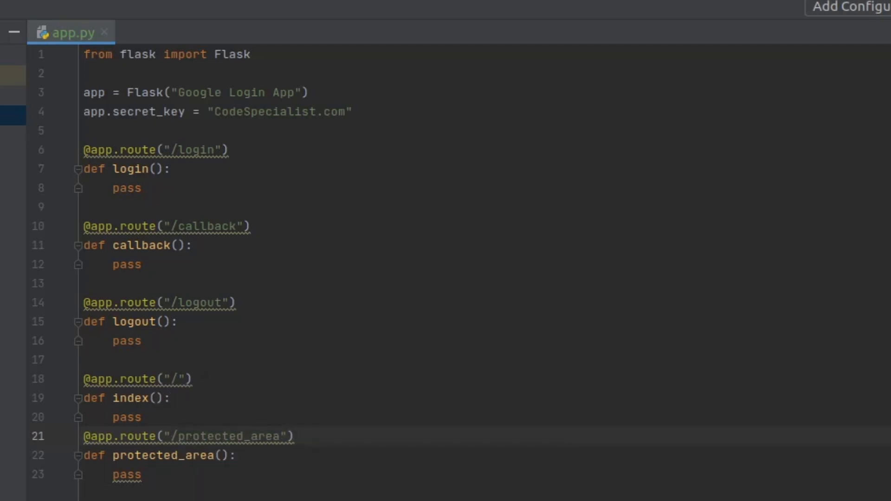
- Reformat the code and end app.py with if __name__ == "__main__": app.run(debug=True)
{"action": "key", "text": "ctrl+alt+l"}
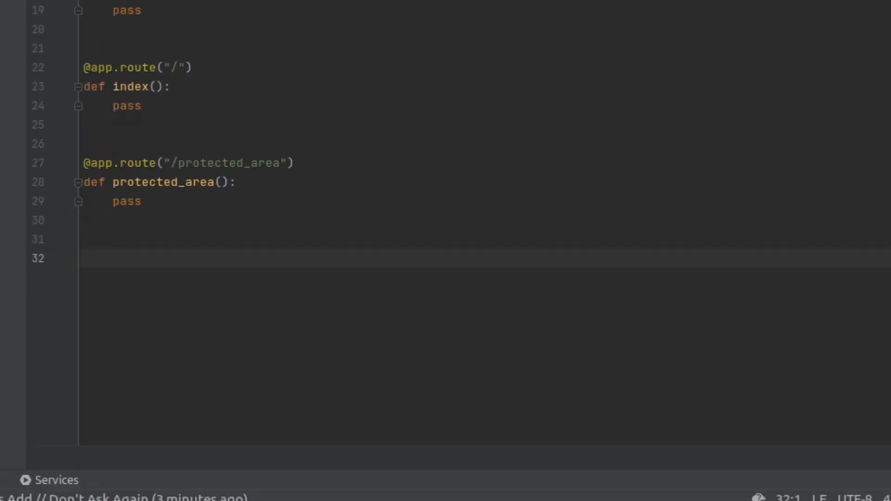
{"action": "type", "text": "if __name"}
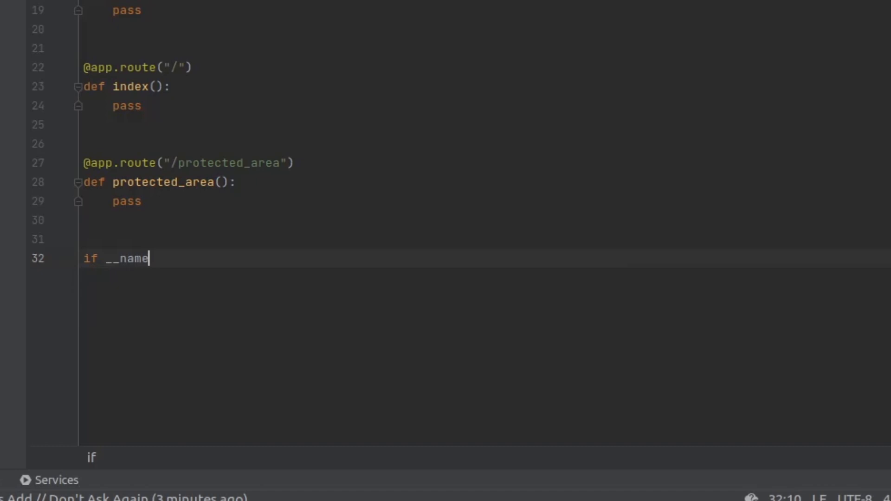
{"action": "type", "text": "__ == \"__"}
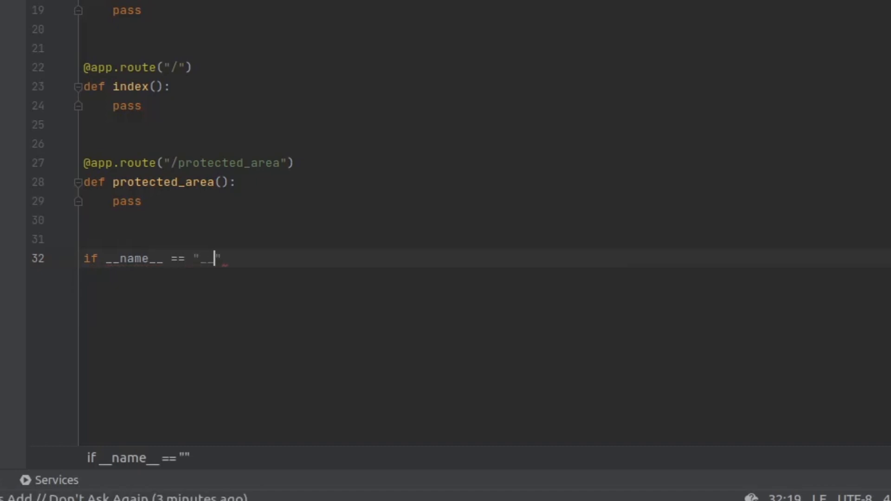
{"action": "type", "text": "_main__\":"}
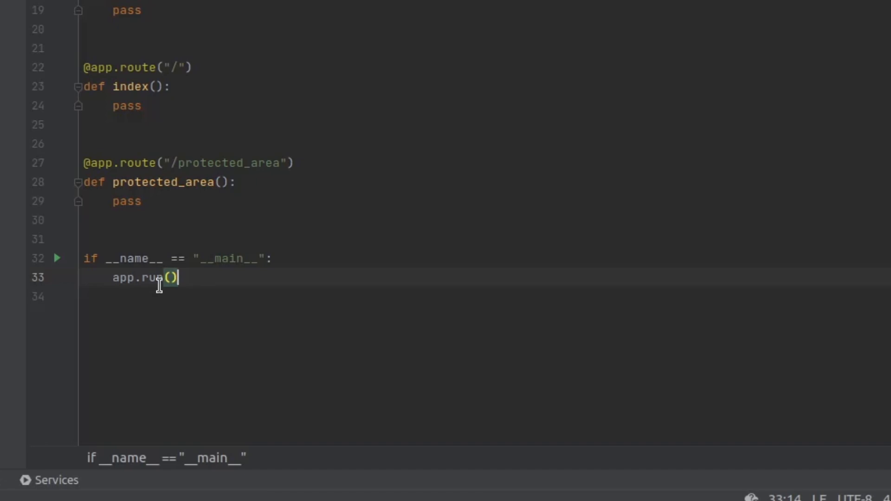
{"action": "type", "text": "debug_"}
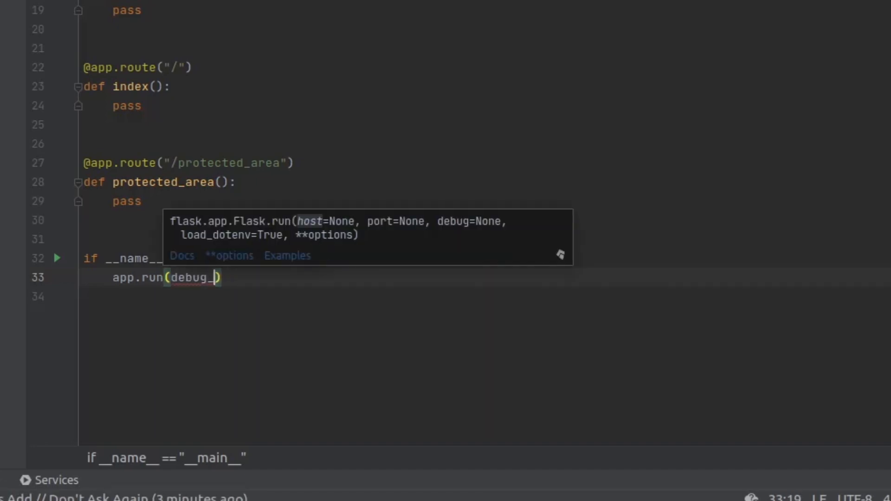
{"action": "type", "text": "=True"}
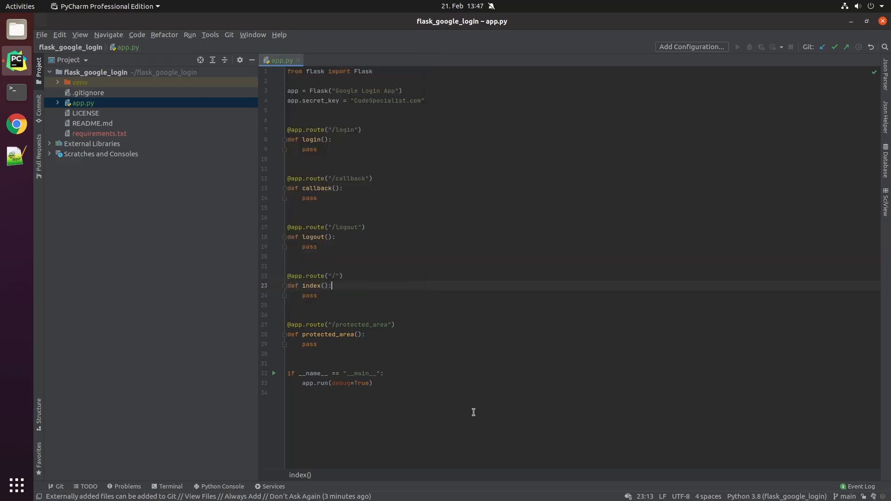
- Make index return "Hello World" and reload 127.0.0.1:5000 in Chrome
{"action": "left_click", "coordinate": [737, 47]}
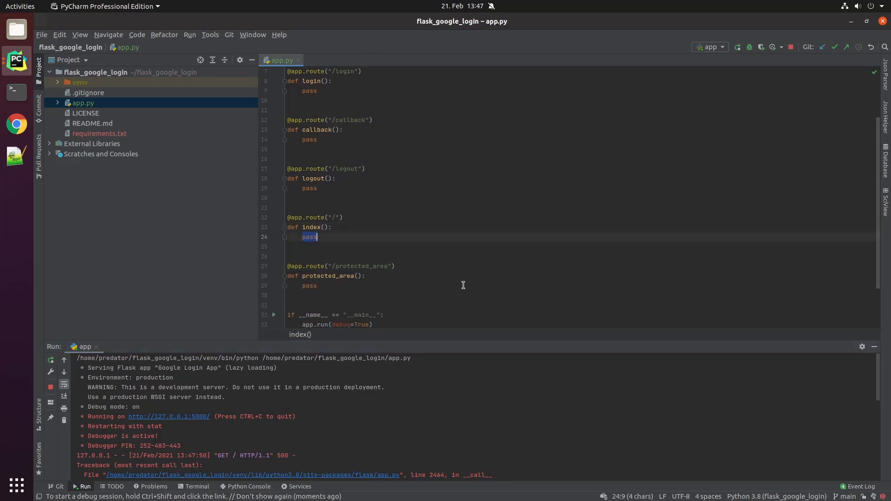
{"action": "type", "text": "return \"\""}
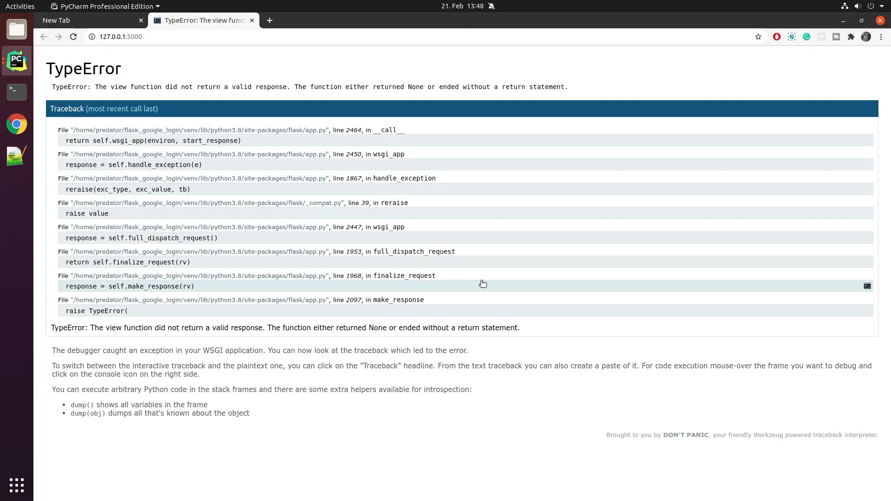
{"action": "left_click", "coordinate": [72, 36]}
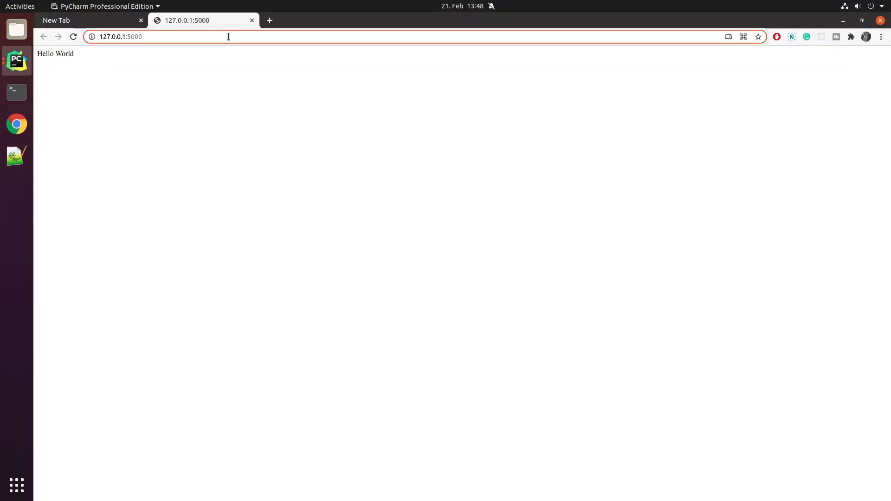
- Give protected_area a return string and check /protected_area responds in Chrome
{"action": "type", "text": "/protected_area\")"}
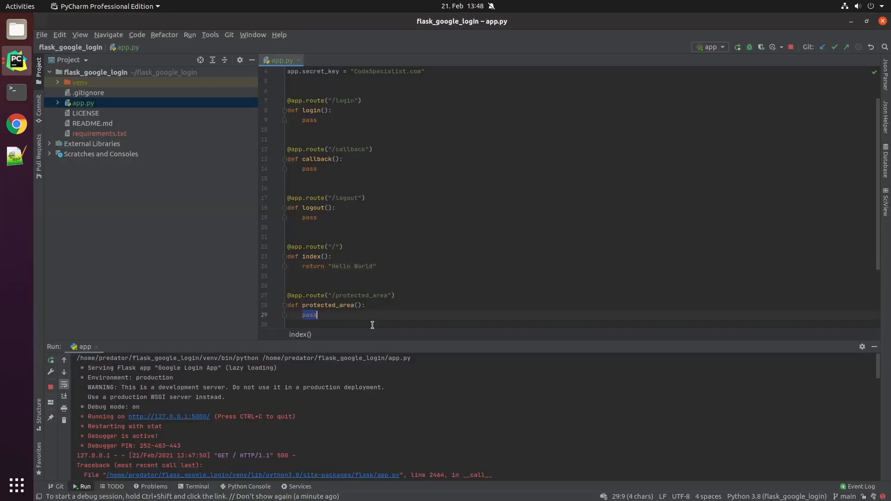
{"action": "type", "text": "return \"\""}
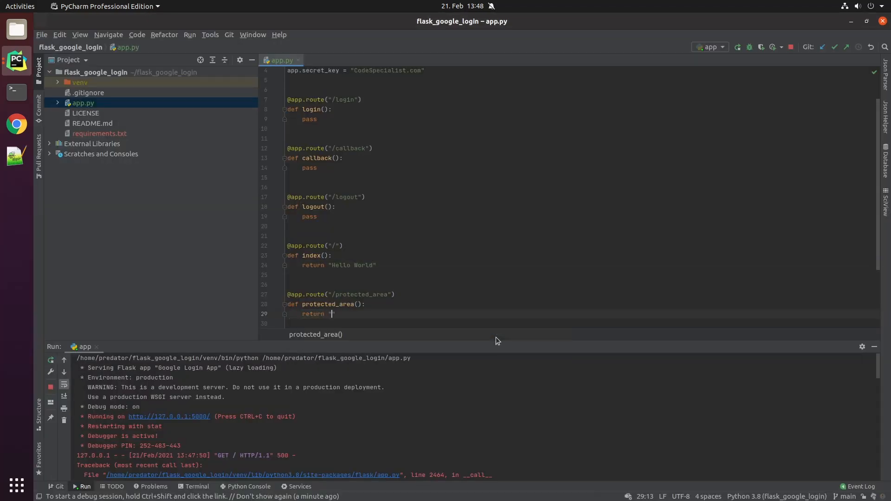
{"action": "right_click", "coordinate": [282, 61]}
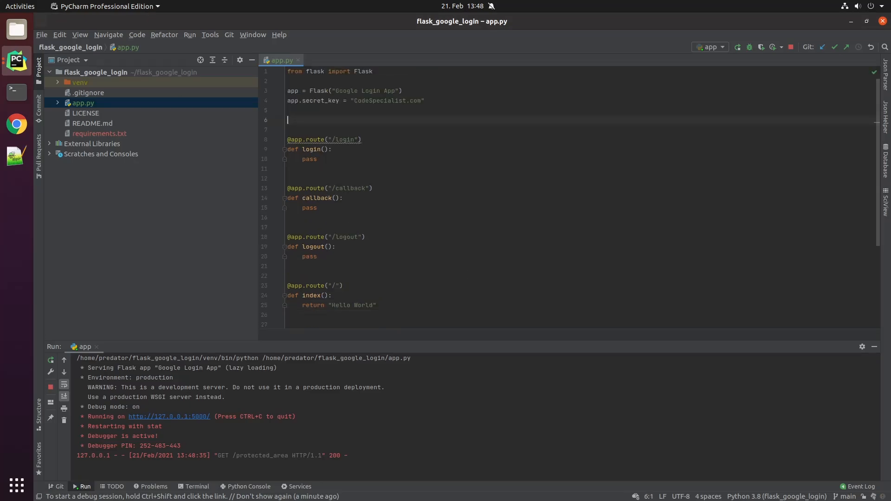
- Write login_is_required(function) with a wrapper checking "google_id" not in session, importing session from flask
{"action": "type", "text": "def"}
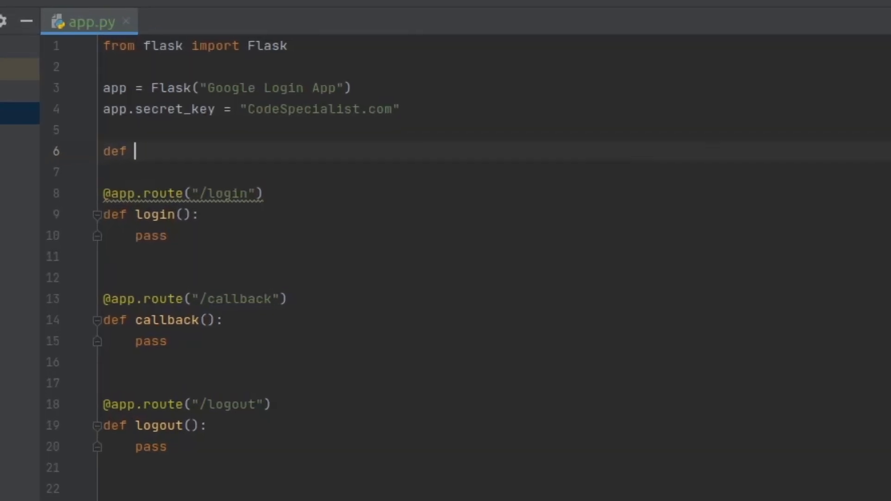
{"action": "type", "text": "login_is_required"}
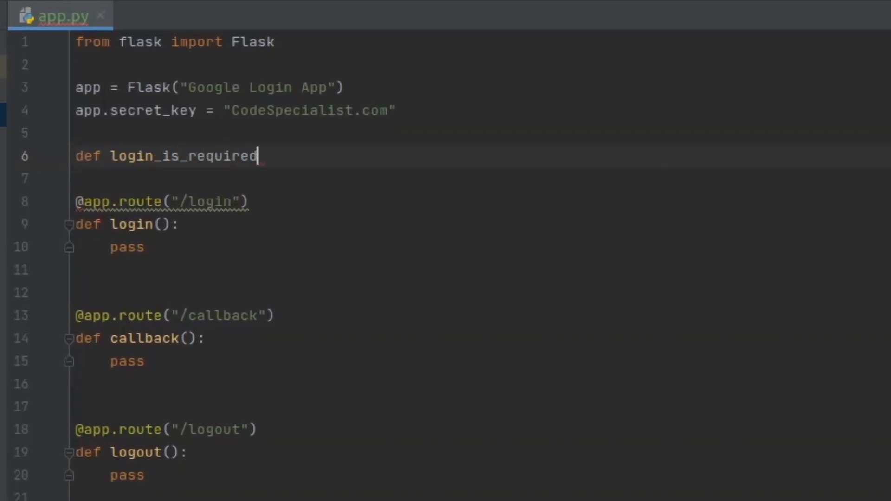
{"action": "type", "text": "(function)"}
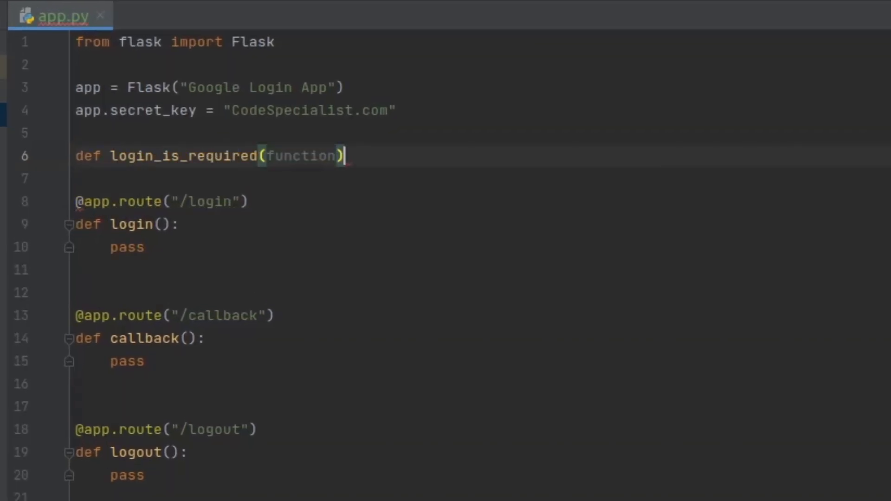
{"action": "type", "text": "def wrapper(*"}
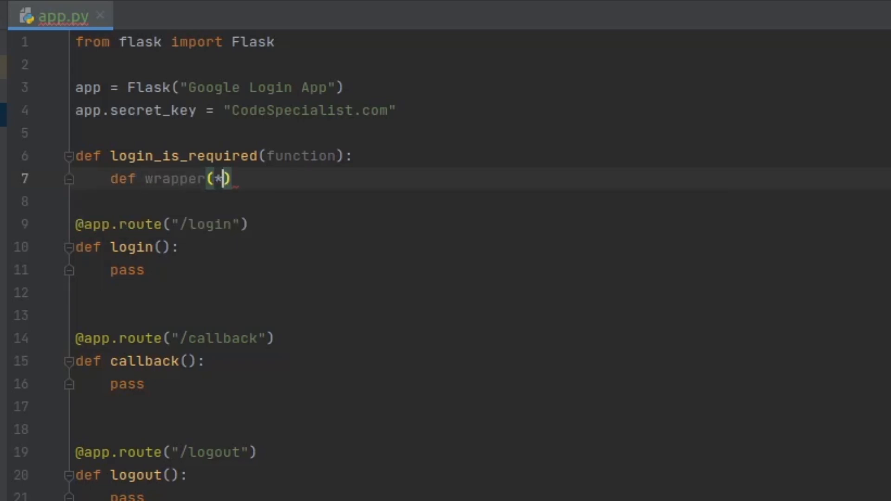
{"action": "type", "text": "args, **wg"}
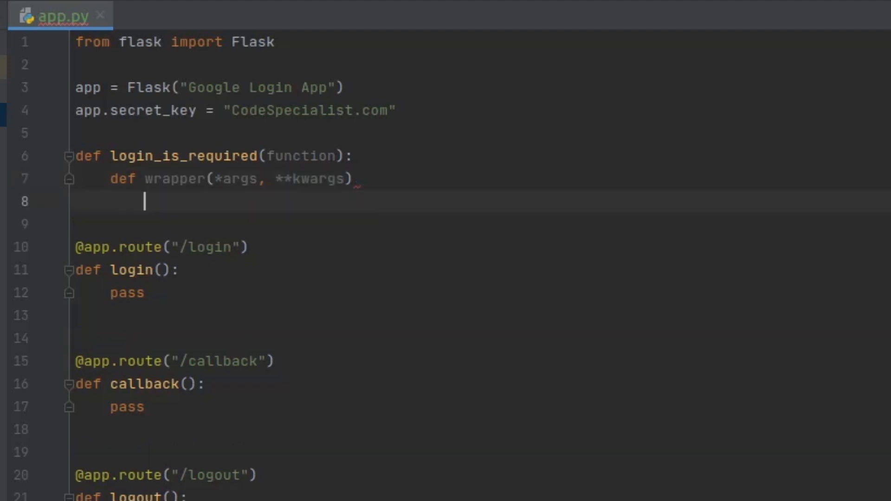
{"action": "type", "text": ":"}
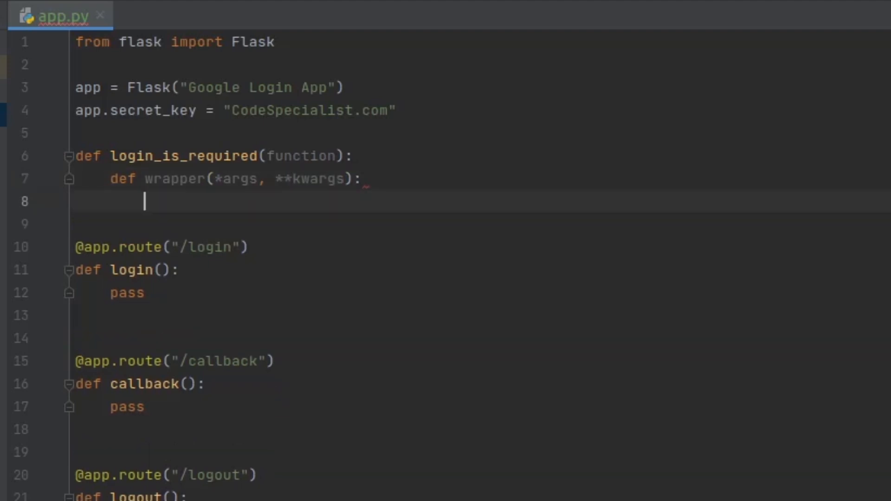
{"action": "type", "text": "if \""}
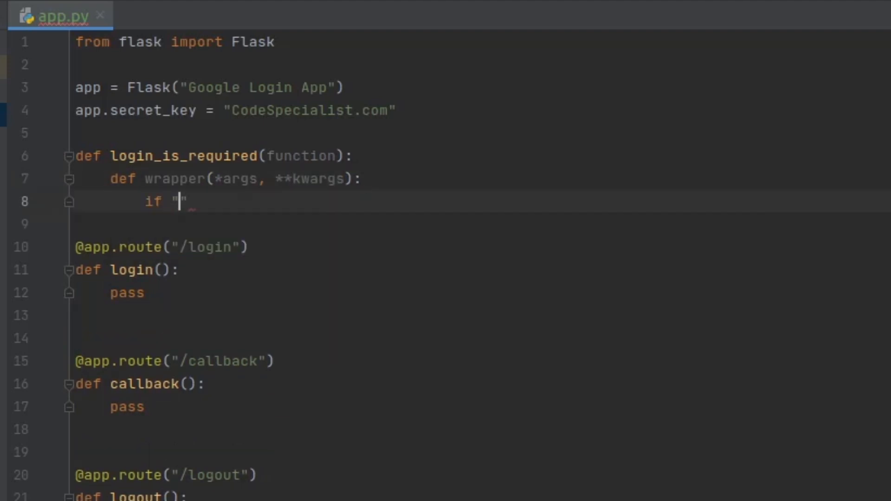
{"action": "type", "text": "google_id\" not i"}
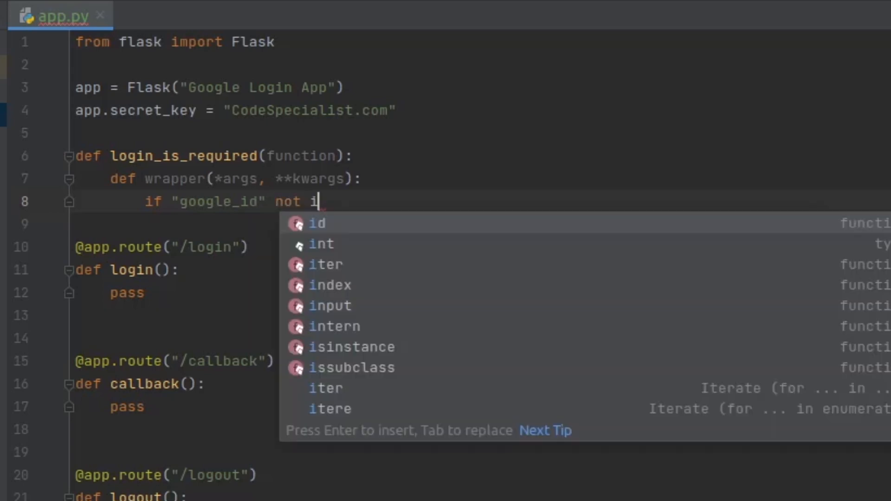
{"action": "type", "text": "n session:"}
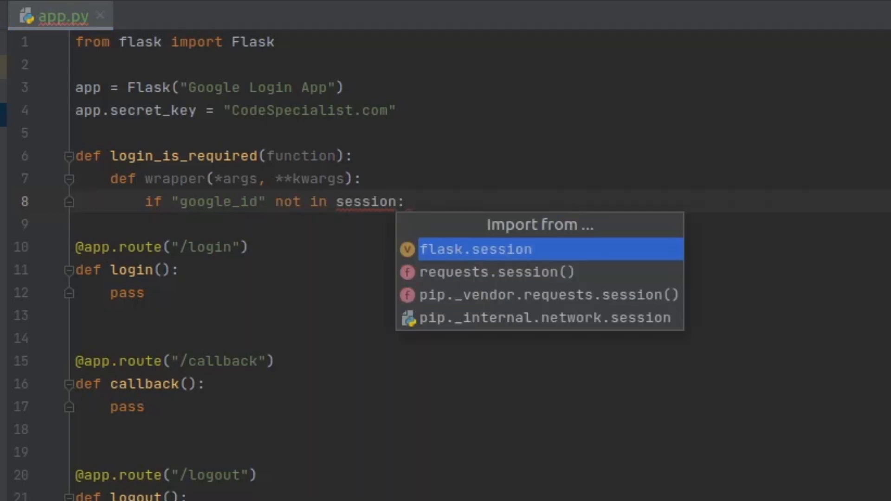
{"action": "left_click", "coordinate": [476, 249]}
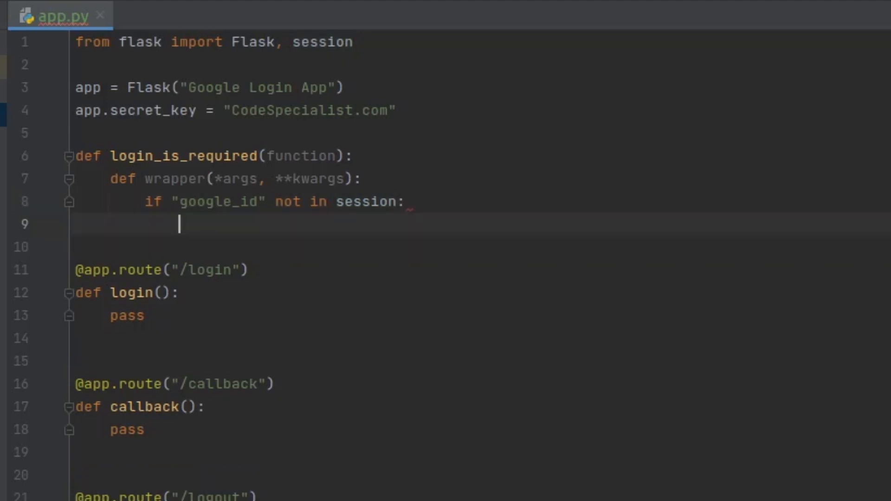
- Return abort(401) # Authorization required, else return function(), then return wrapper, importing abort
{"action": "type", "text": "abort("}
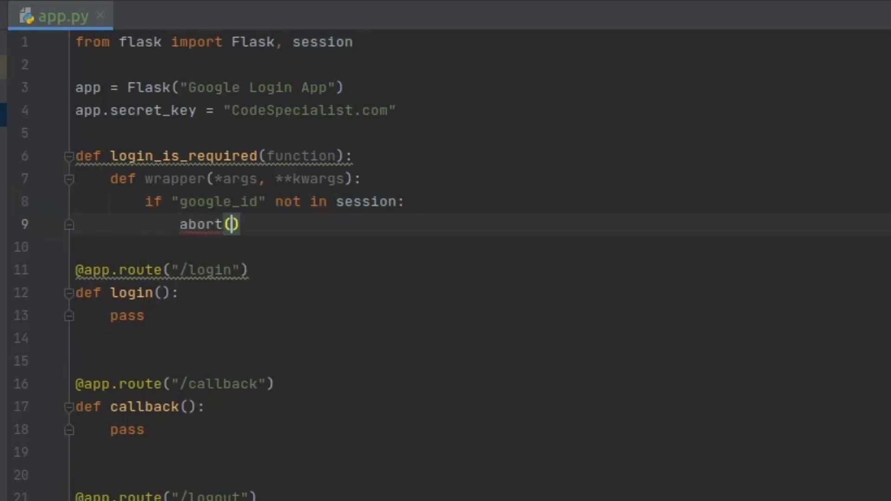
{"action": "type", "text": "401) #"}
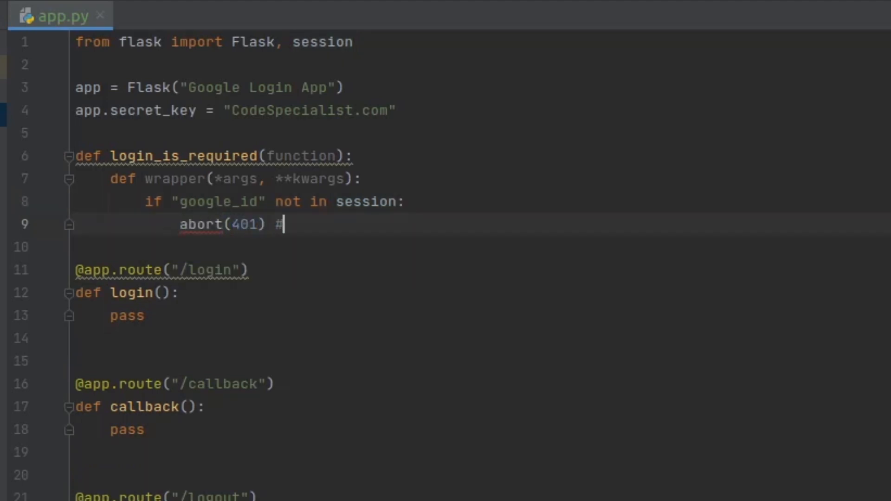
{"action": "type", "text": "Authoriz"}
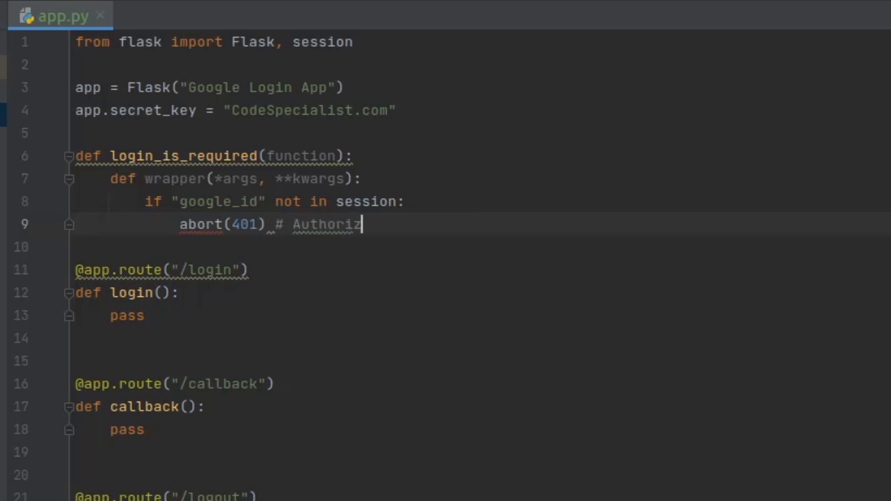
{"action": "type", "text": "ation required"}
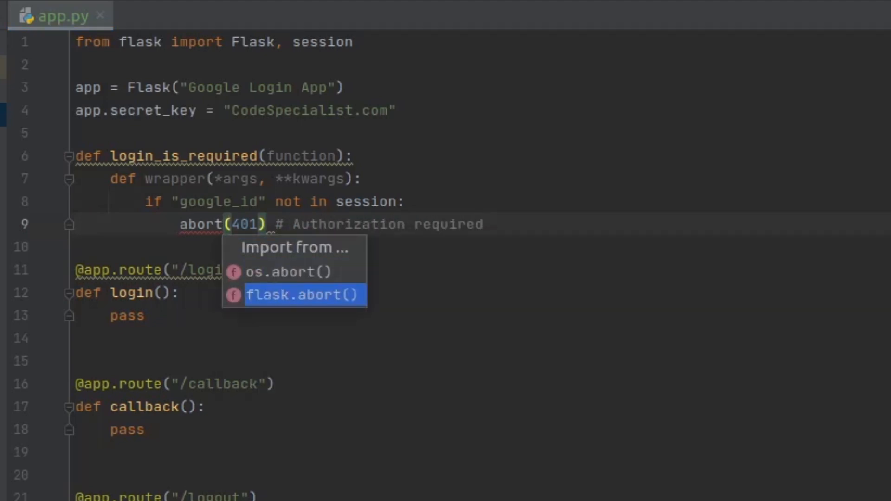
{"action": "left_click", "coordinate": [304, 294]}
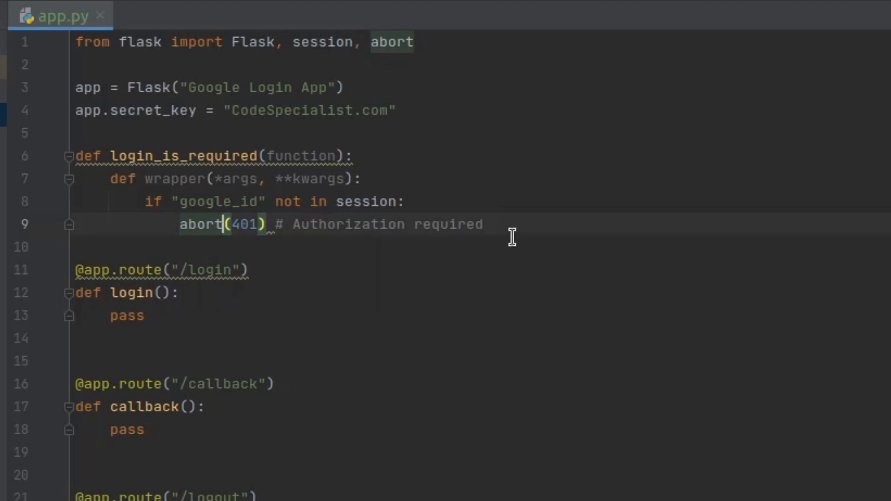
{"action": "key", "text": "Enter"}
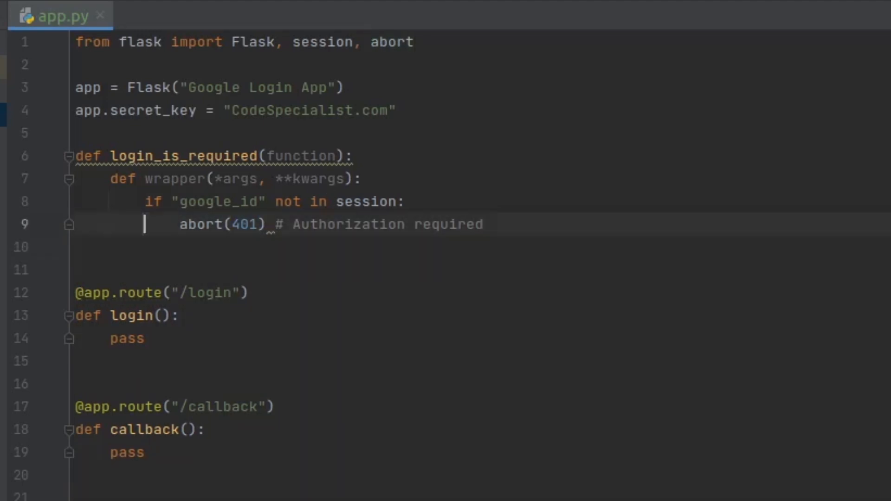
{"action": "type", "text": "return"}
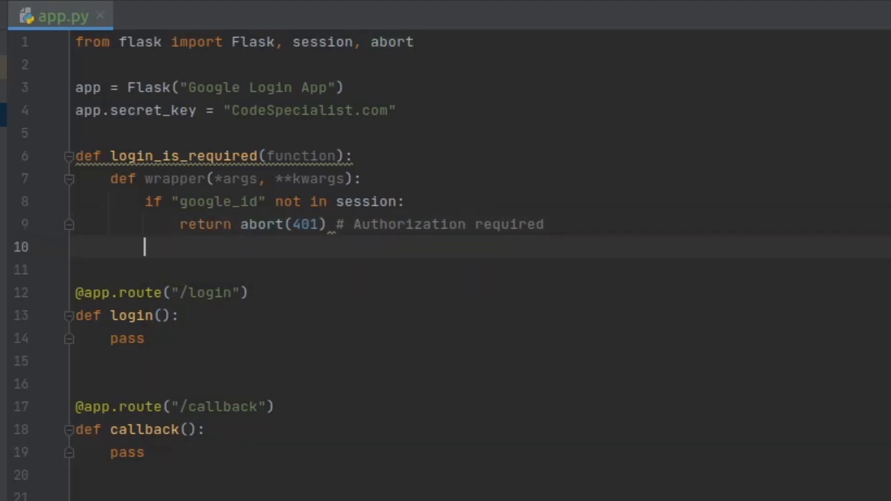
{"action": "type", "text": "else:"}
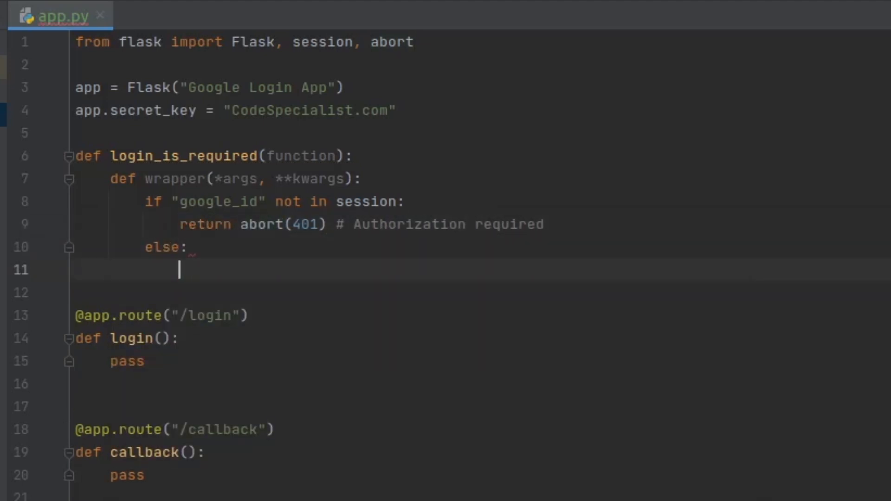
{"action": "type", "text": "return function("}
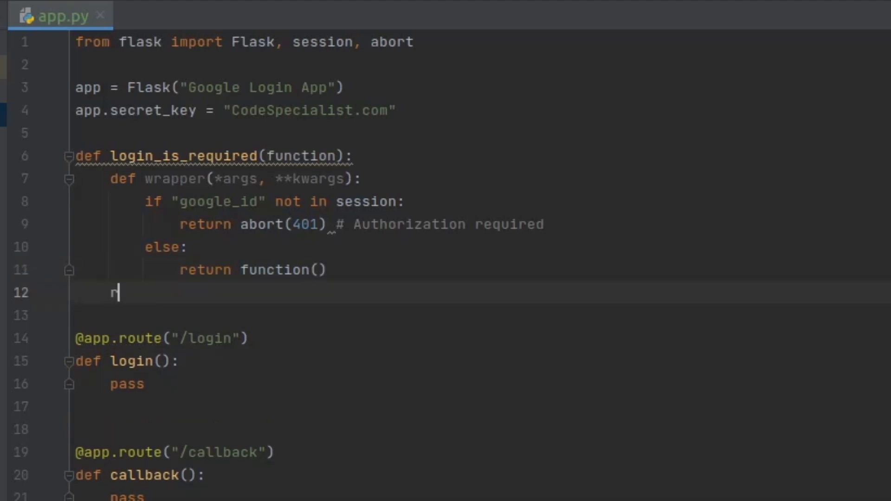
{"action": "type", "text": "eturn wrapper"}
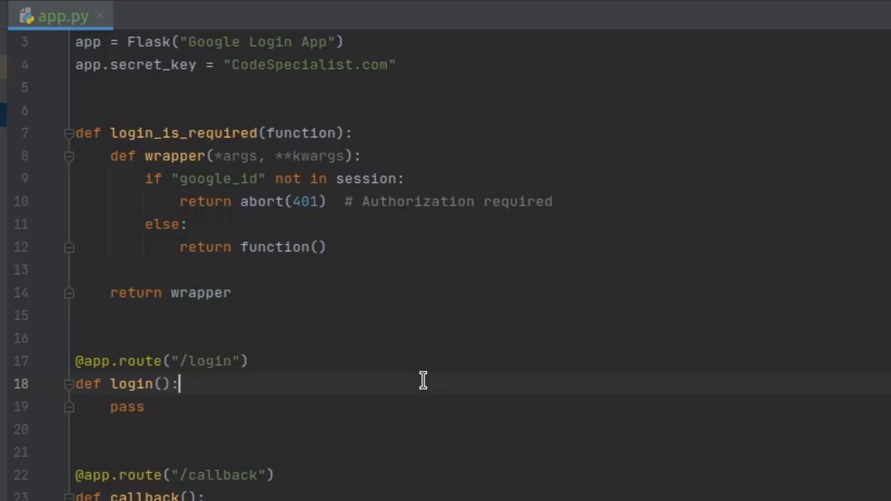
- Reload /protected_area in Chrome to see the 401 Unauthorized page
{"action": "scroll", "scroll_direction": "down", "scroll_amount": 3}
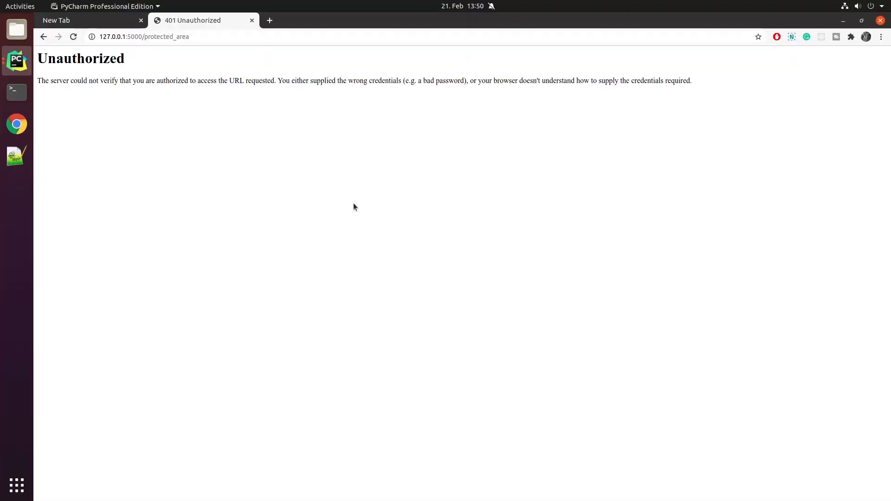
{"action": "double_click", "coordinate": [80, 57]}
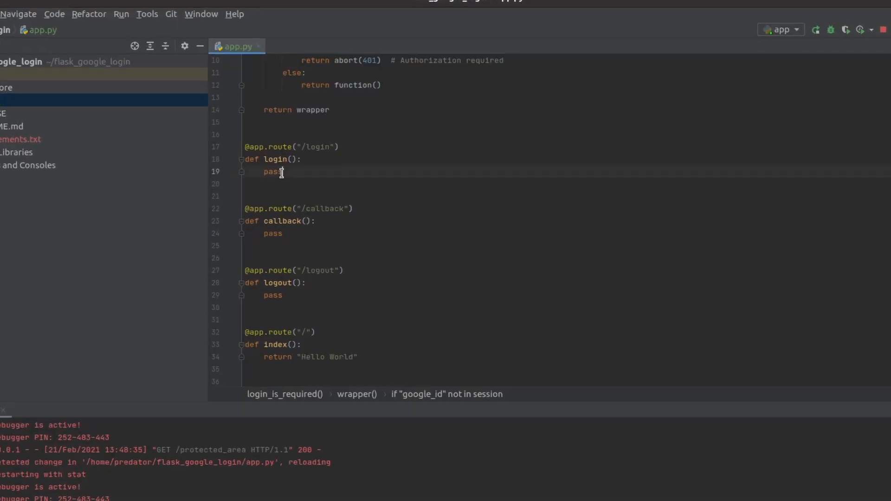
- Make index return "Hello World <a href='/login'><button>Login</button></a>" and revisit the local page
{"action": "double_click", "coordinate": [270, 171]}
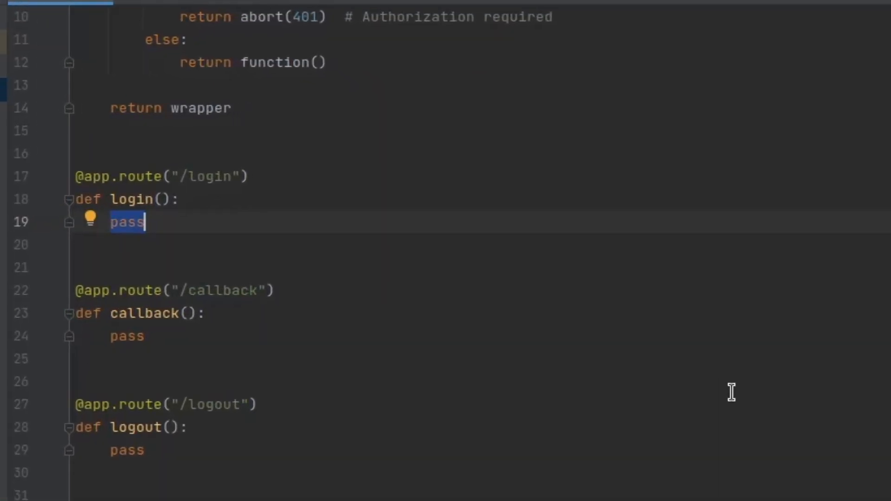
{"action": "scroll", "scroll_direction": "down", "scroll_amount": 3}
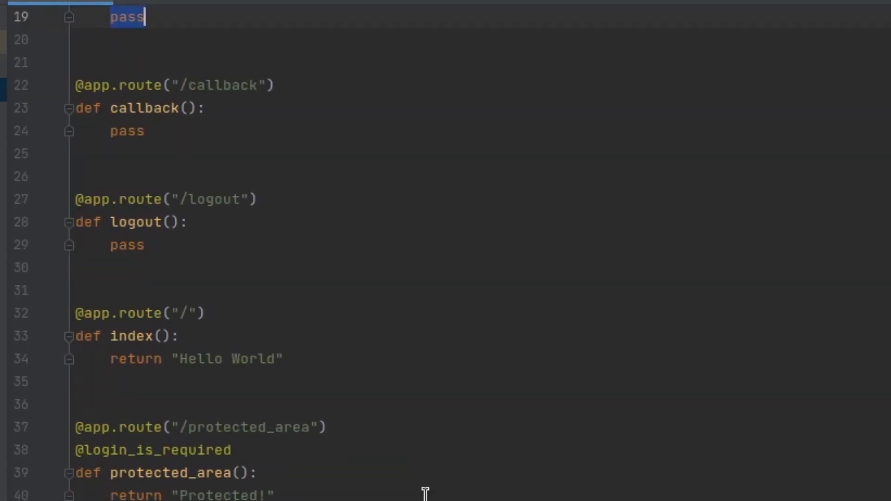
{"action": "type", "text": "<y"}
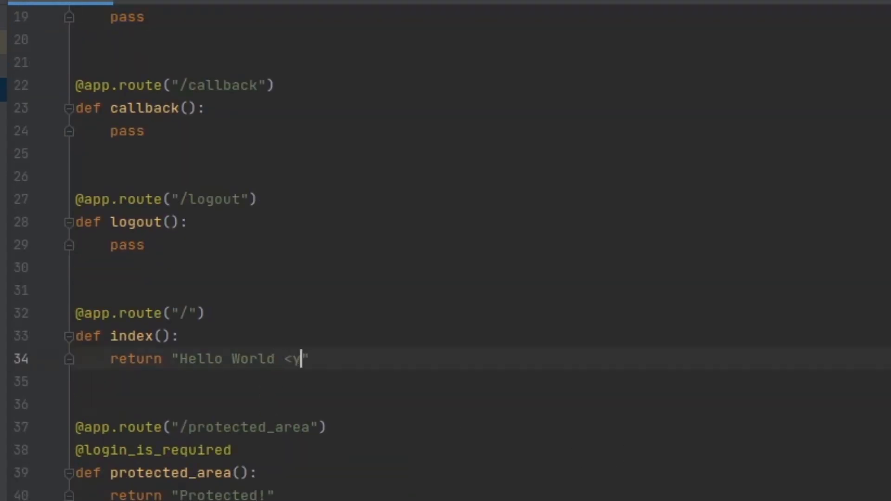
{"action": "type", "text": "a href=\""}
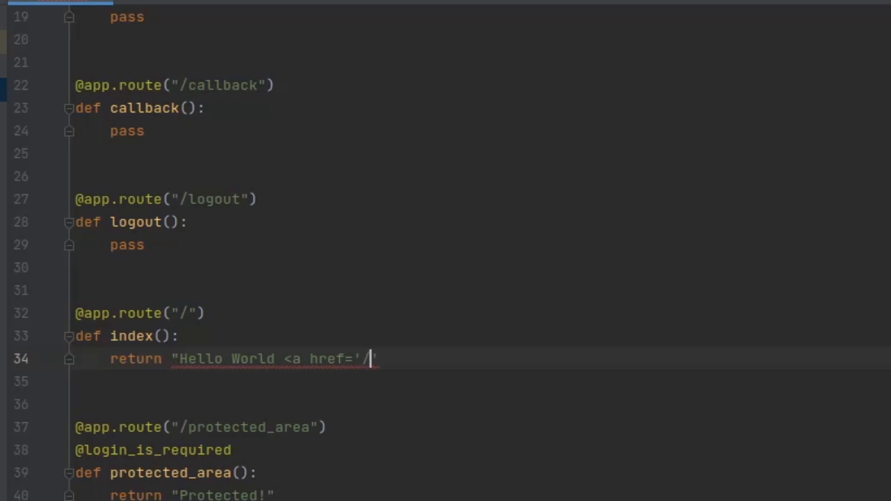
{"action": "type", "text": "login'><"}
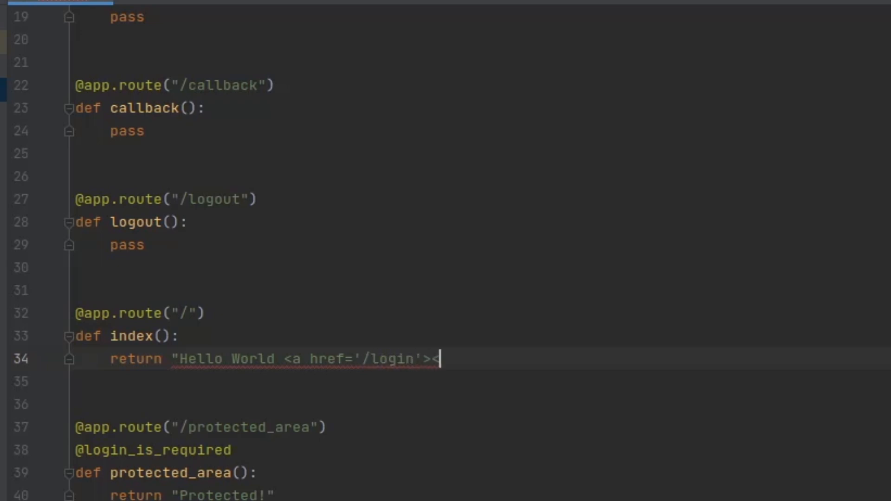
{"action": "type", "text": "button>Login</button>"}
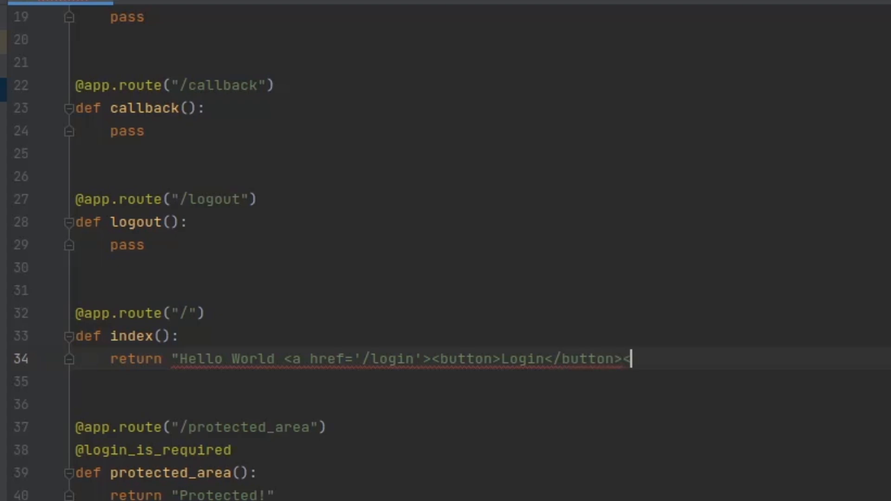
{"action": "type", "text": "</a>\""}
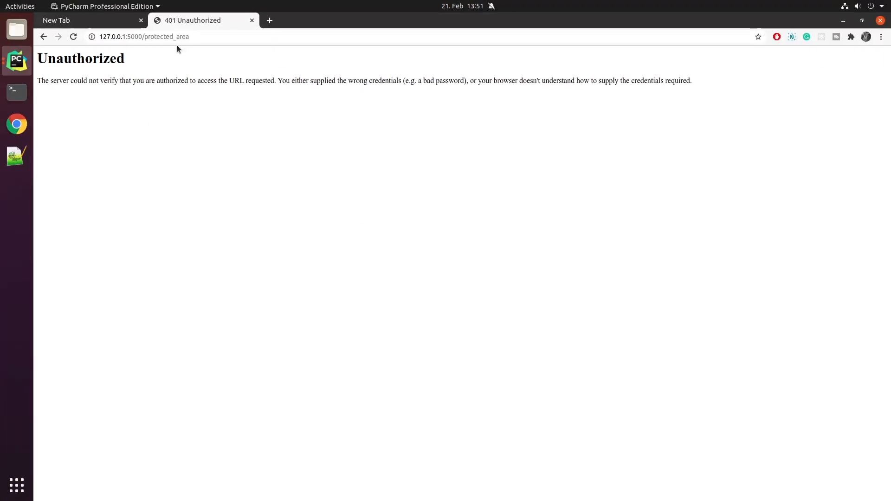
{"action": "type", "text": "127.0.0.1:5001"}
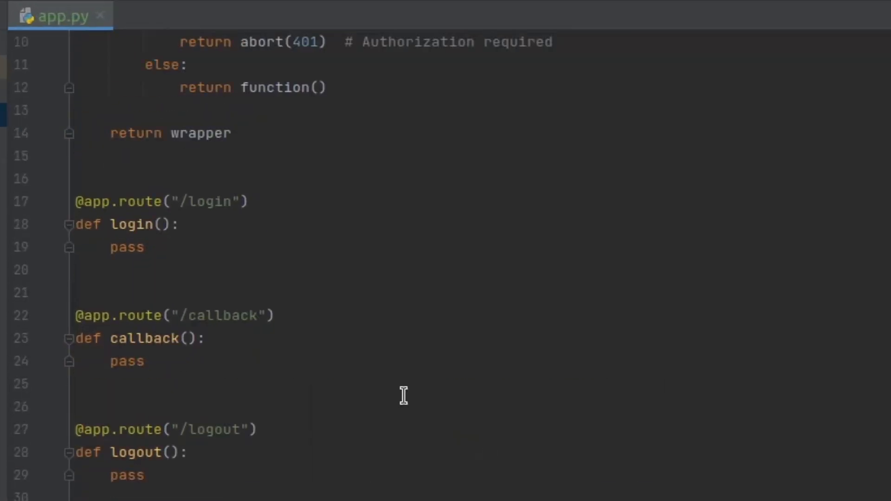
- Have login() set session["google_id"] = "Test" and begin returning a redirect, importing flask.redirect
{"action": "type", "text": "session[\""}
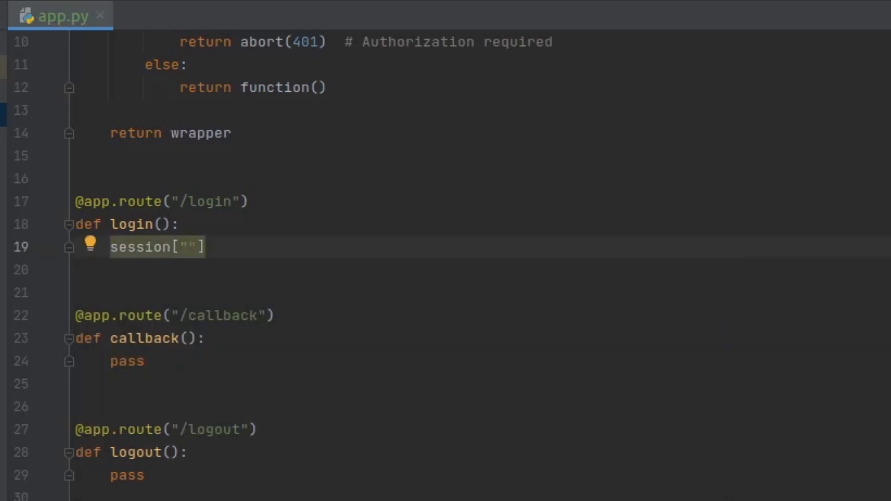
{"action": "type", "text": "google_id"}
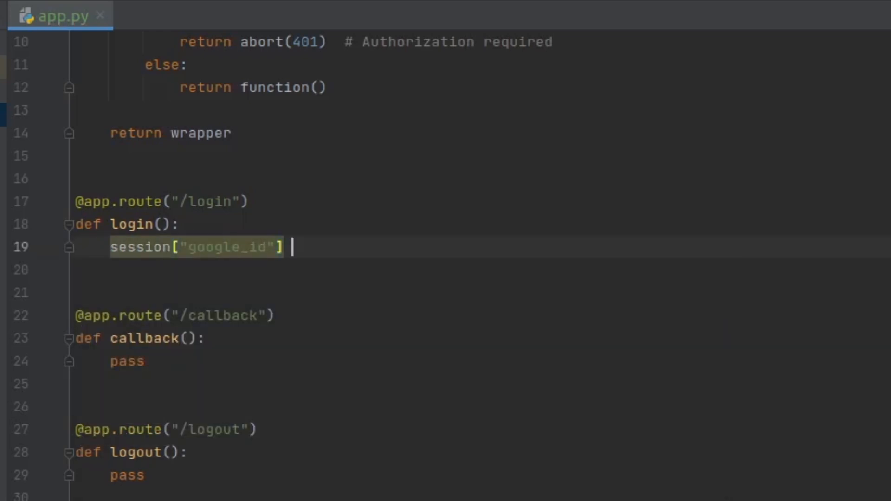
{"action": "type", "text": "= \"Test\""}
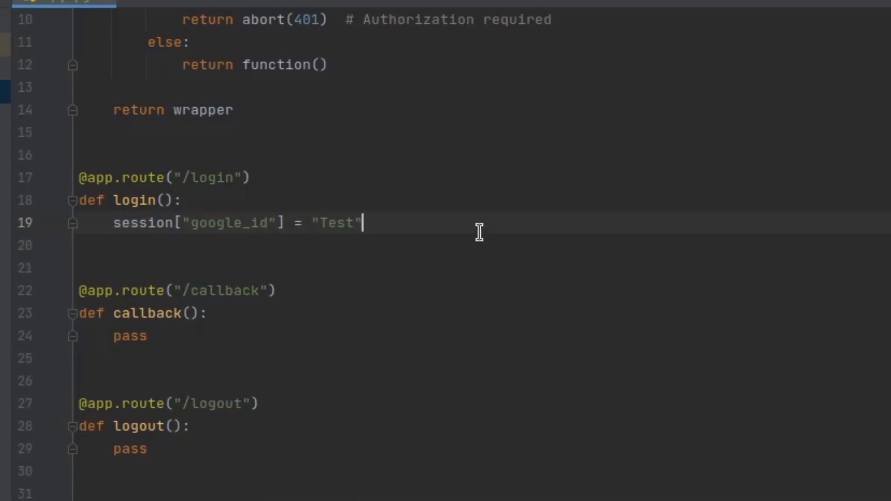
{"action": "type", "text": "return redirect"}
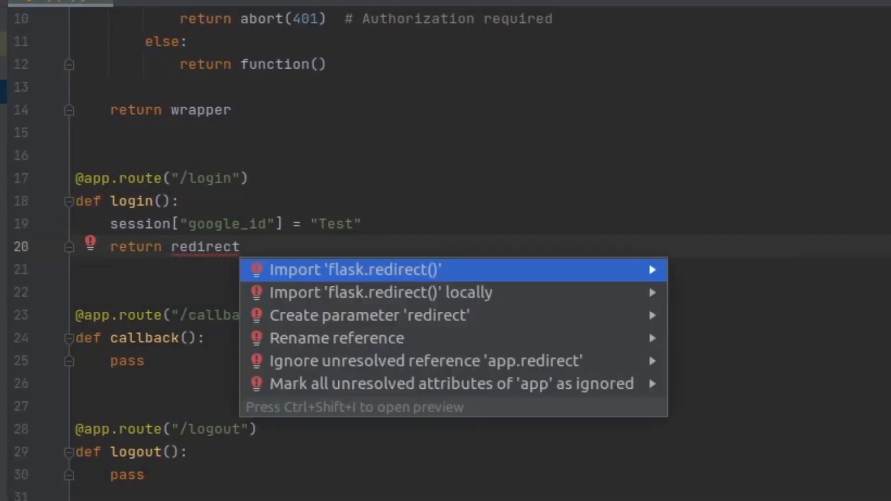
{"action": "key", "text": "Escape"}
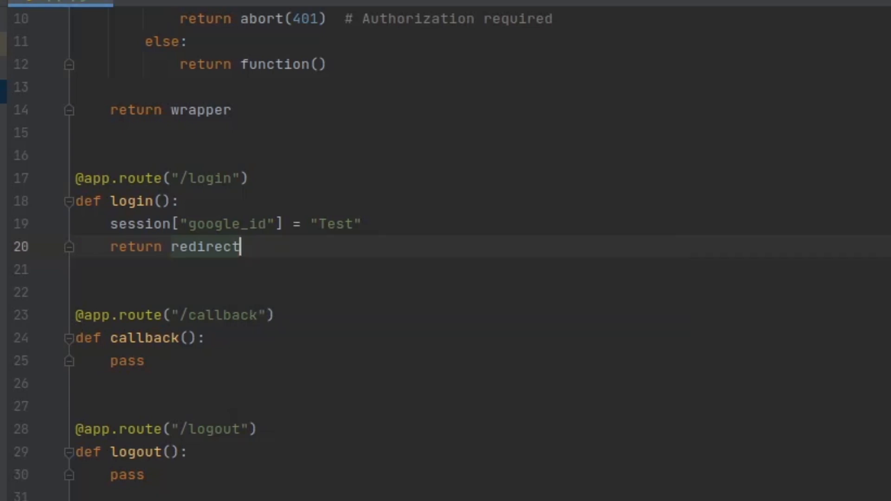
- Complete the redirect target as "/protected_area"
{"action": "type", "text": "(\"\")"}
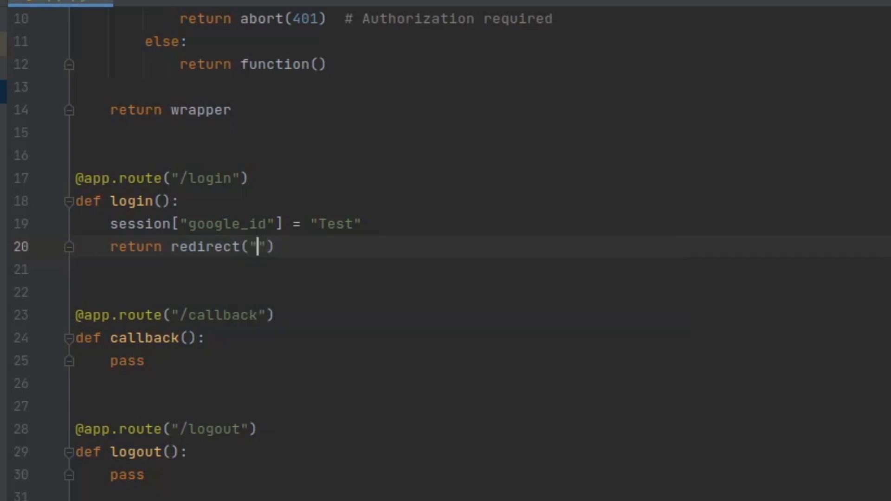
{"action": "type", "text": "/protected"}
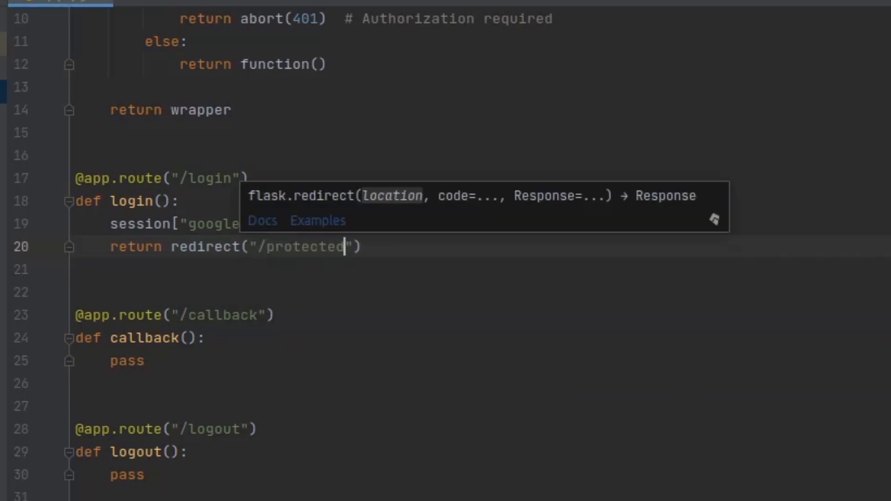
{"action": "type", "text": "_area"}
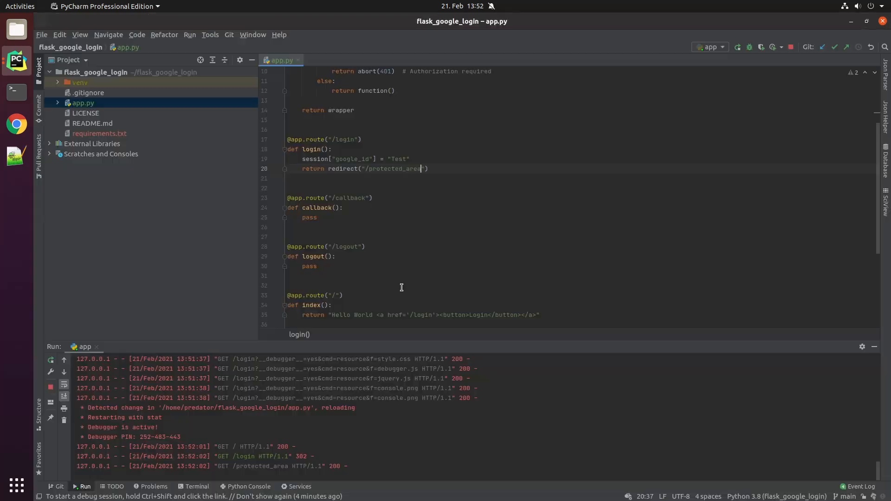
{"action": "scroll", "scroll_direction": "down", "scroll_amount": 3}
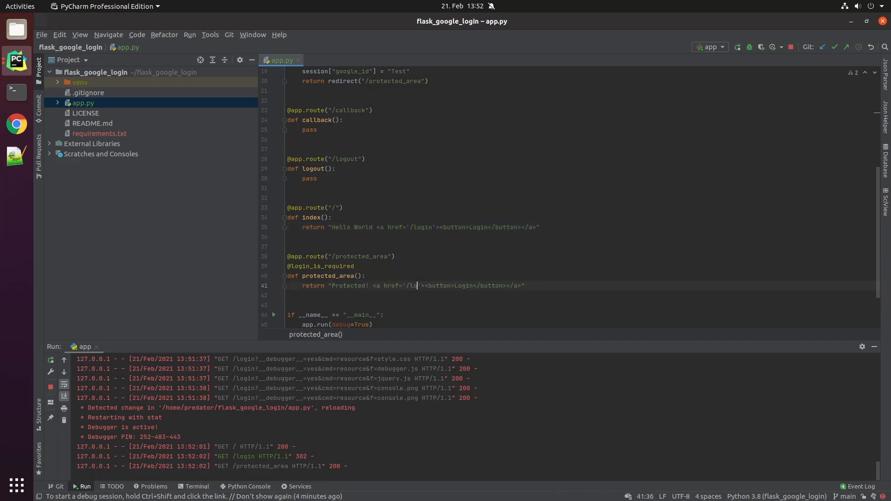
- Add a Logout button to protected_area, make logout return redirect("/") with a session. line above it
{"action": "type", "text": "gout'><button>Logout"}
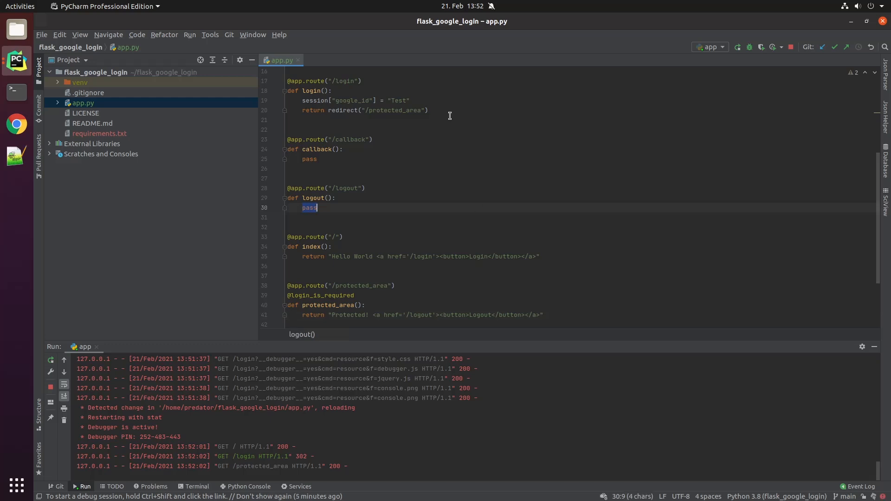
{"action": "type", "text": "return redirect(\"/protected_area\")"}
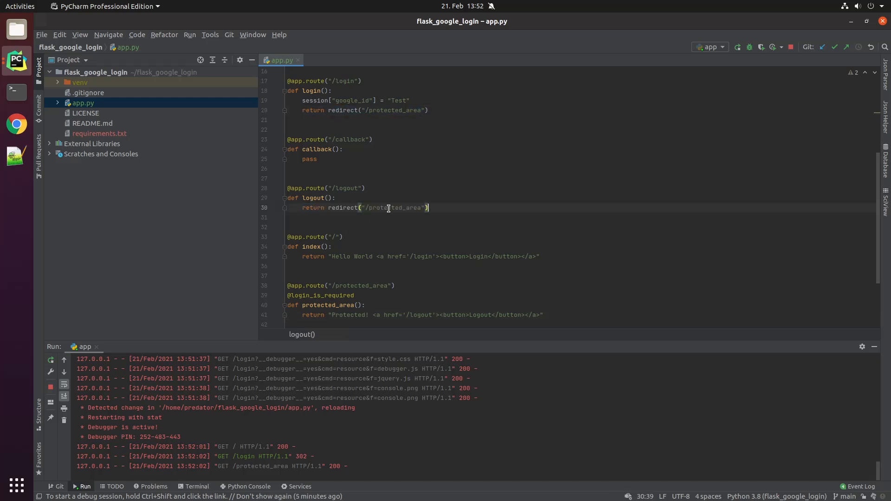
{"action": "type", "text": "/"}
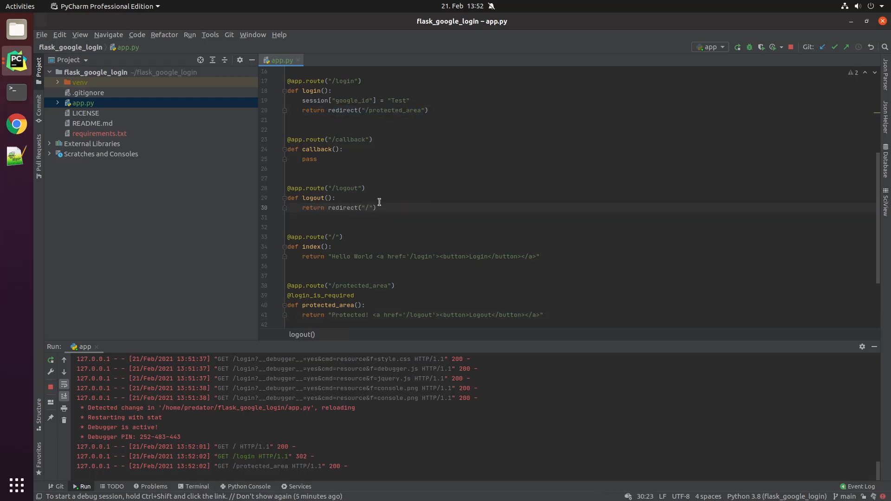
{"action": "type", "text": "session."}
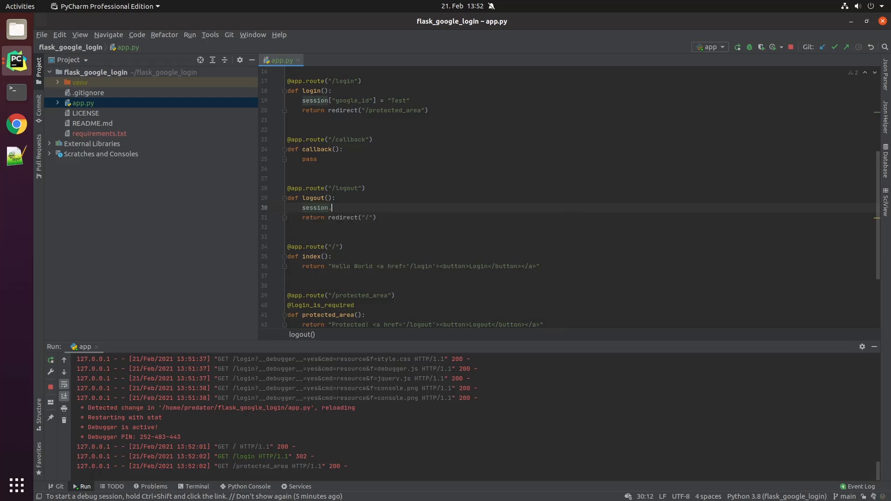
{"action": "left_click", "coordinate": [17, 123]}
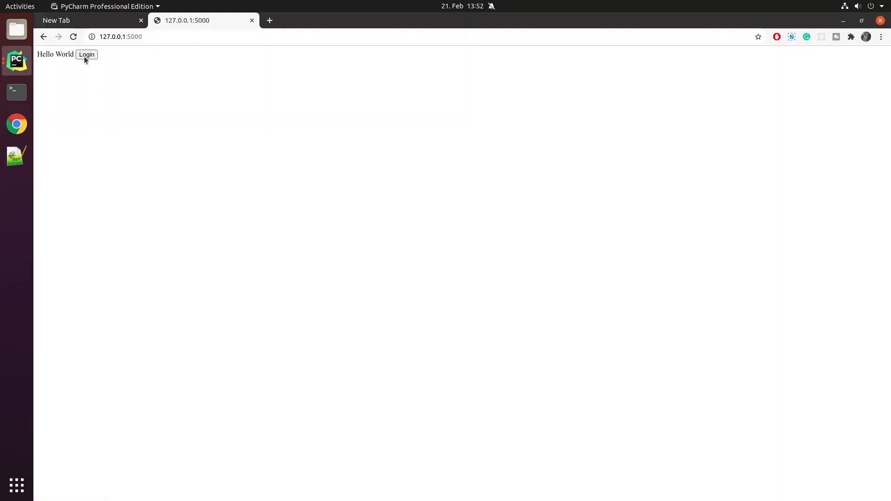
- In Chrome, log in to reach the protected page, then log out back to the home page
{"action": "left_click", "coordinate": [86, 54]}
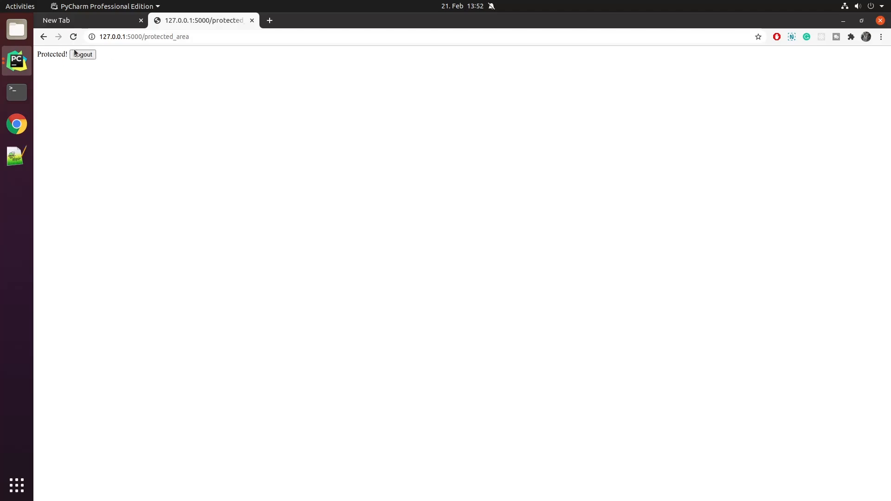
{"action": "left_click", "coordinate": [82, 54]}
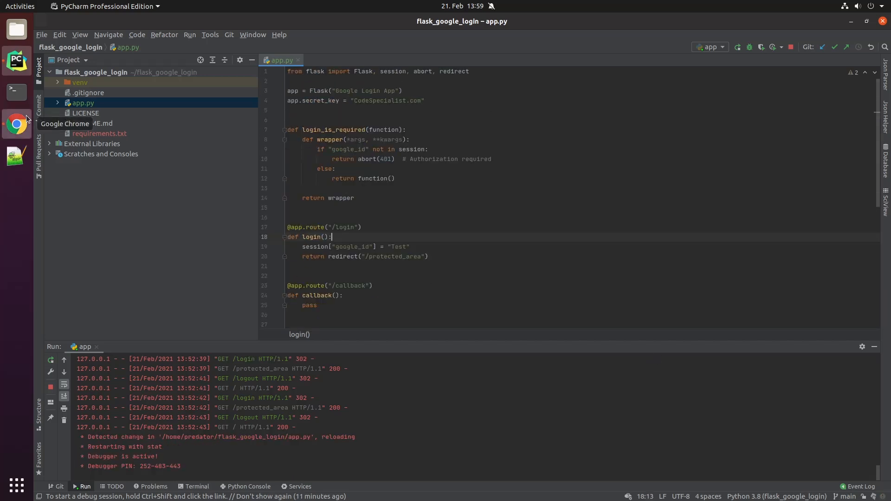
- Switch to the browser and sign in to the Google Cloud Console
{"action": "left_click", "coordinate": [16, 124]}
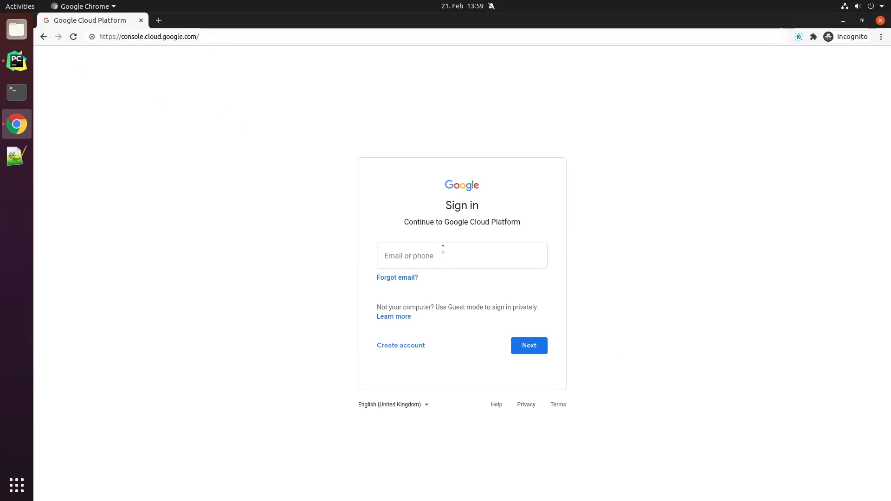
{"action": "left_click", "coordinate": [528, 345]}
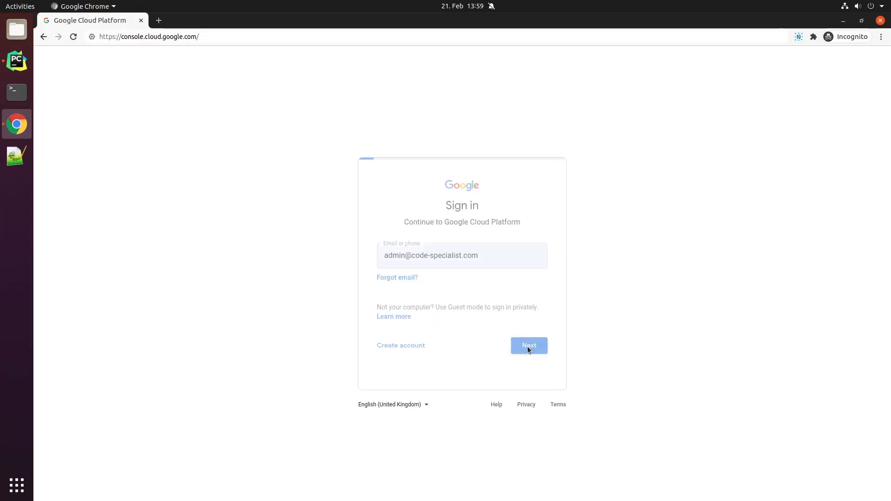
{"action": "left_click", "coordinate": [527, 345]}
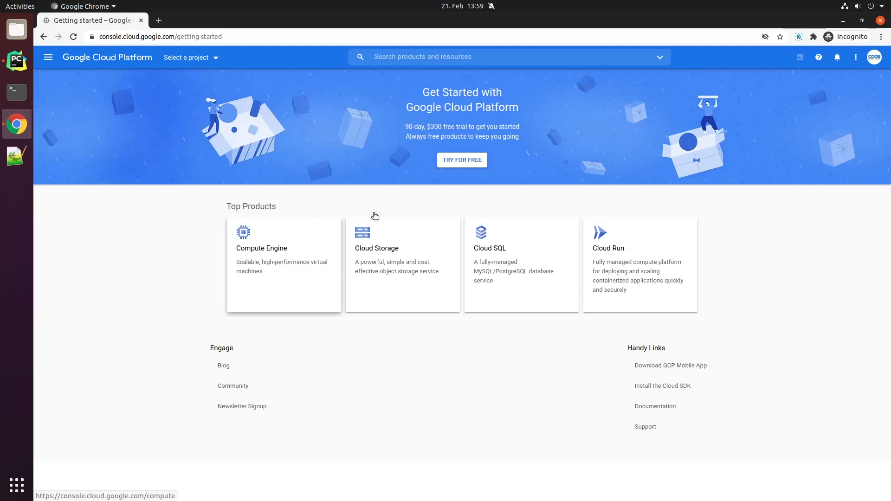
- Create a new project named "Google Login Flask App" from the project selector
{"action": "left_click", "coordinate": [186, 58]}
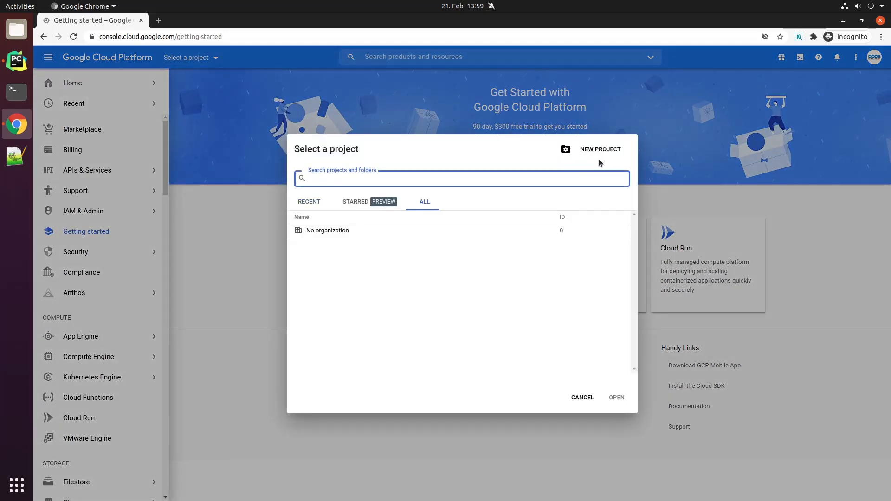
{"action": "left_click", "coordinate": [600, 148]}
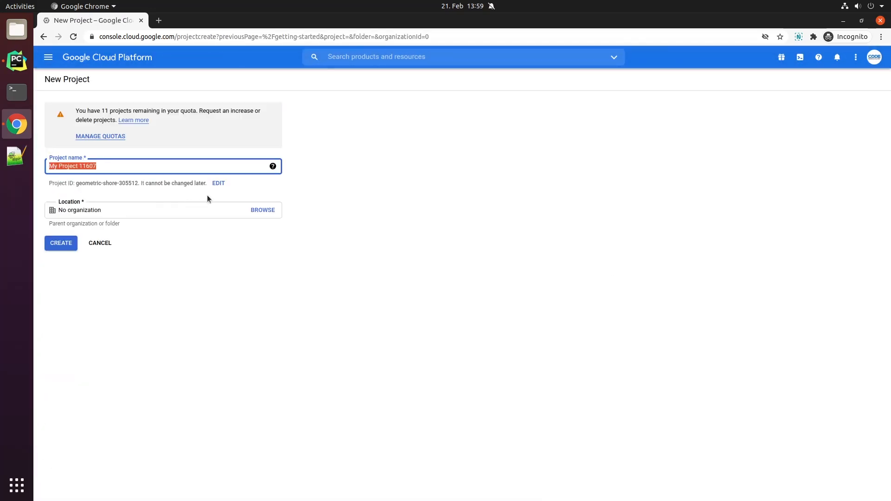
{"action": "type", "text": "Google Login Flask"}
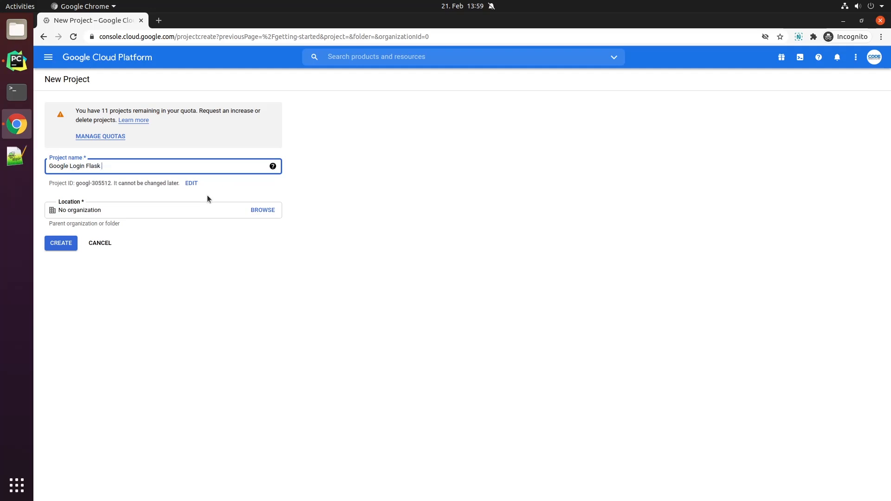
{"action": "left_click", "coordinate": [62, 242]}
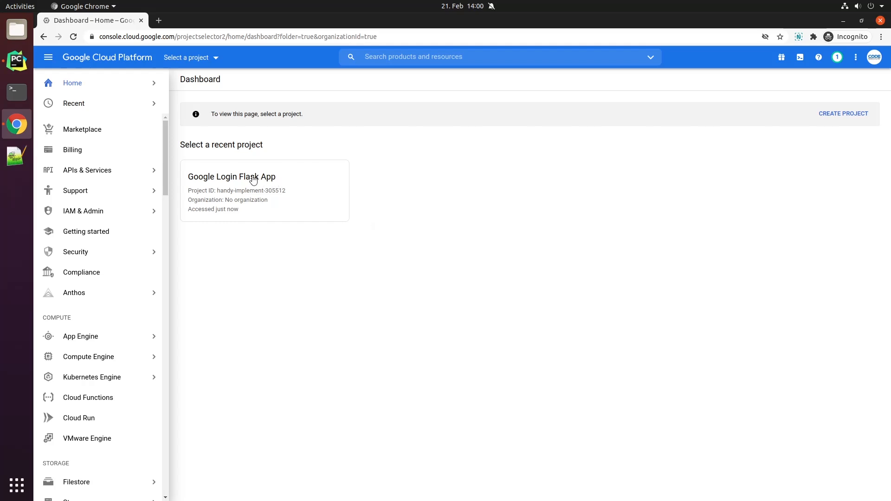
{"action": "mouse_move", "coordinate": [245, 176]}
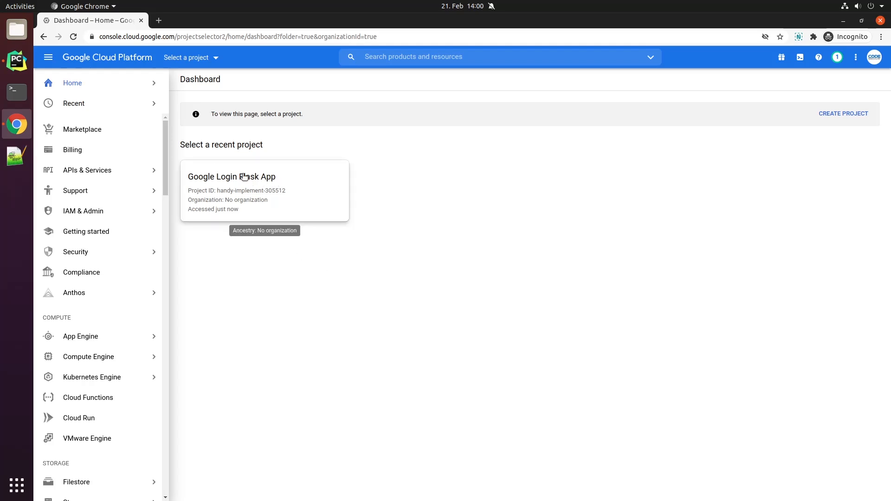
- Open the Google Login Flask App project and start configuring its OAuth consent screen
{"action": "left_click", "coordinate": [264, 190]}
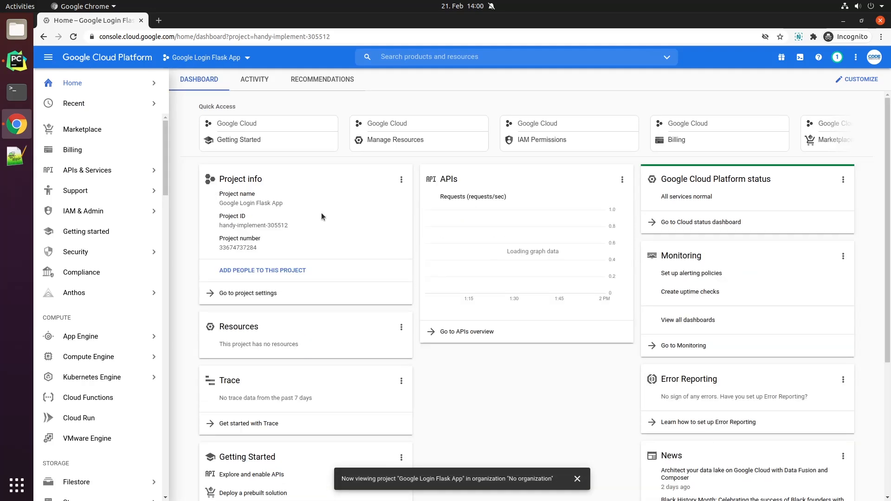
{"action": "mouse_move", "coordinate": [72, 149]}
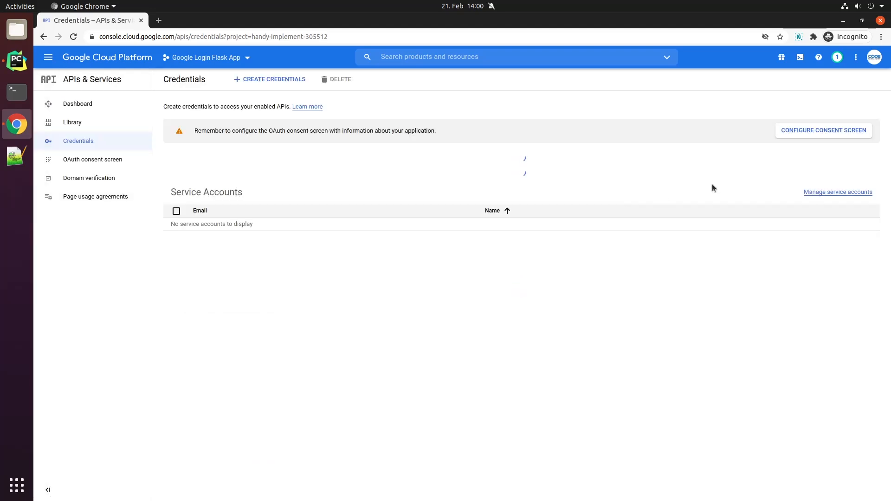
{"action": "left_click", "coordinate": [822, 130]}
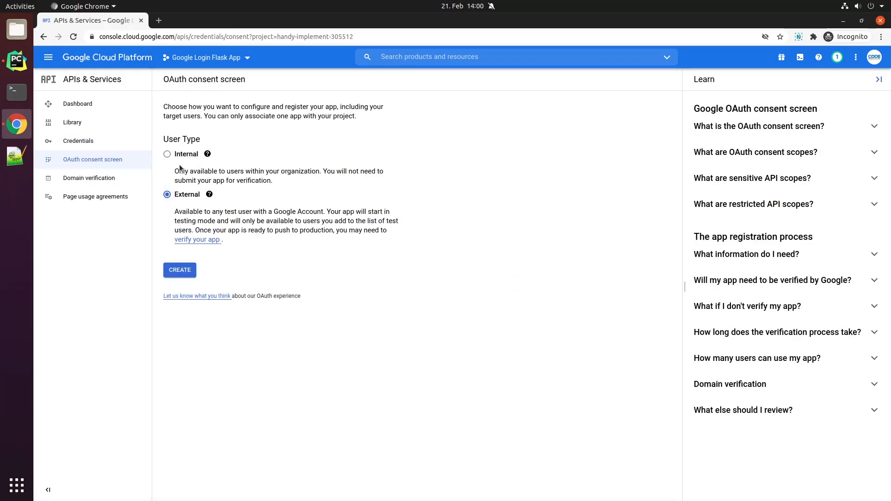
- Create an External consent screen and name the app Google Login Flask App
{"action": "left_click", "coordinate": [179, 270]}
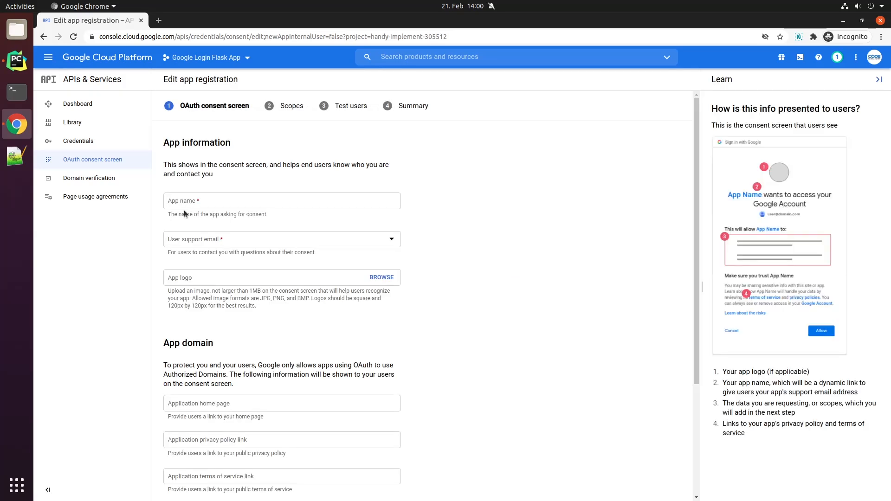
{"action": "left_click", "coordinate": [282, 200]}
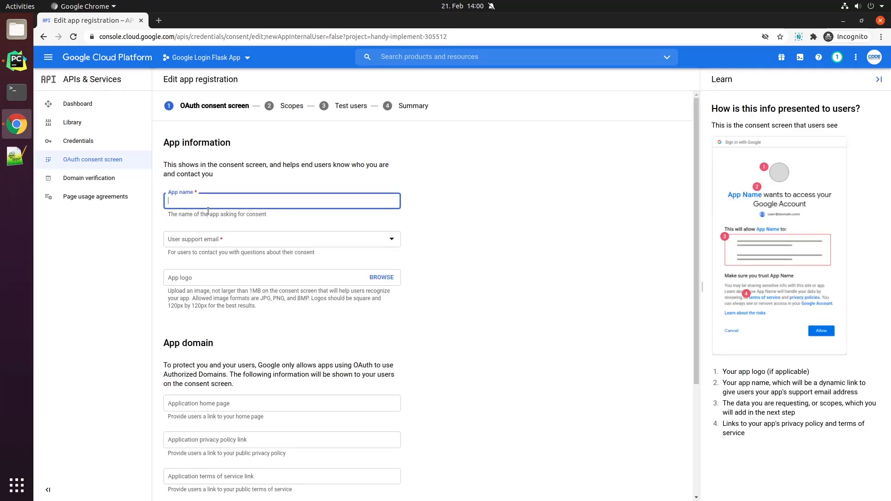
{"action": "type", "text": "Google Login Flask App"}
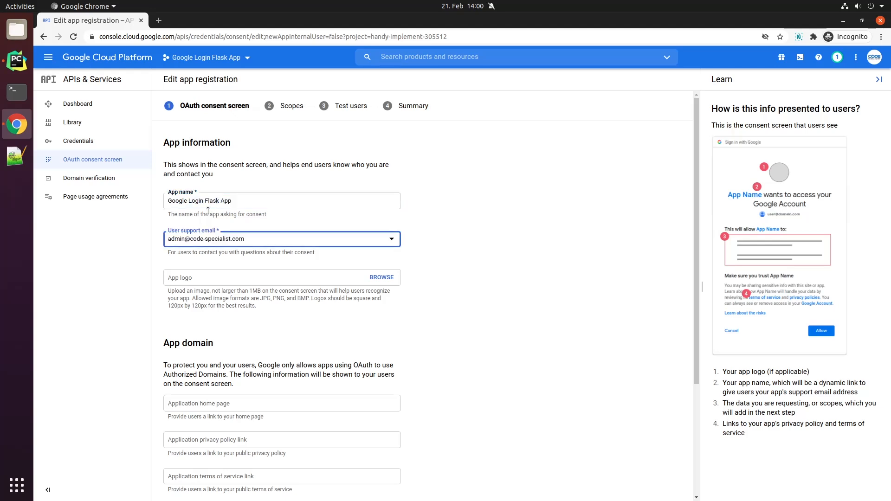
{"action": "scroll", "scroll_direction": "down", "scroll_amount": 3}
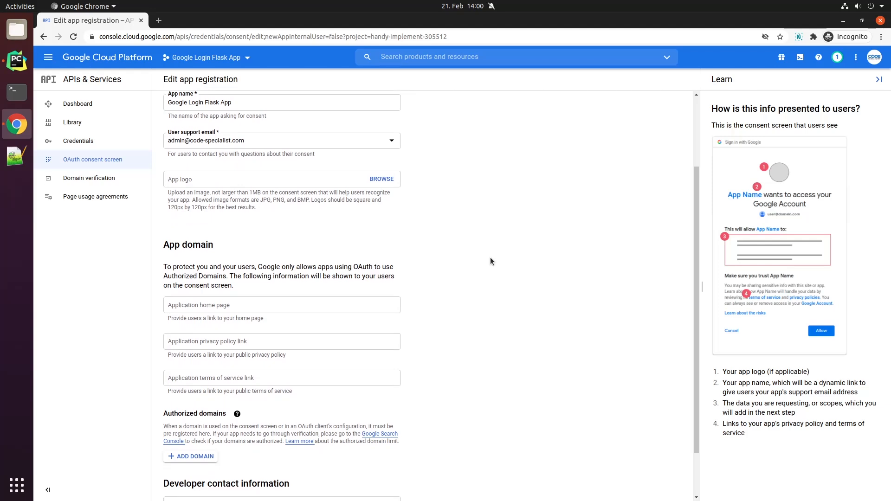
{"action": "scroll", "scroll_direction": "down", "scroll_amount": 3}
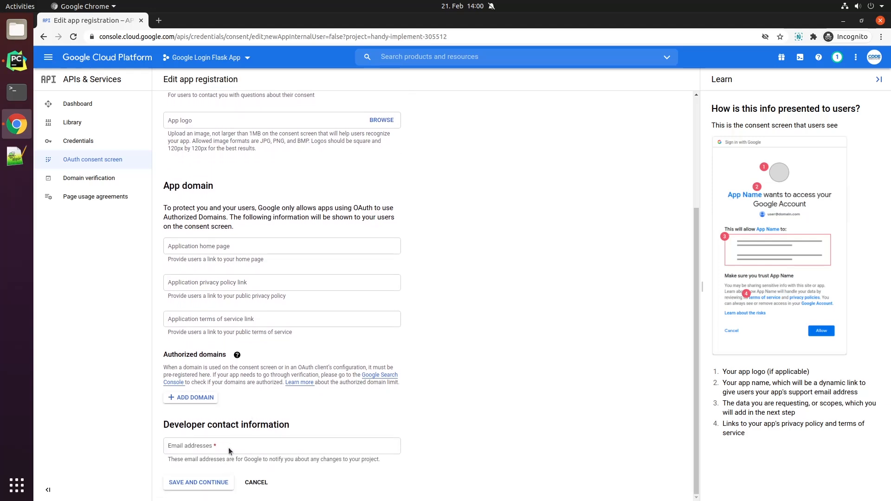
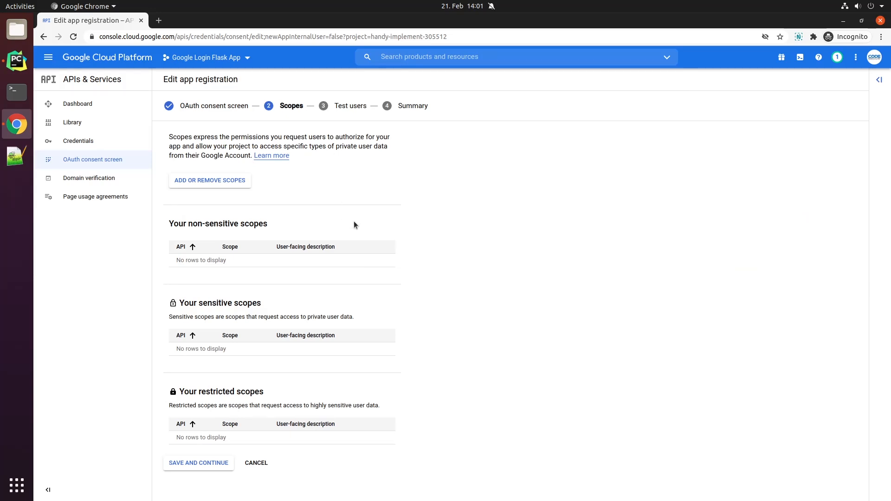
- Save and continue past the Scopes step, then go to the project's Credentials page
{"action": "left_click", "coordinate": [198, 462]}
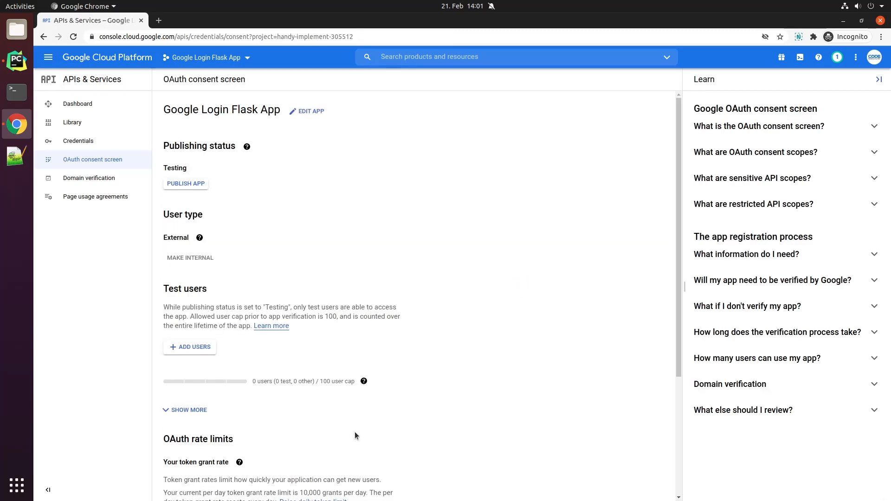
{"action": "mouse_move", "coordinate": [78, 141]}
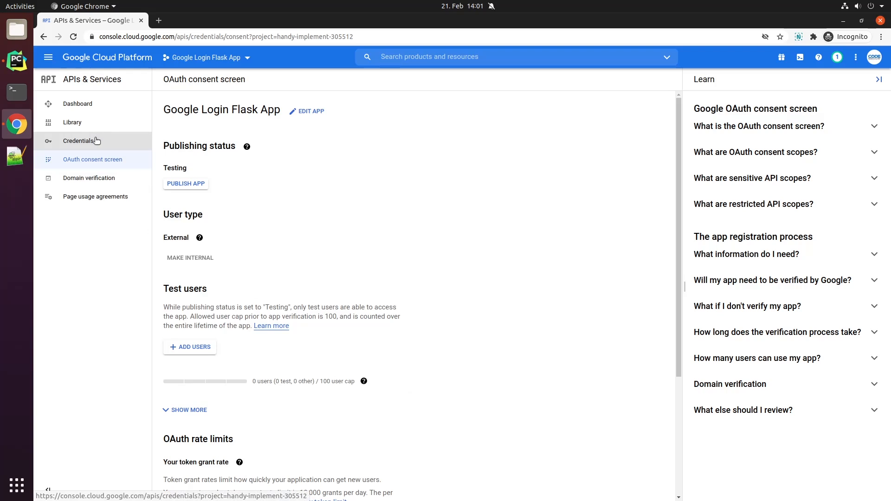
{"action": "left_click", "coordinate": [78, 140]}
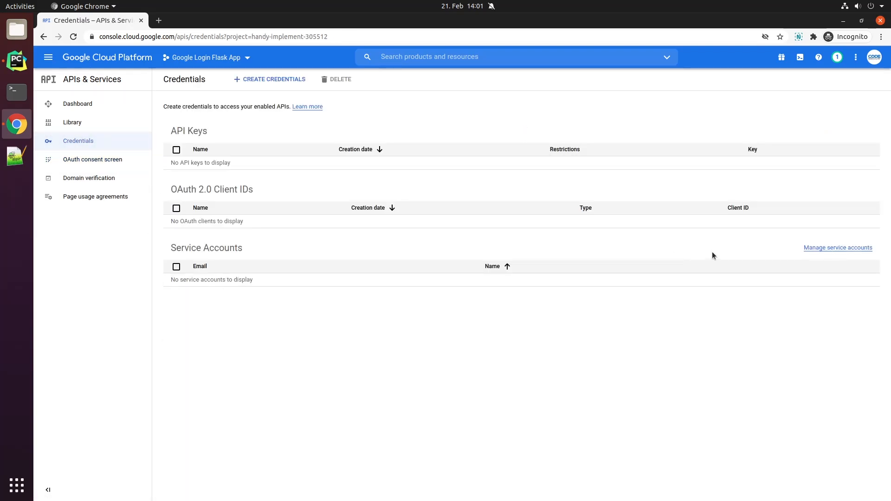
- Start a new OAuth client ID of type Web application named Flask Client
{"action": "left_click", "coordinate": [273, 79]}
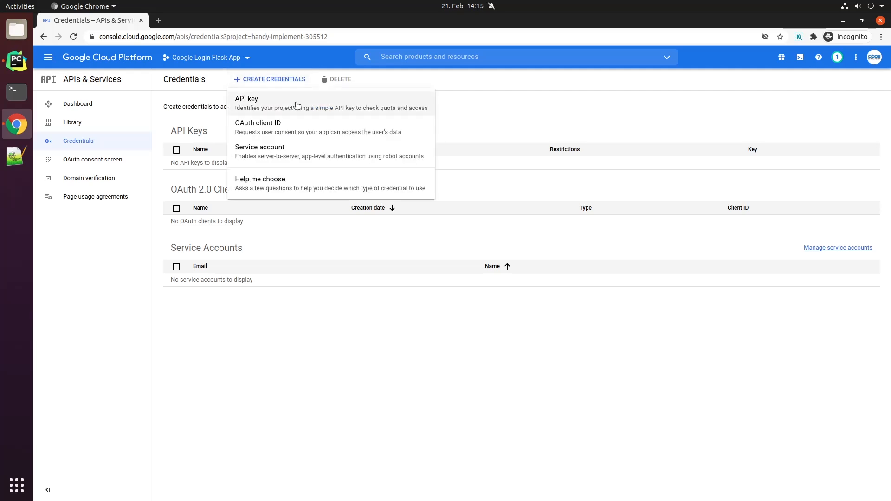
{"action": "left_click", "coordinate": [257, 127]}
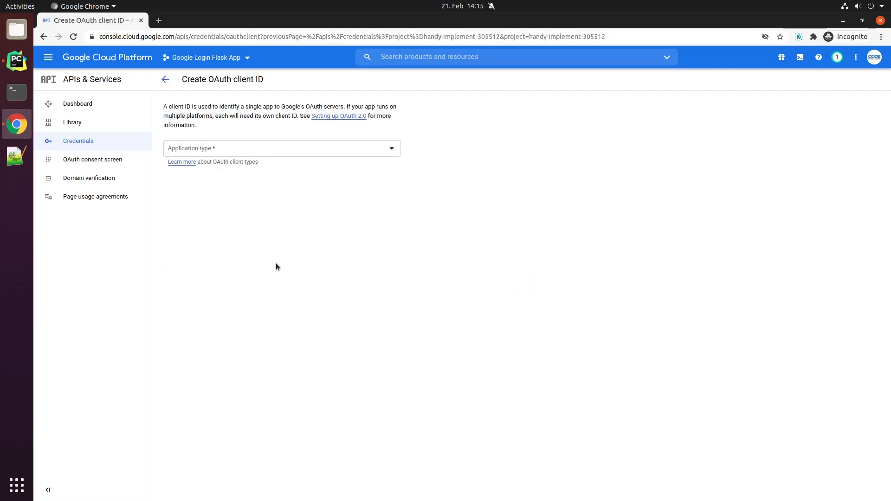
{"action": "left_click", "coordinate": [281, 148]}
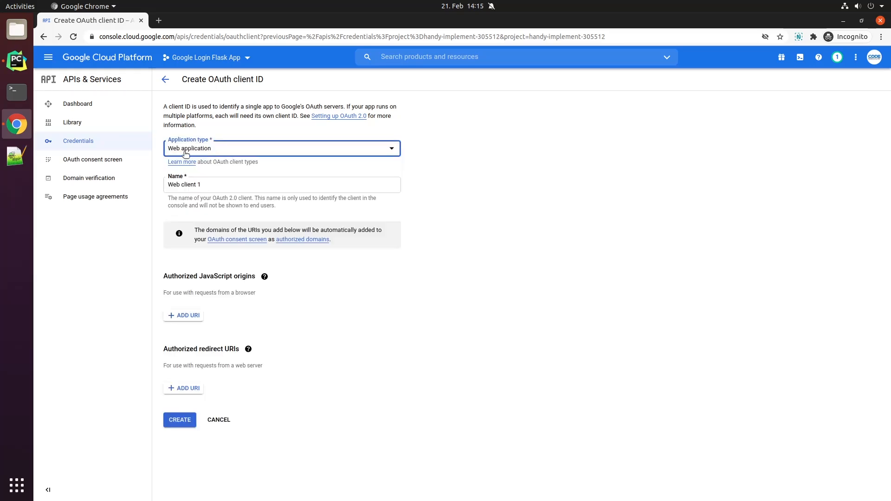
{"action": "type", "text": "F"}
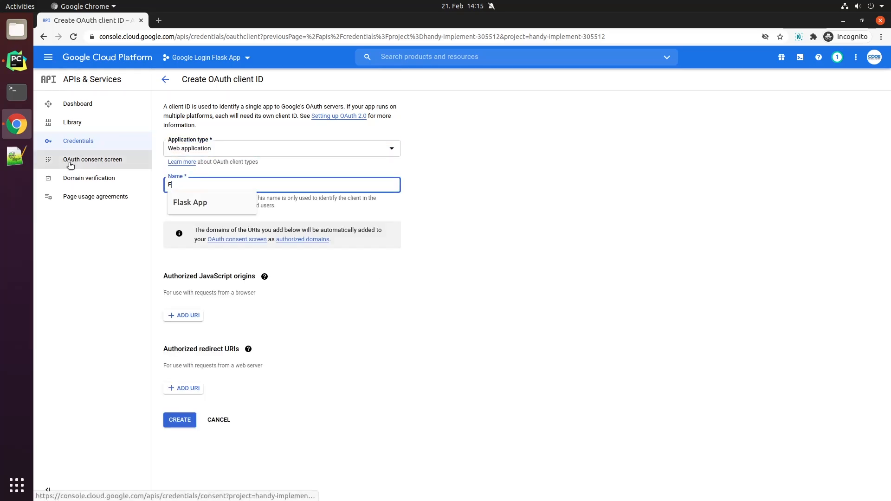
{"action": "type", "text": "Flask Client"}
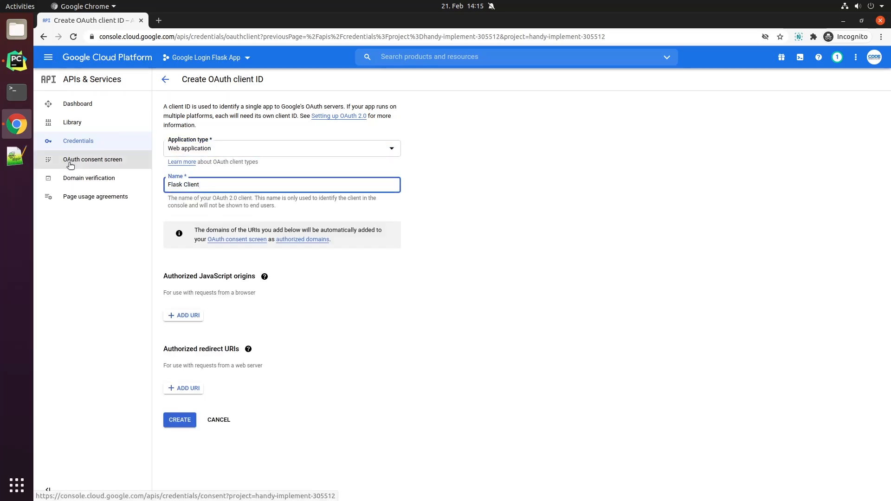
{"action": "mouse_move", "coordinate": [498, 406]}
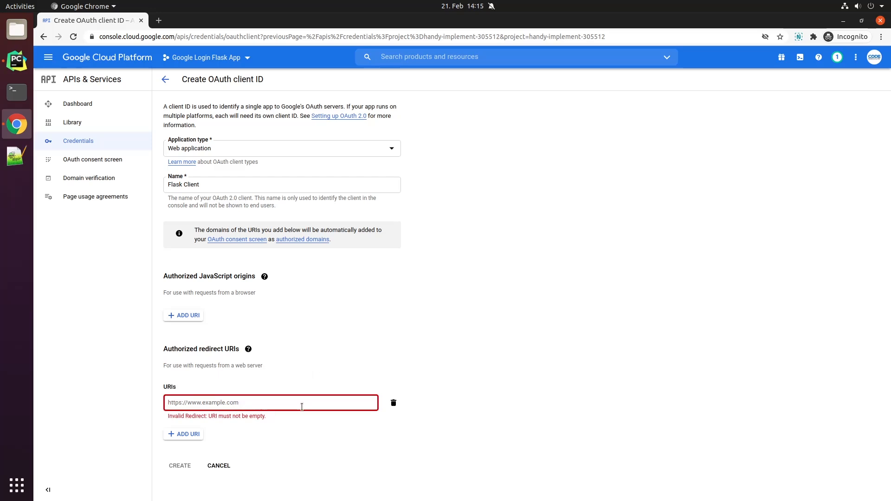
{"action": "type", "text": "http://"}
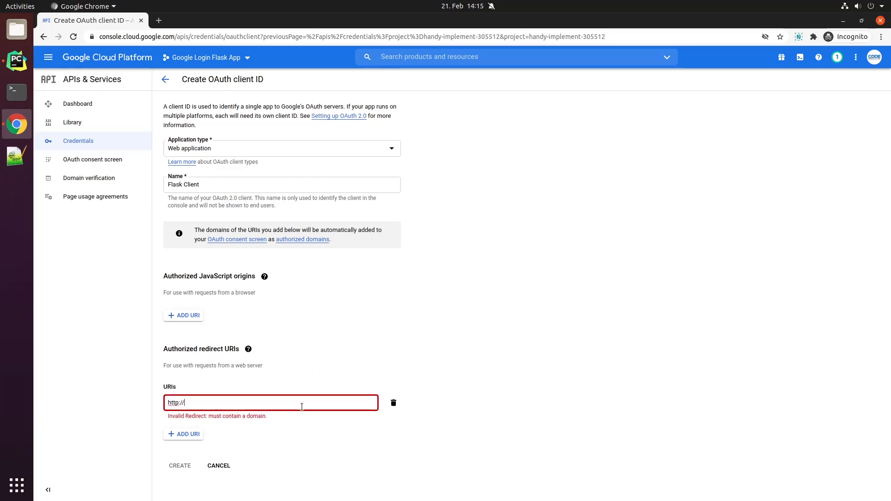
{"action": "type", "text": "12"}
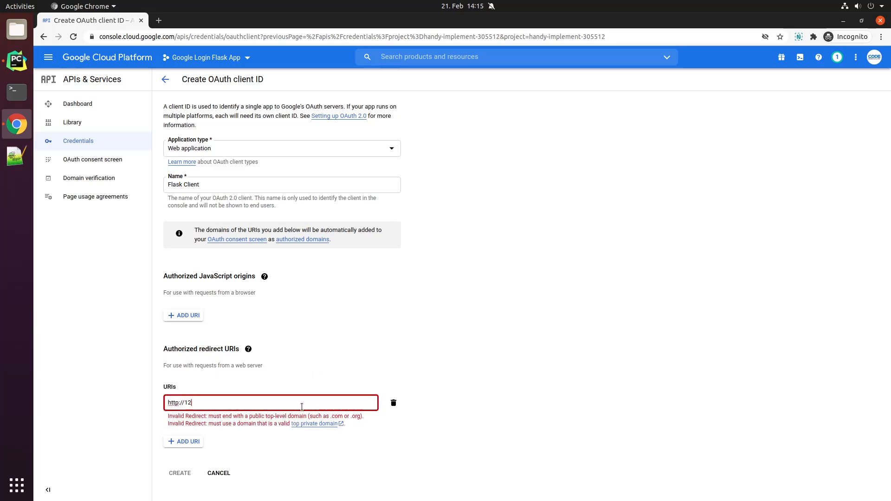
{"action": "type", "text": "7.0.0.1:"}
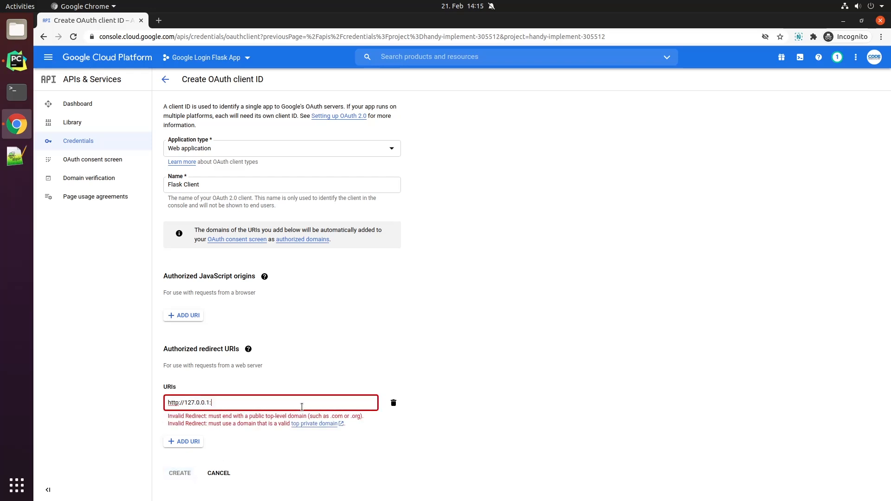
{"action": "type", "text": "500"}
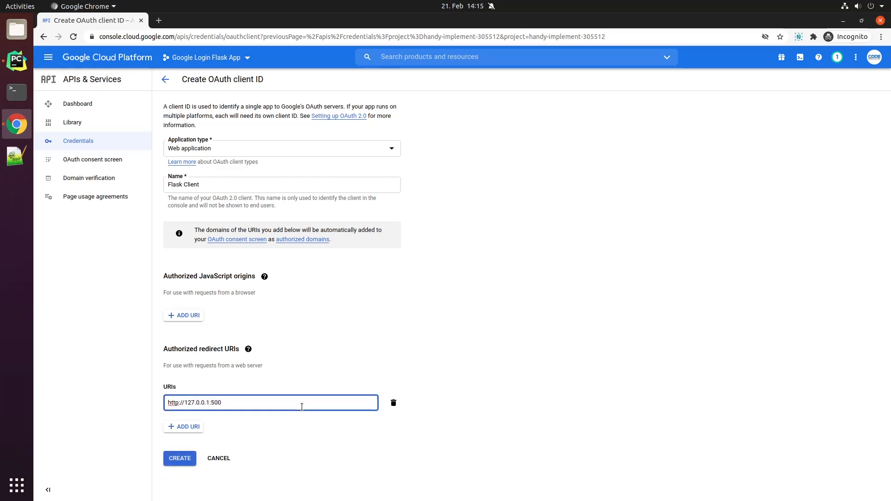
{"action": "type", "text": "0/callba"}
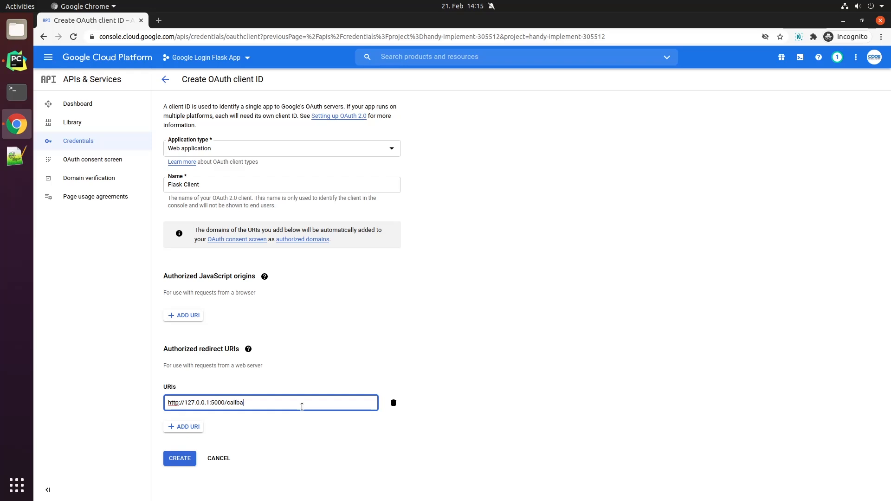
{"action": "key", "text": "ctrl+a"}
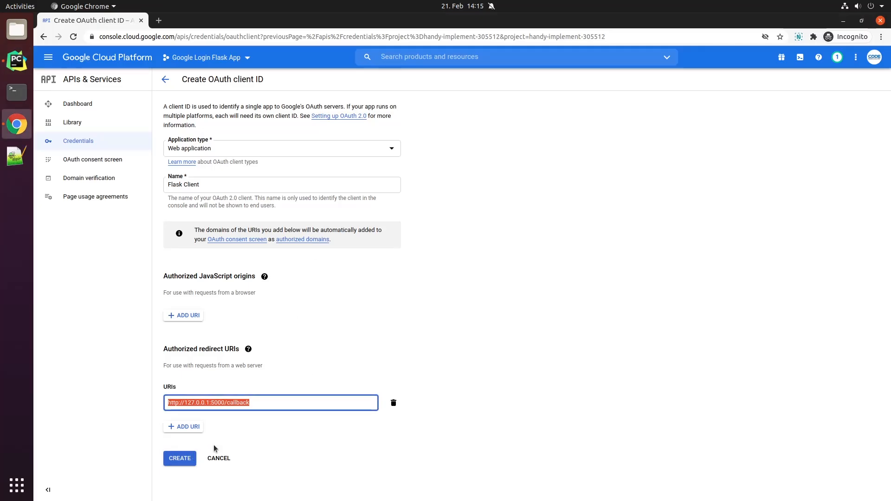
{"action": "left_click", "coordinate": [179, 457]}
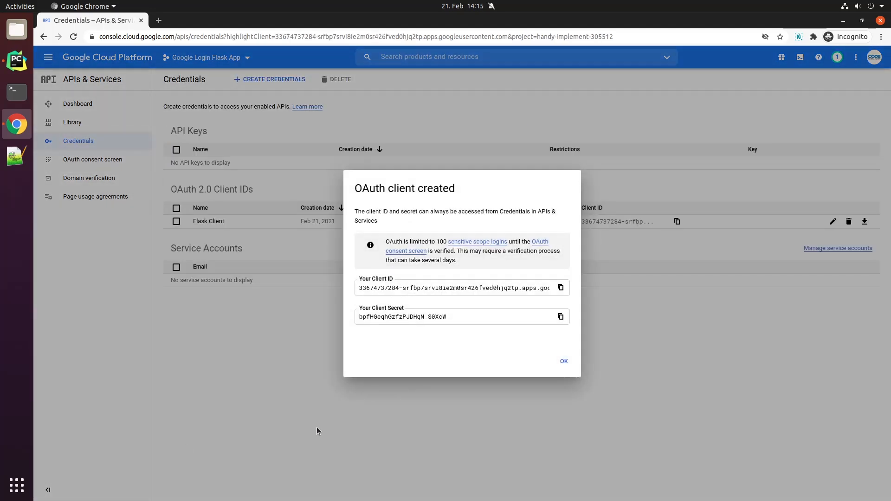
- Dismiss the client-created dialog and download the Flask Client secret JSON, opening the downloaded file
{"action": "left_click", "coordinate": [564, 361]}
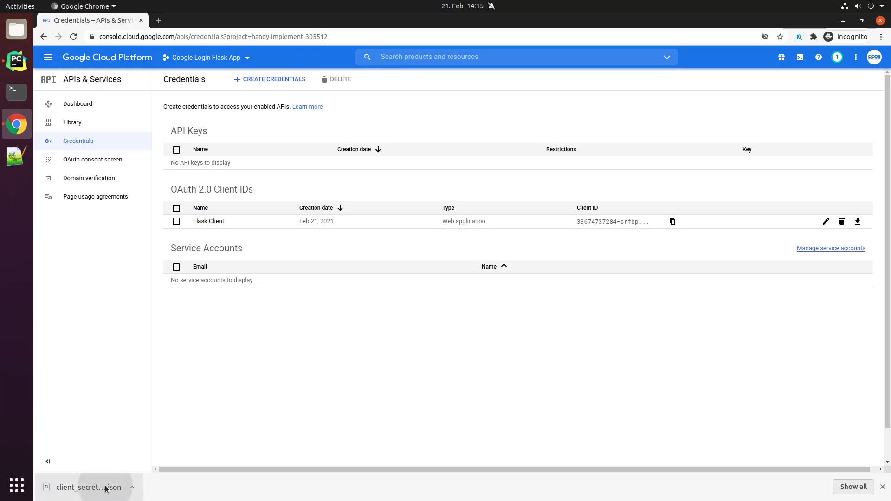
{"action": "left_click", "coordinate": [87, 487]}
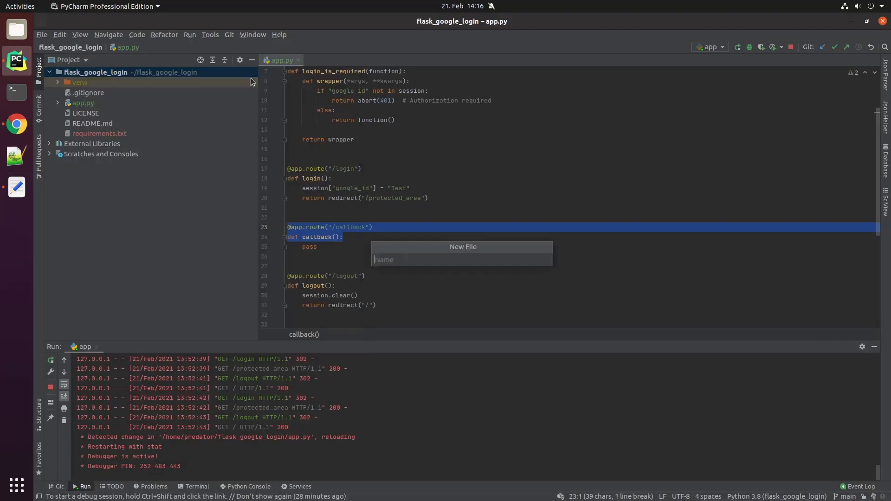
- Create client_secret.json with the downloaded OAuth credentials and copy its client_id value
{"action": "type", "text": "client"}
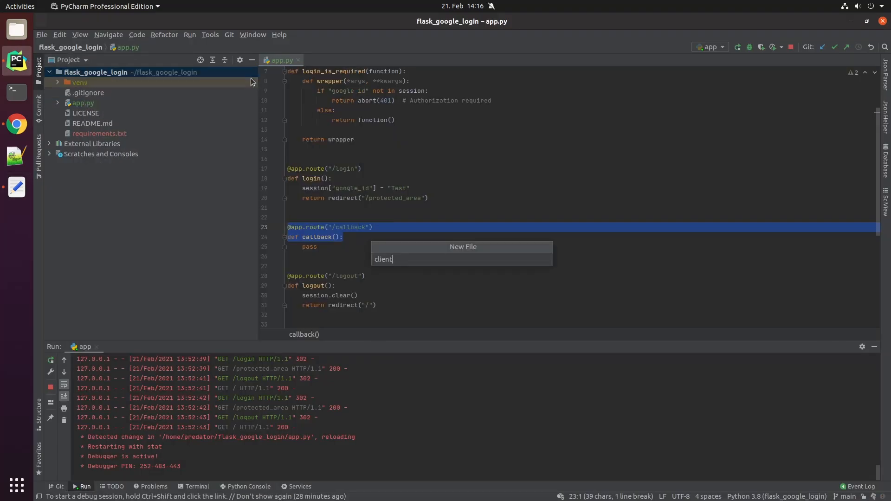
{"action": "type", "text": "_secret-"}
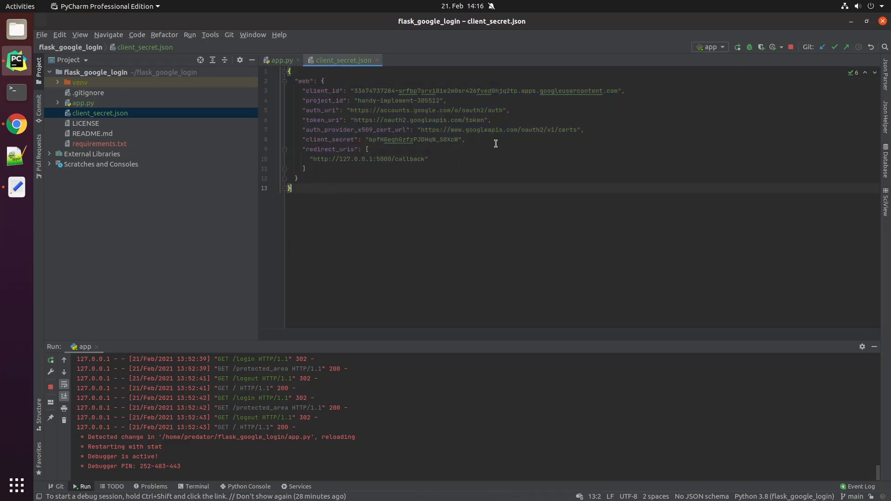
{"action": "left_click", "coordinate": [619, 91]}
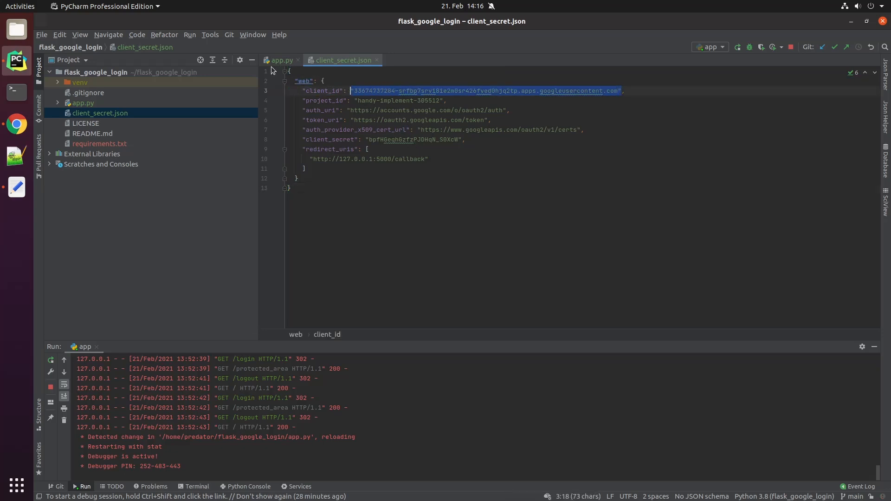
{"action": "left_click", "coordinate": [279, 60]}
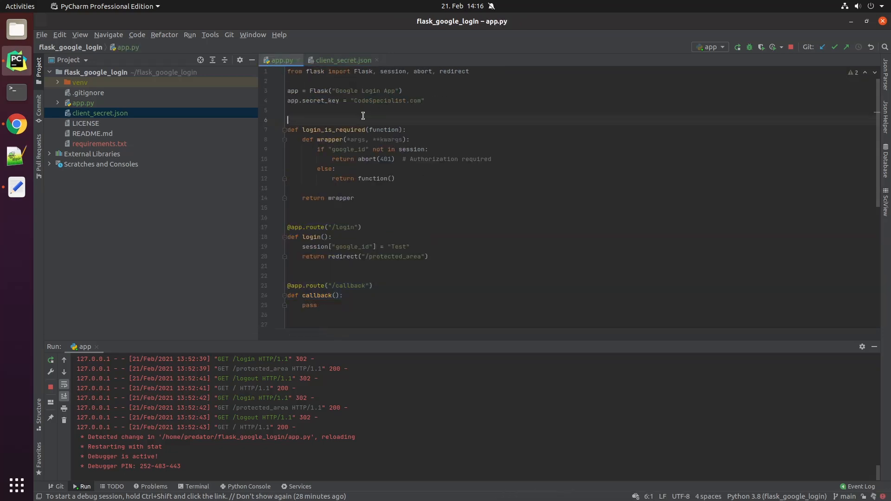
- Define GOOGLE_CLIENT_ID = the copied Flask Client's client ID string on line 6
{"action": "type", "text": "GOOGLE_CLIENT_ID = \"33674737284-srfbp7srvi8ie2m0sr426fved0hjq2tp.apps.googleusercontent.com"}
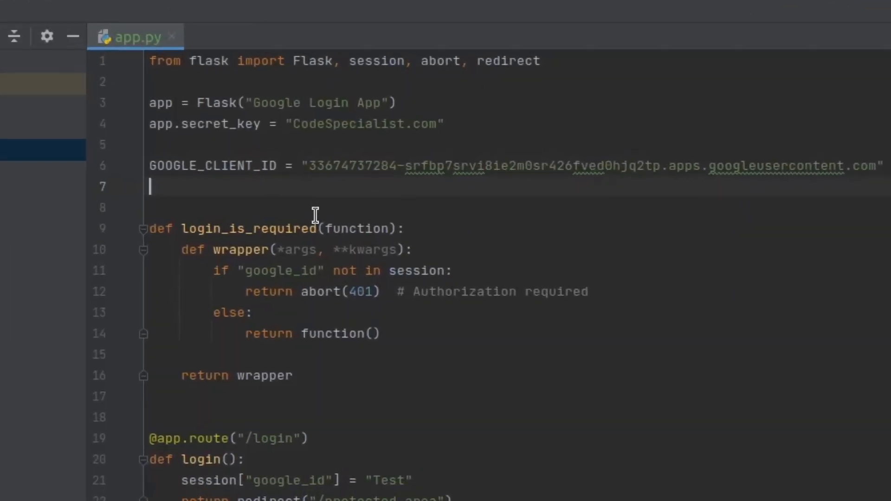
- Start flow = Flow.from_client_secrets_file() with a client_secrets_file keyword argument
{"action": "type", "text": "flow = Flow"}
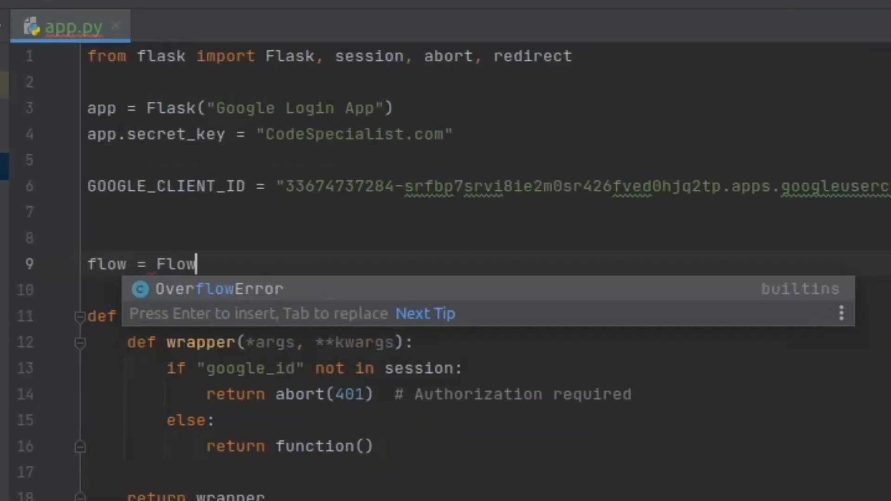
{"action": "type", "text": ".from"}
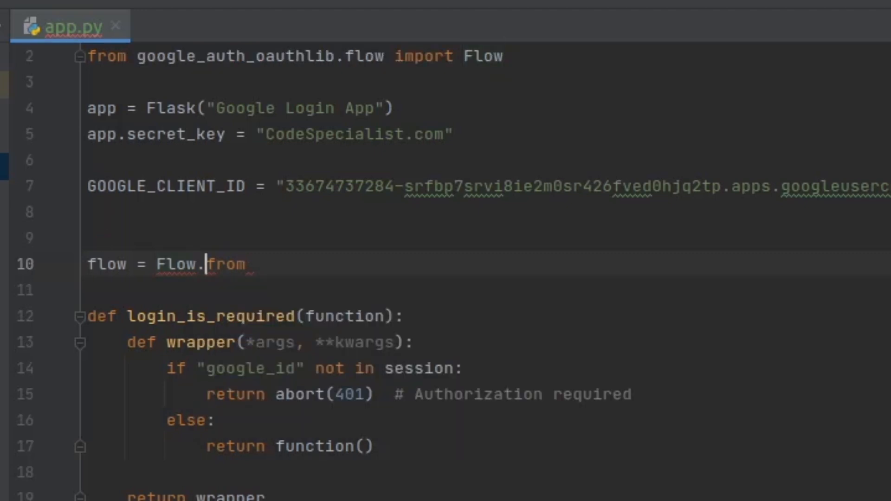
{"action": "type", "text": "_client_secrets_file"}
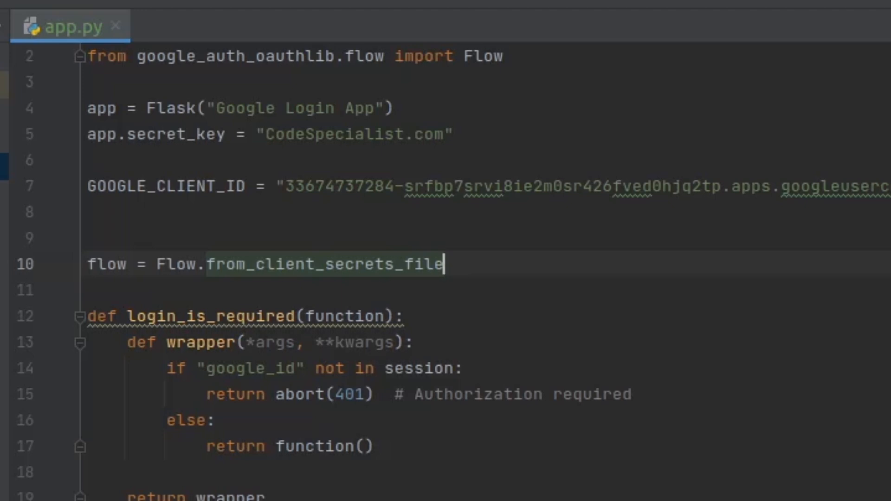
{"action": "type", "text": "()"}
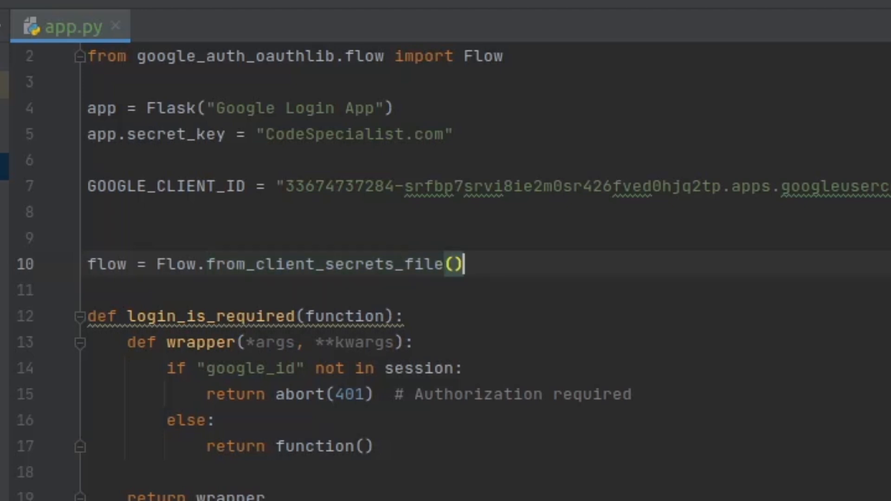
{"action": "type", "text": "client"}
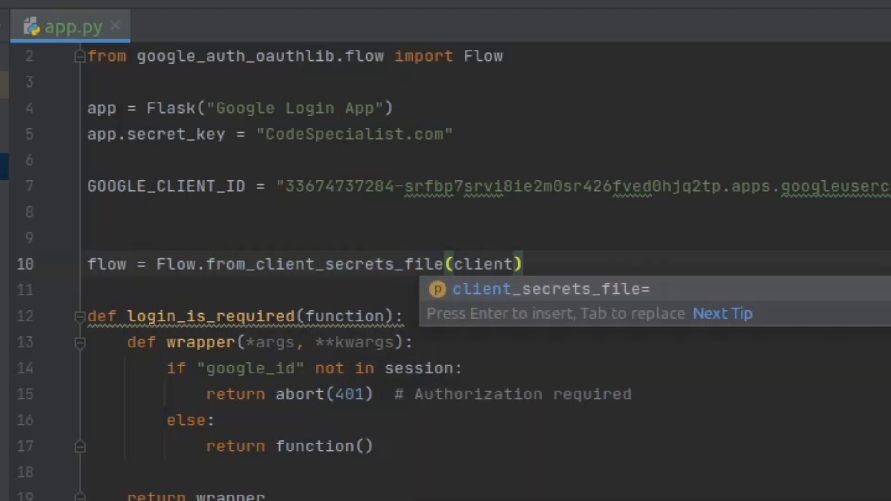
{"action": "key", "text": "Tab"}
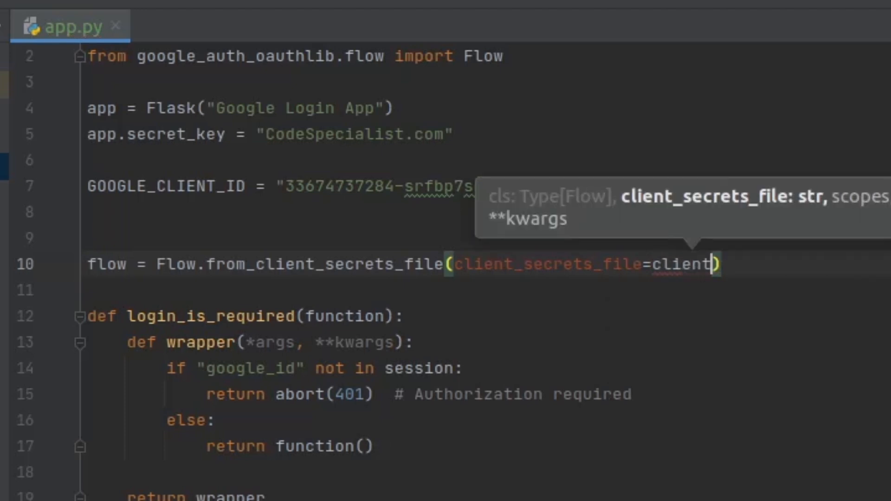
{"action": "type", "text": "_secrets_fi"}
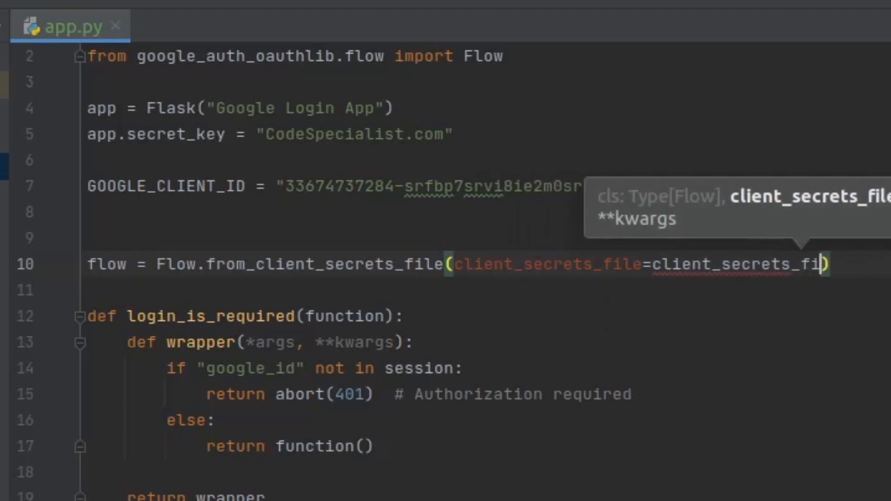
{"action": "type", "text": "client_secrets_file"}
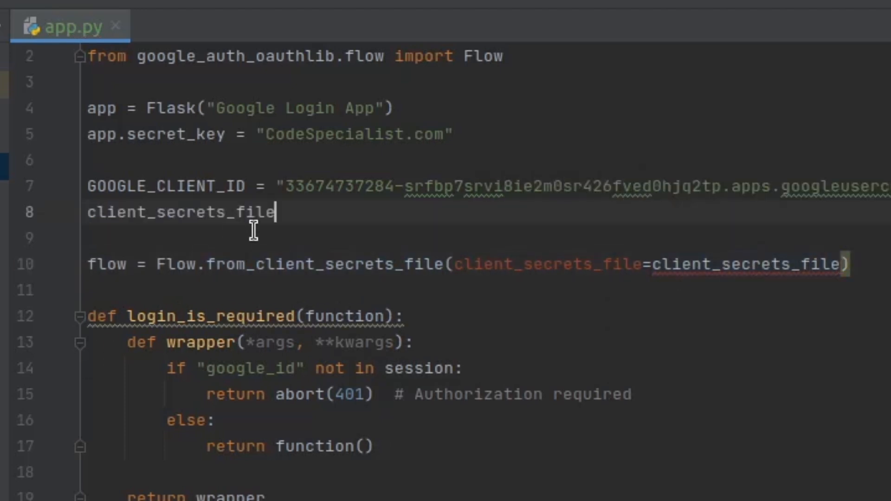
- Set client_secrets_file to os.path.join(pathlib.Path(__file__).parent, "client_secret.json")
{"action": "type", "text": "= os"}
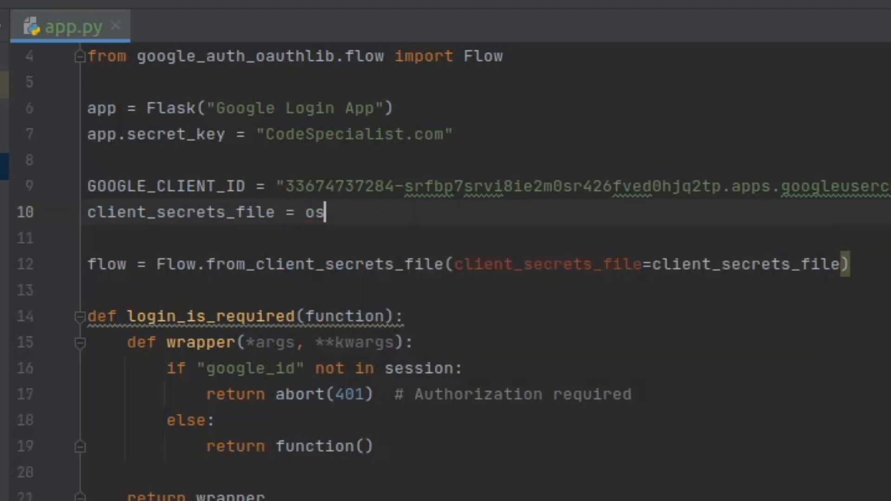
{"action": "type", "text": ".path.join"}
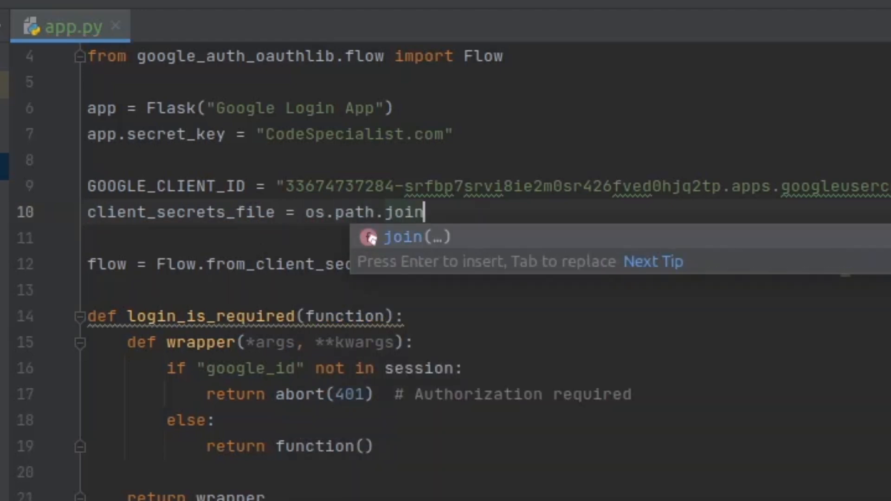
{"action": "key", "text": "Enter"}
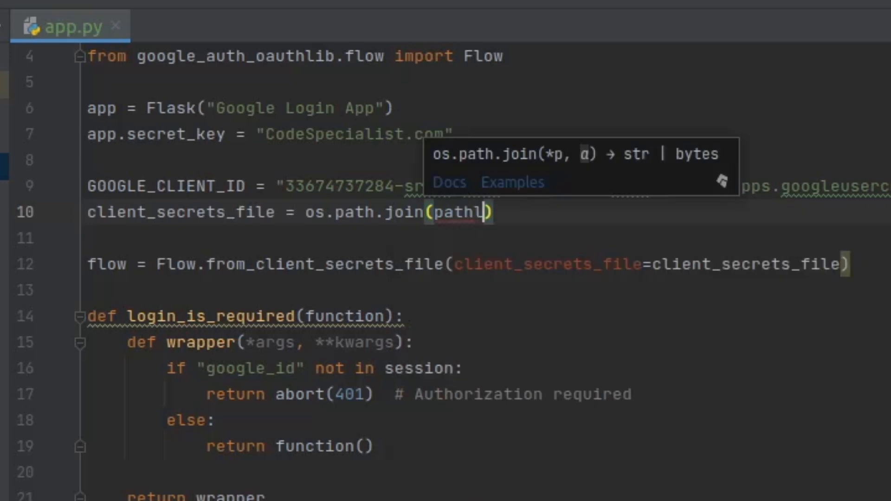
{"action": "type", "text": "ib"}
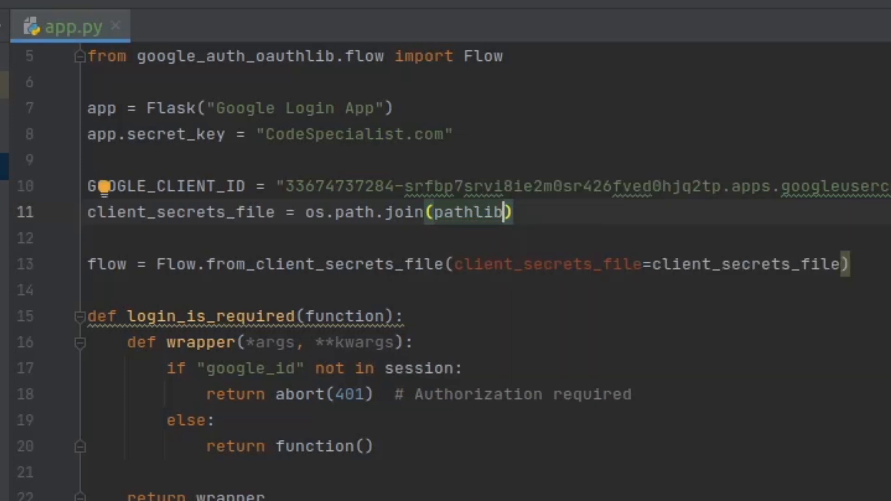
{"action": "type", "text": ".Path()"}
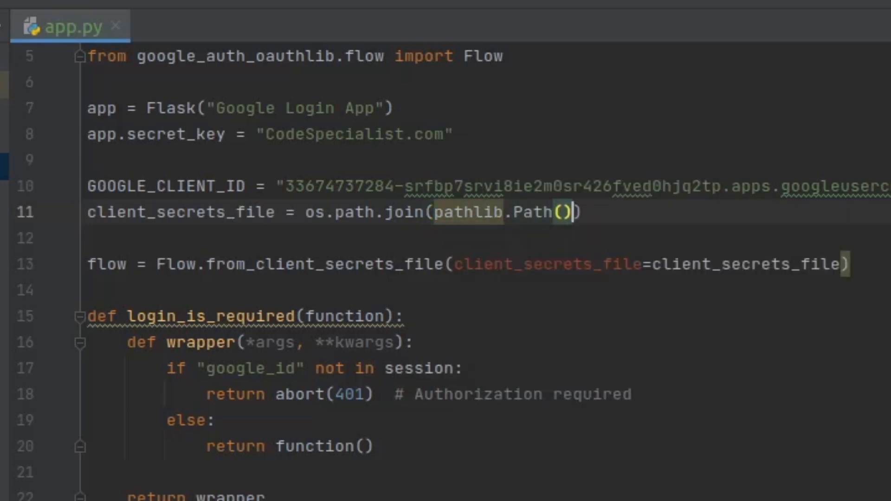
{"action": "type", "text": "__file__"}
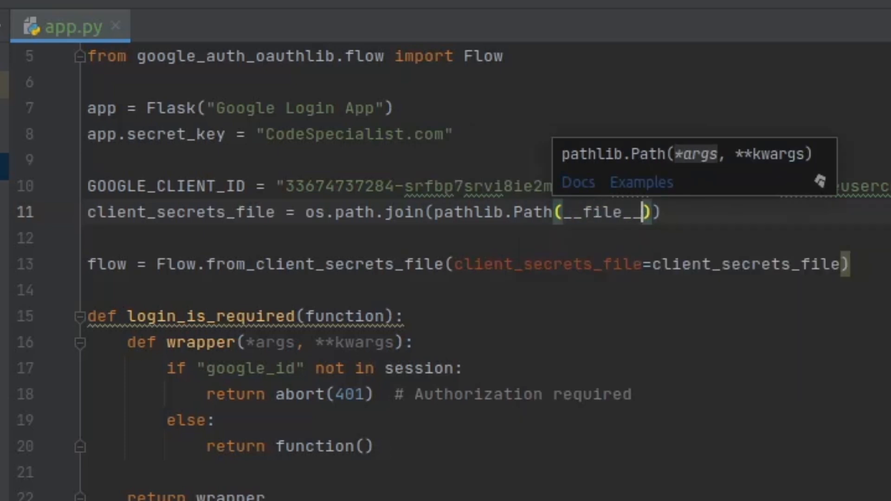
{"action": "type", "text": ".parent"}
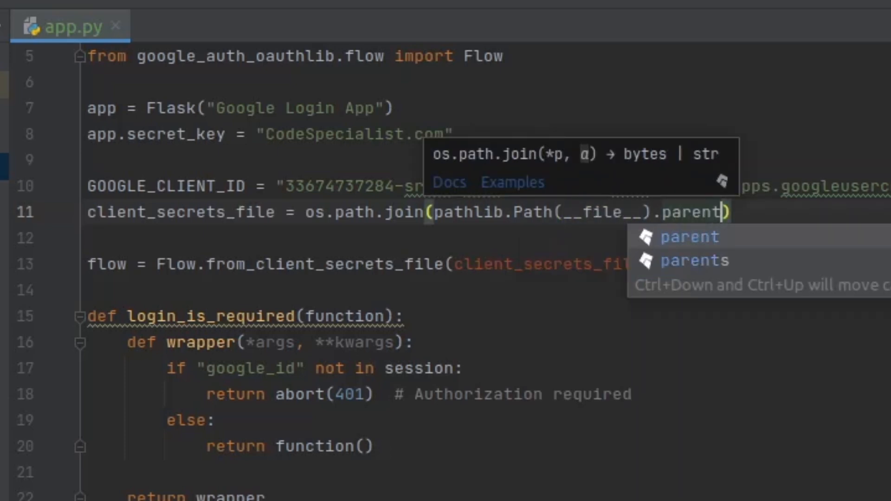
{"action": "type", "text": ", \"client_secret.json\""}
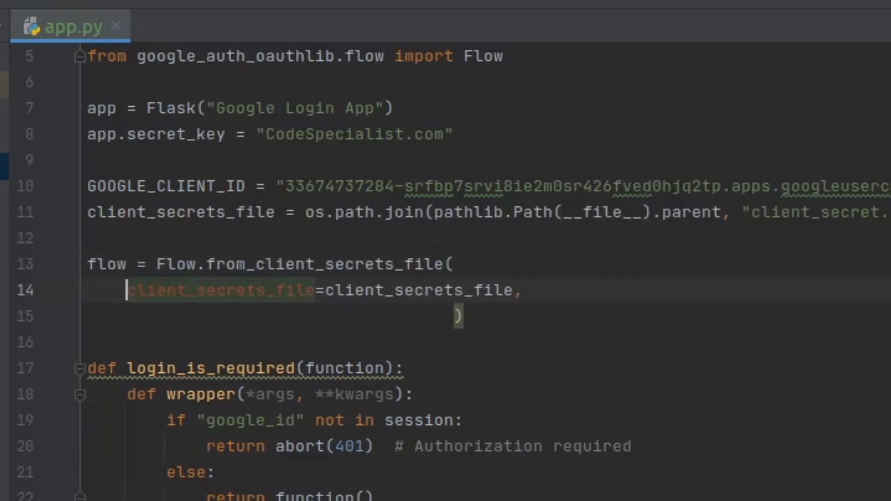
- Add scopes= with the profile, email and openid scopes to the Flow call
{"action": "key", "text": "Enter"}
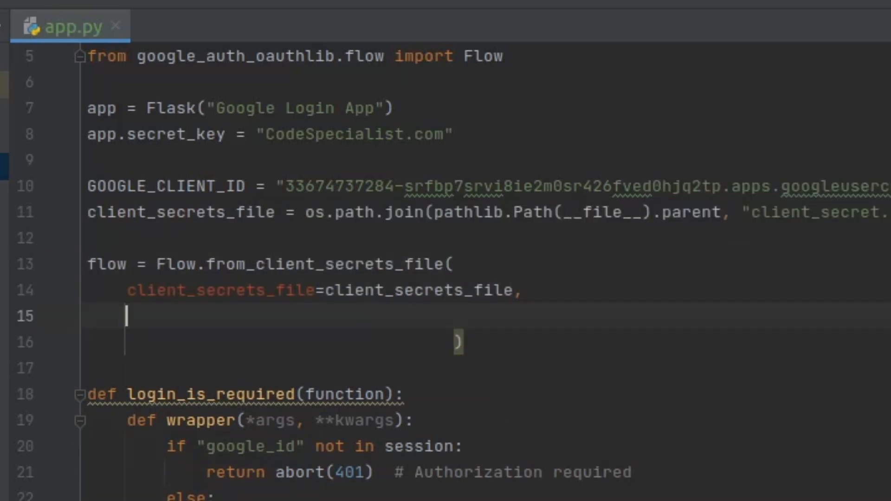
{"action": "type", "text": "scopes="}
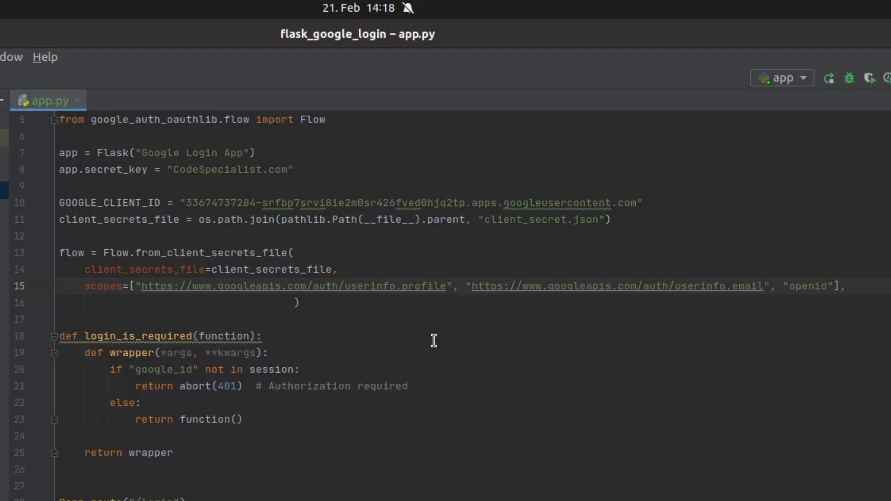
{"action": "mouse_move", "coordinate": [547, 285]}
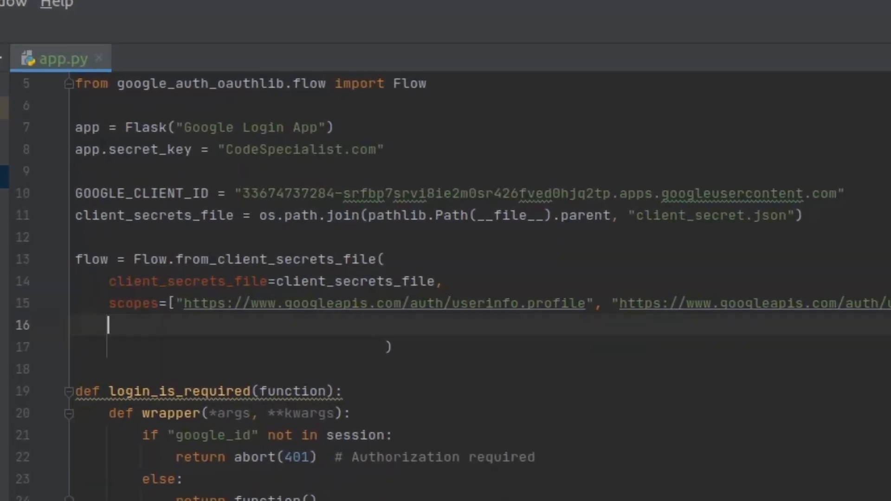
{"action": "type", "text": "redirect"}
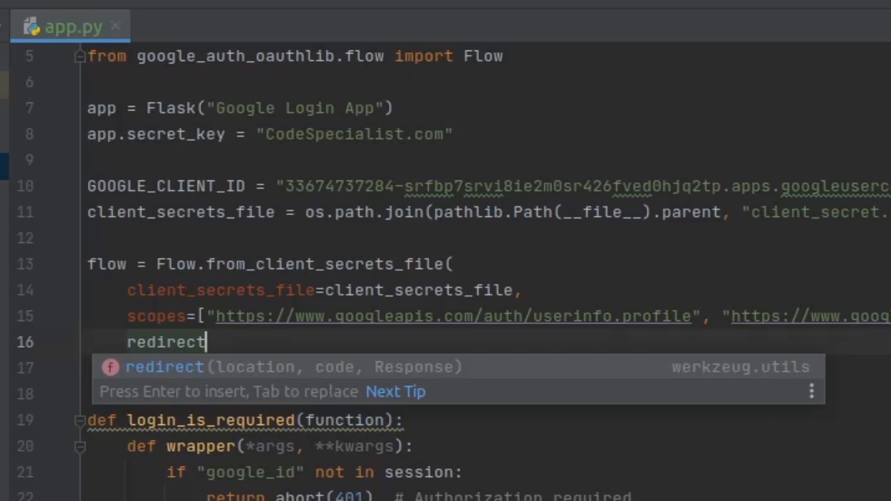
{"action": "type", "text": "_uri"}
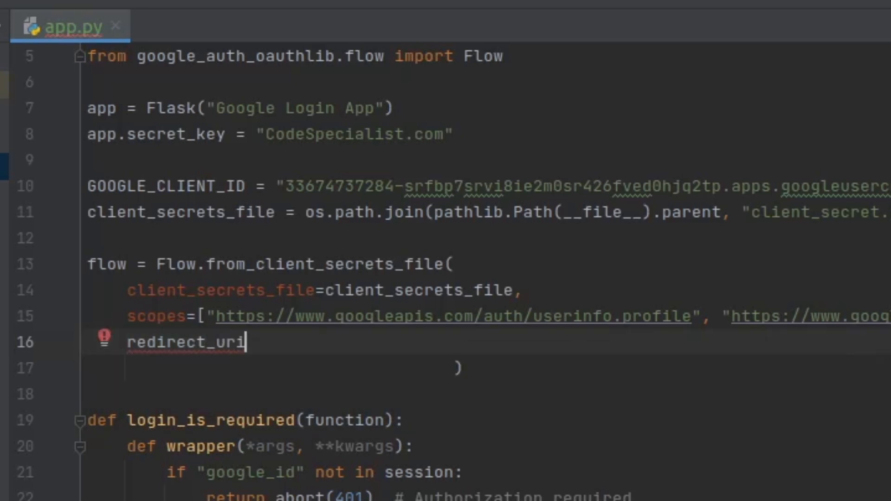
{"action": "type", "text": "="}
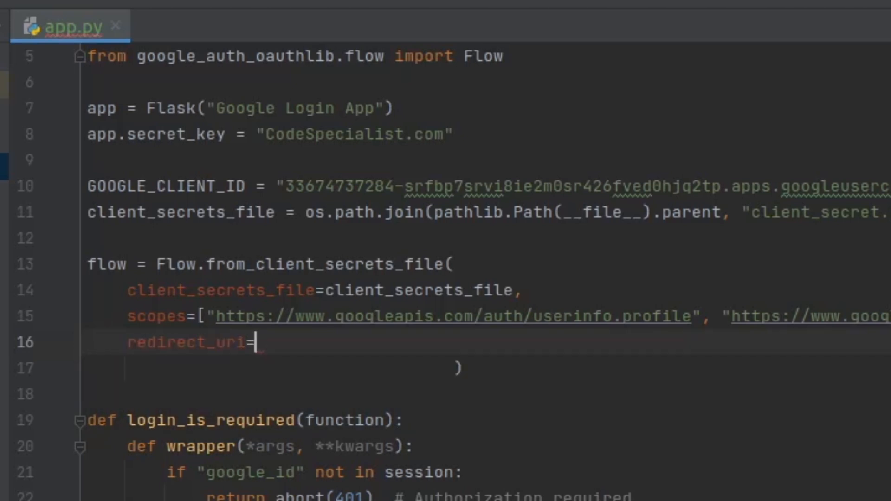
{"action": "type", "text": "\"http:"}
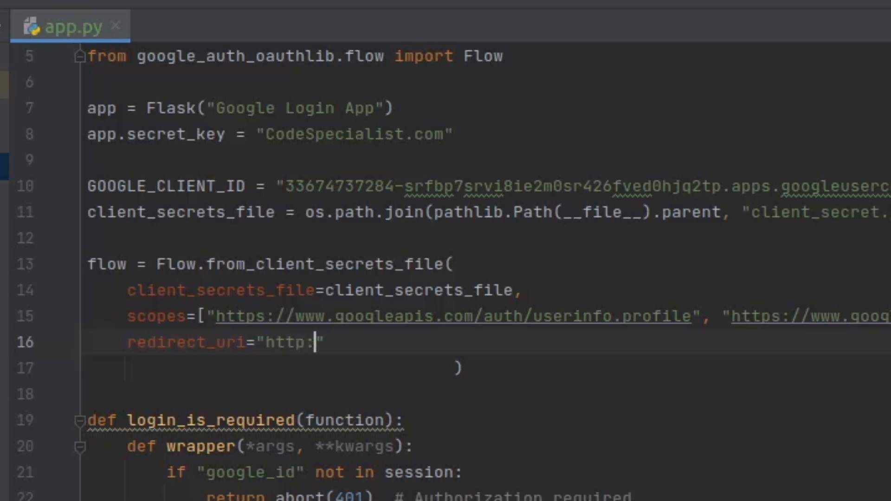
{"action": "type", "text": "//127.0.0.1"}
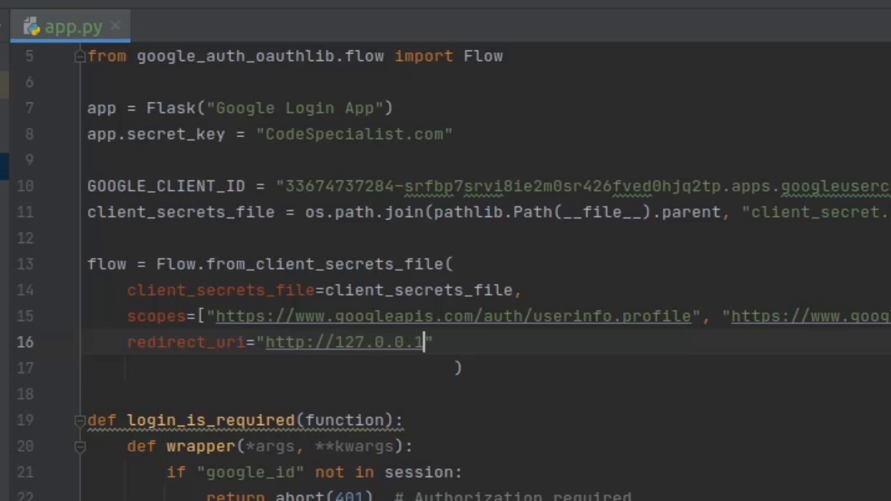
{"action": "type", "text": ":5000/"}
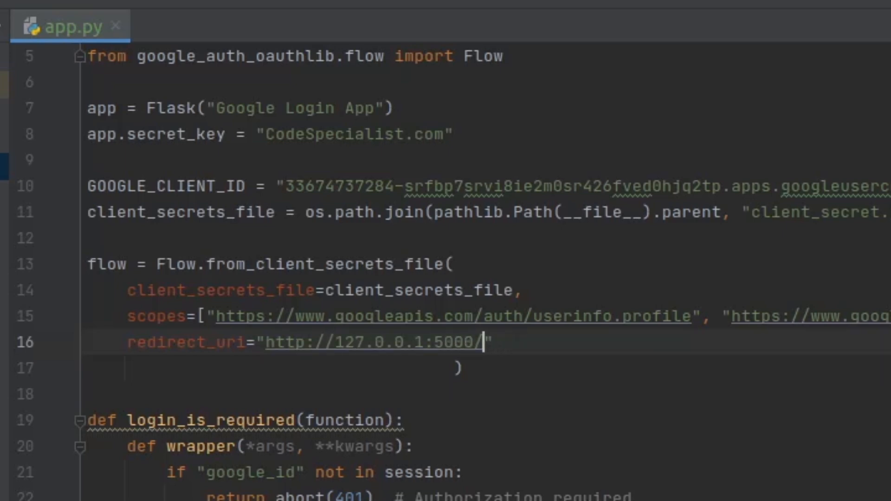
{"action": "type", "text": "callback"}
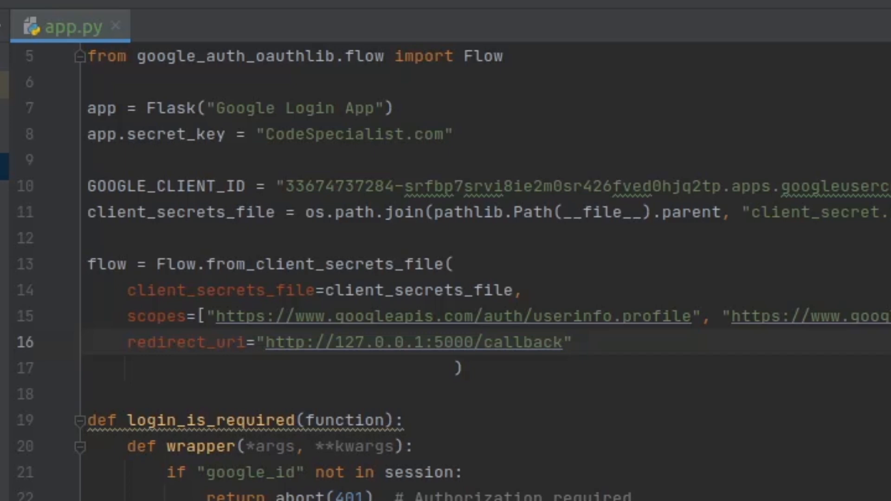
{"action": "scroll", "scroll_direction": "down", "scroll_amount": 3}
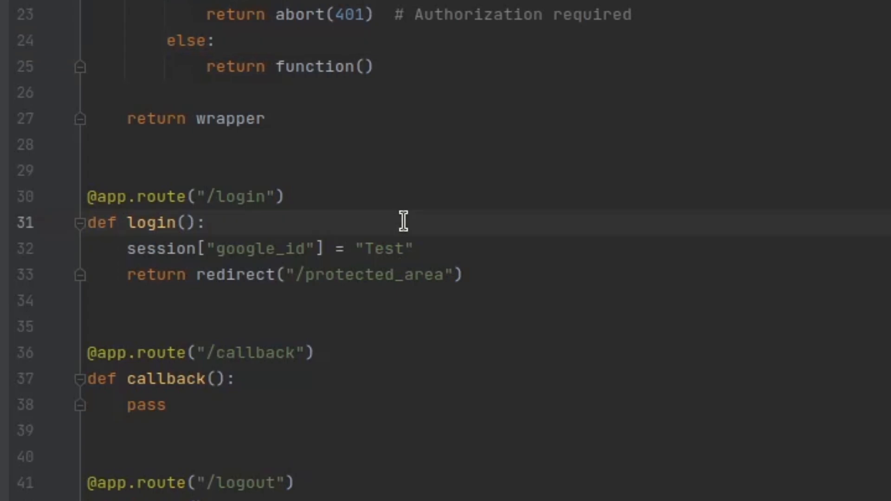
- Write authorization_url, state = flow.authorization_url() in the login route
{"action": "type", "text": "authorization_url,"}
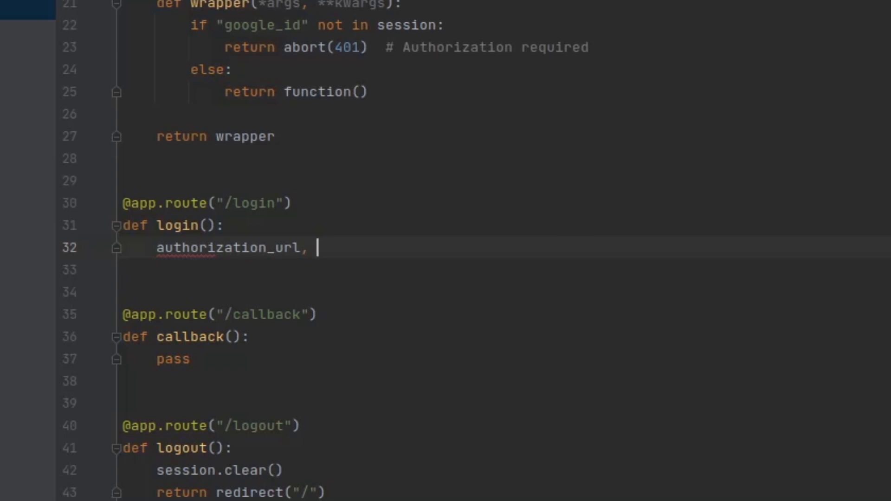
{"action": "type", "text": "state = flow"}
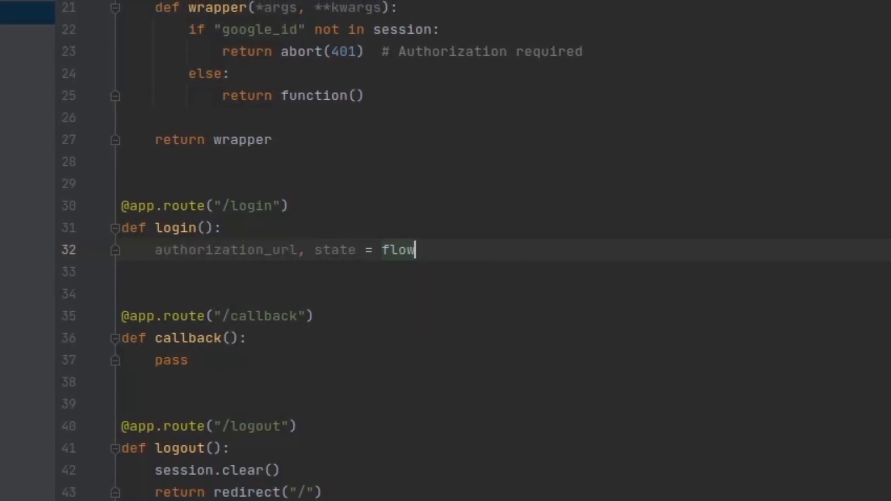
{"action": "type", "text": "."}
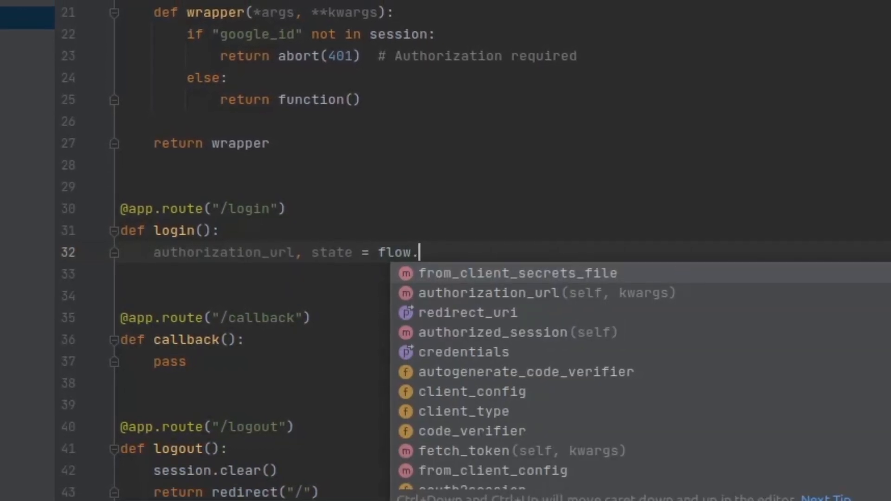
{"action": "left_click", "coordinate": [493, 292]}
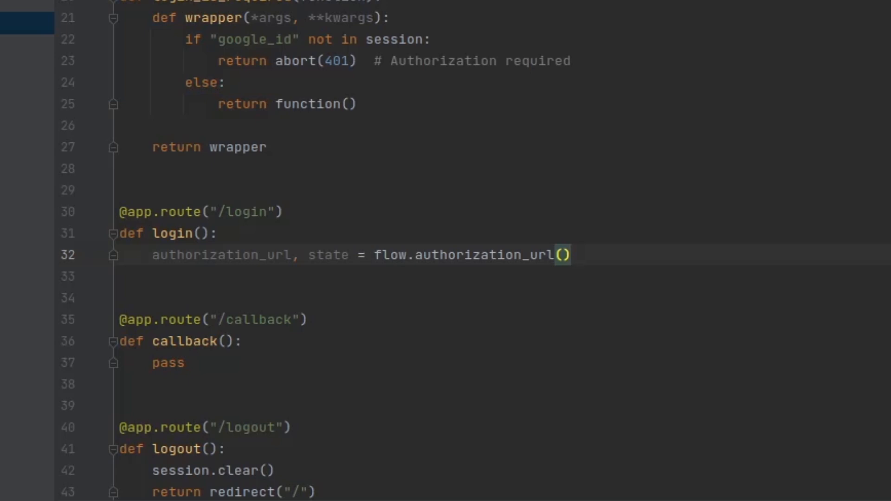
- Save state in session["state"] and return redirect(authorization_url)
{"action": "type", "text": "session"}
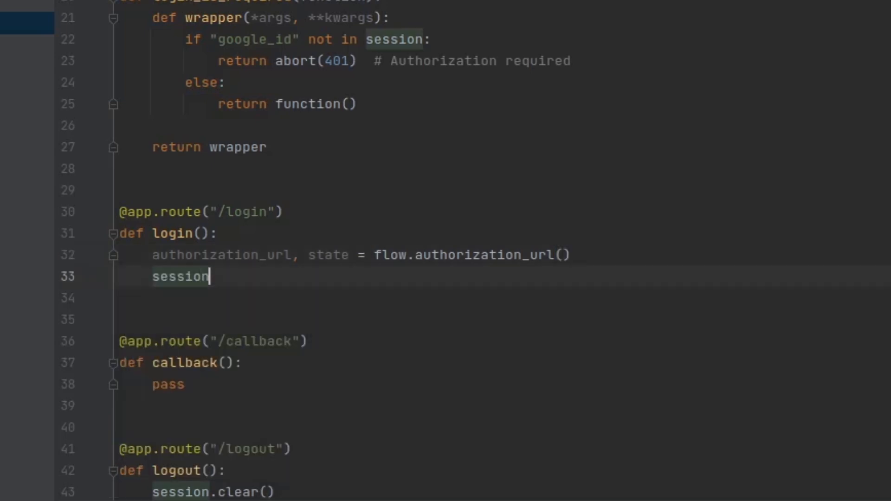
{"action": "type", "text": "["}
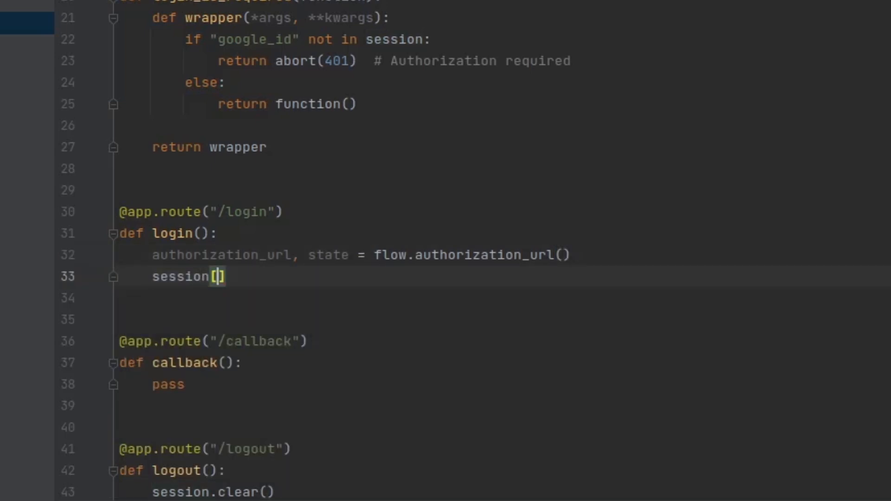
{"action": "type", "text": "\""}
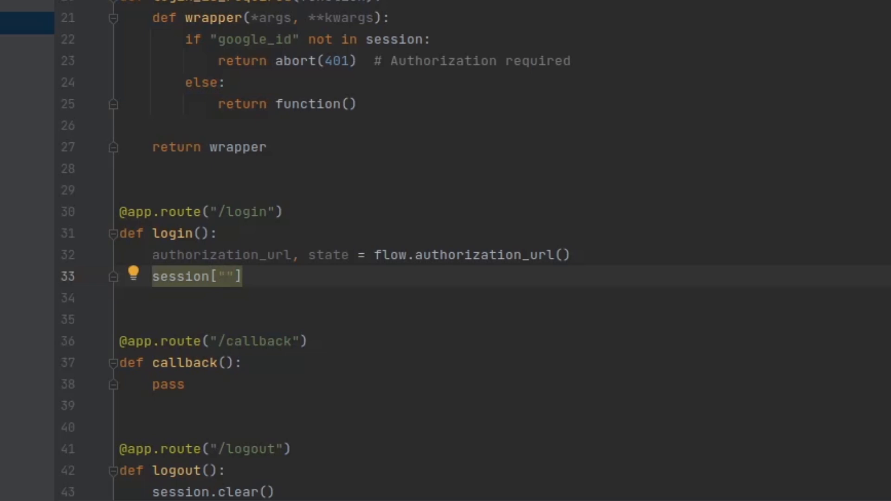
{"action": "type", "text": "state"}
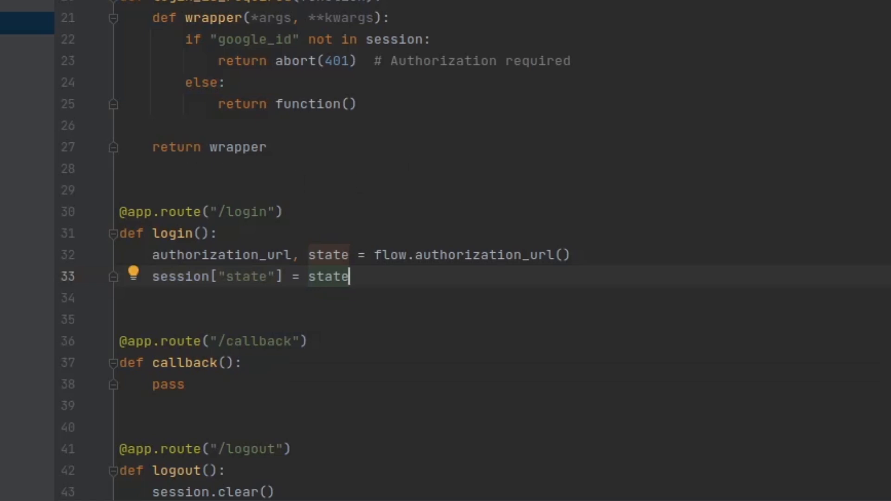
{"action": "type", "text": "return (re"}
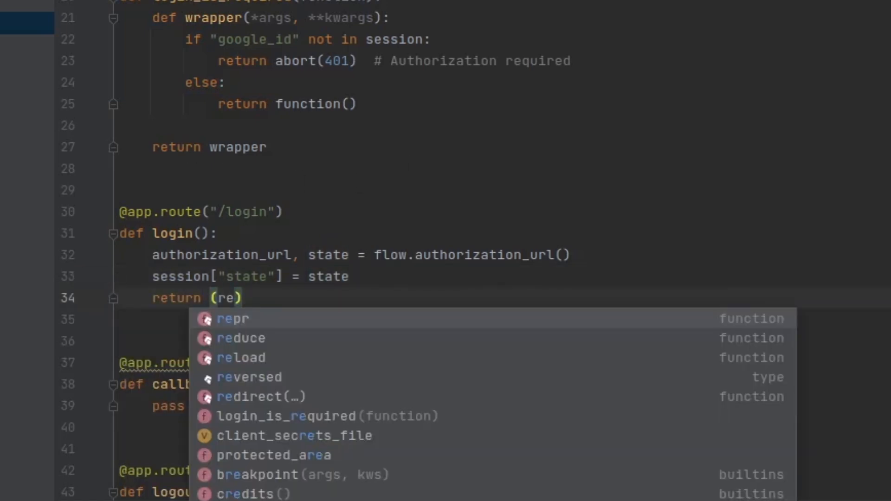
{"action": "left_click", "coordinate": [260, 396]}
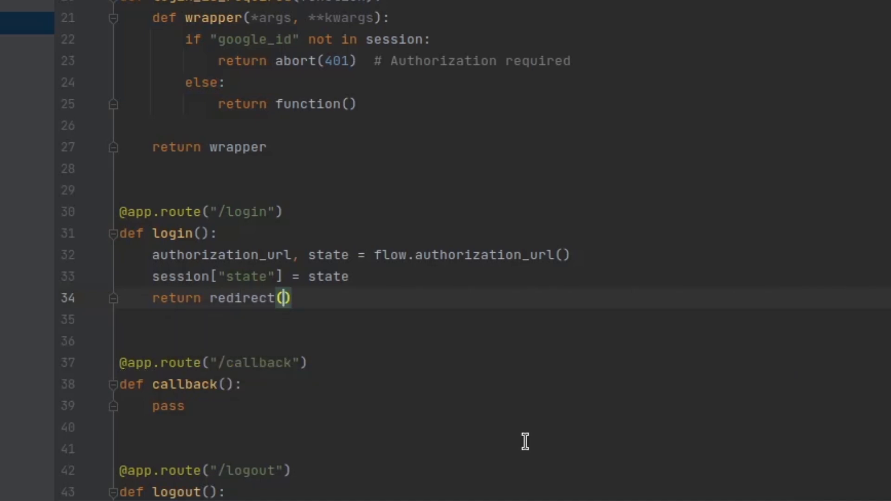
{"action": "type", "text": "authorization_url"}
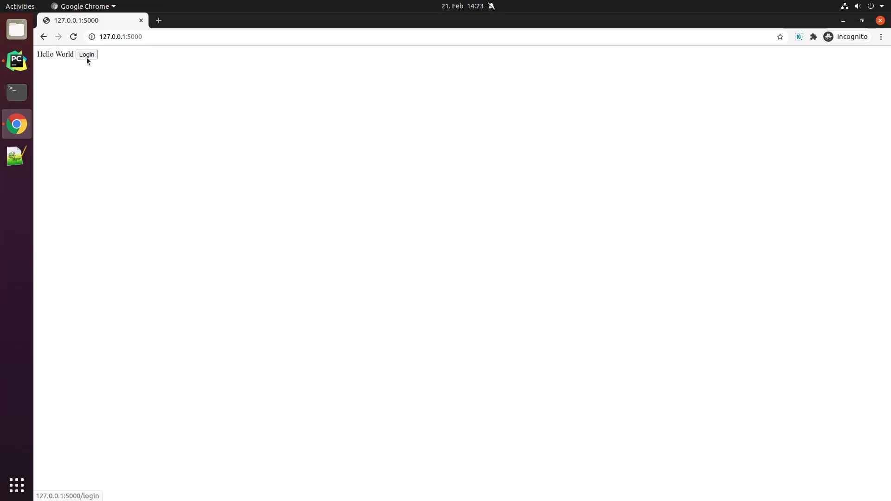
- Log in via Google with email and password and inspect the /callback URL showing a TypeError
{"action": "left_click", "coordinate": [86, 55]}
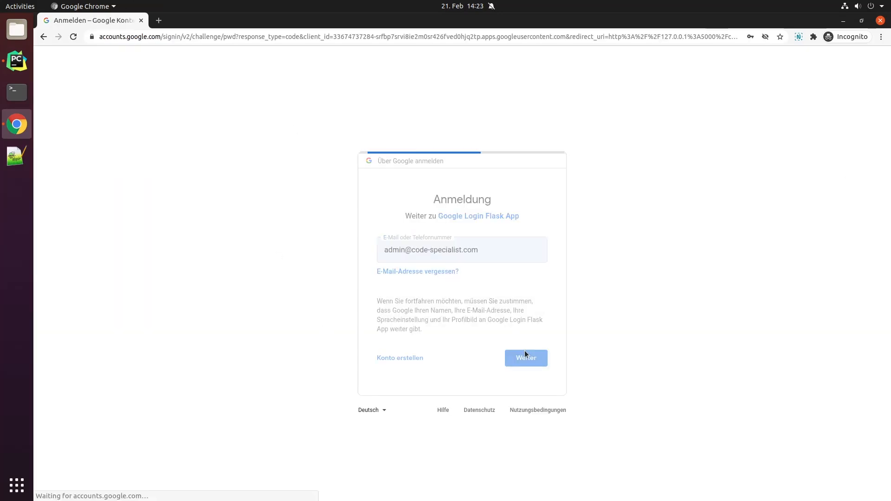
{"action": "left_click", "coordinate": [525, 357]}
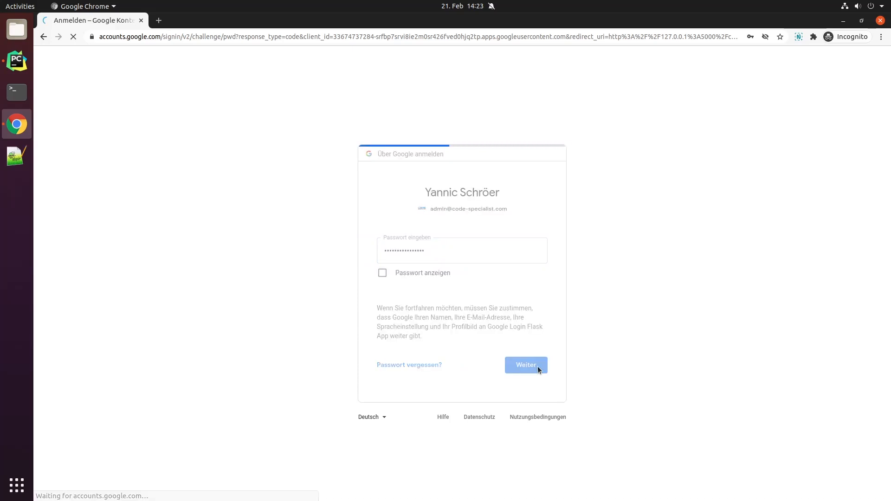
{"action": "left_click", "coordinate": [525, 365]}
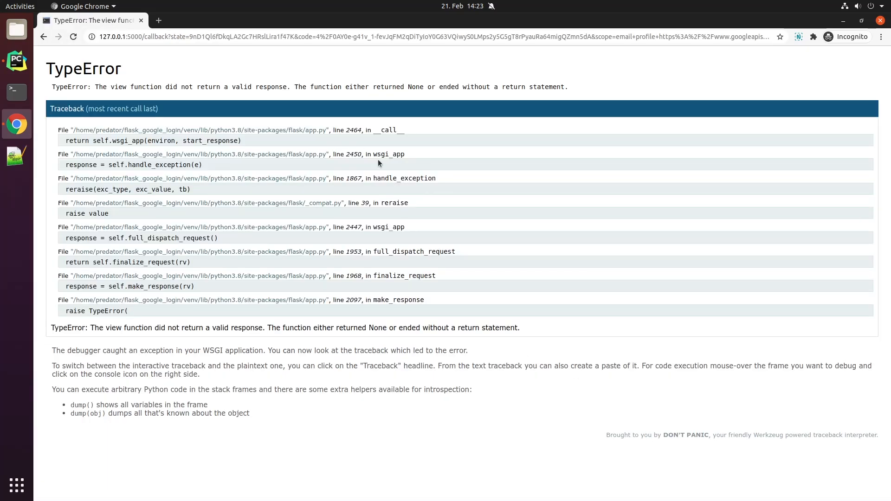
{"action": "left_click", "coordinate": [431, 36]}
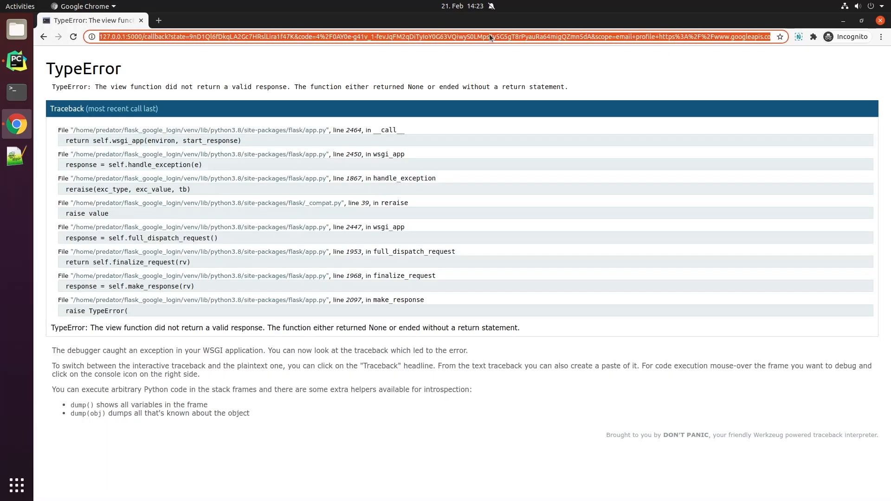
{"action": "double_click", "coordinate": [182, 36]}
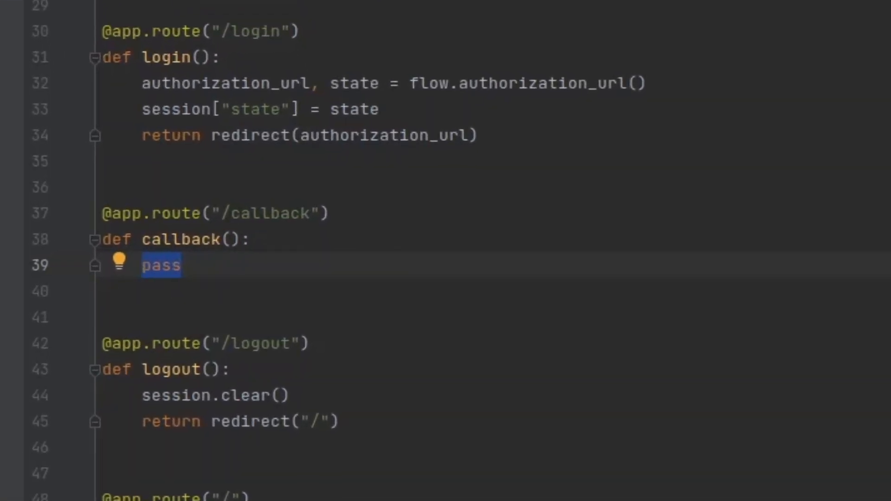
- Write flow.fetch_token(authorization_response=request.url) in the callback
{"action": "type", "text": "flow."}
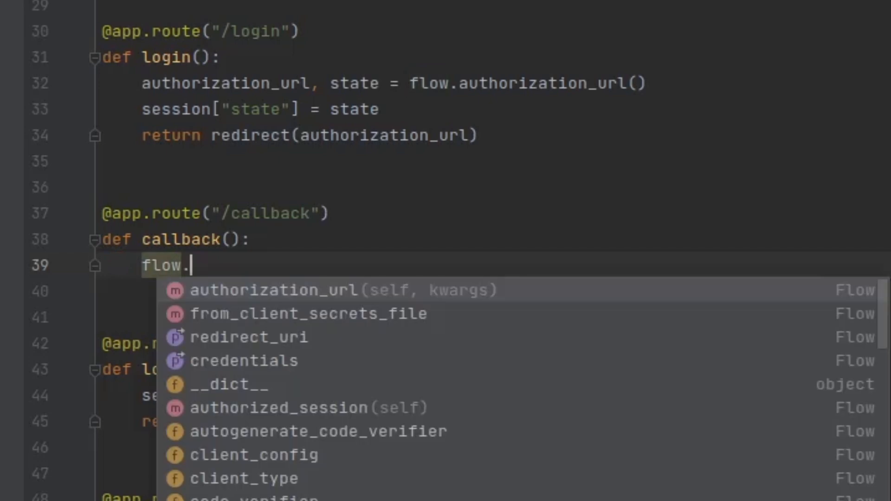
{"action": "type", "text": "fetch_token("}
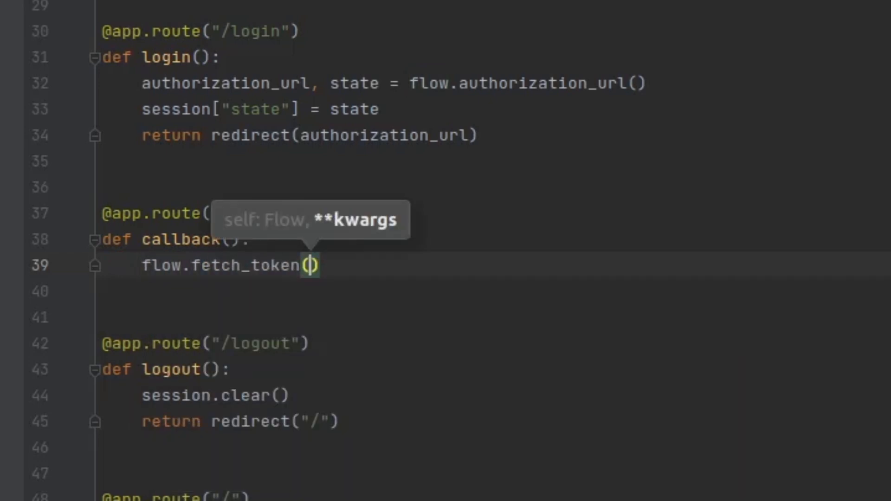
{"action": "type", "text": "autho"}
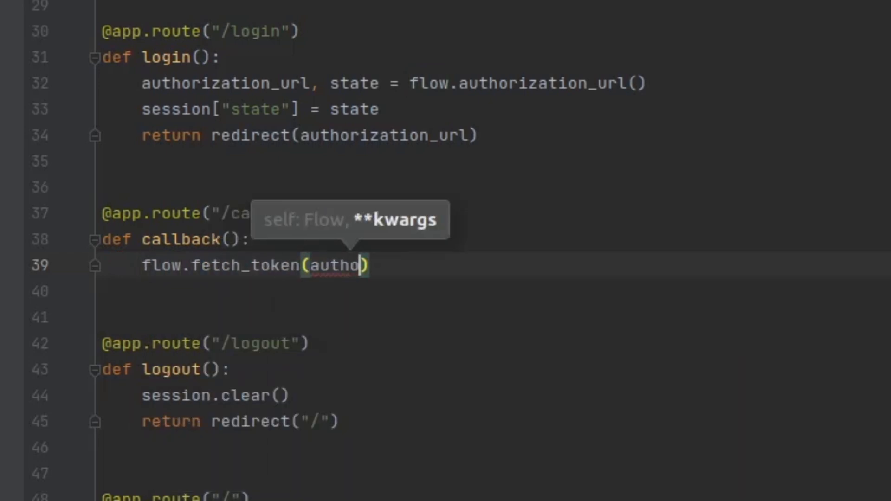
{"action": "type", "text": "rization_re"}
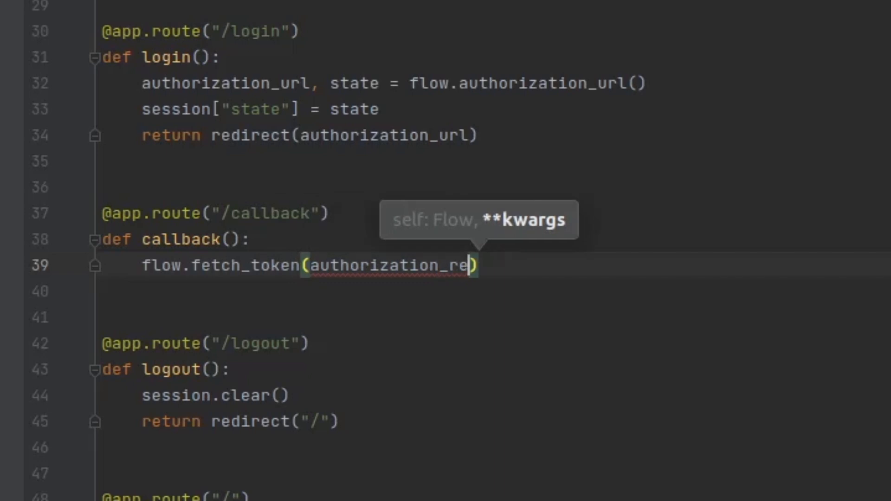
{"action": "type", "text": "sponse="}
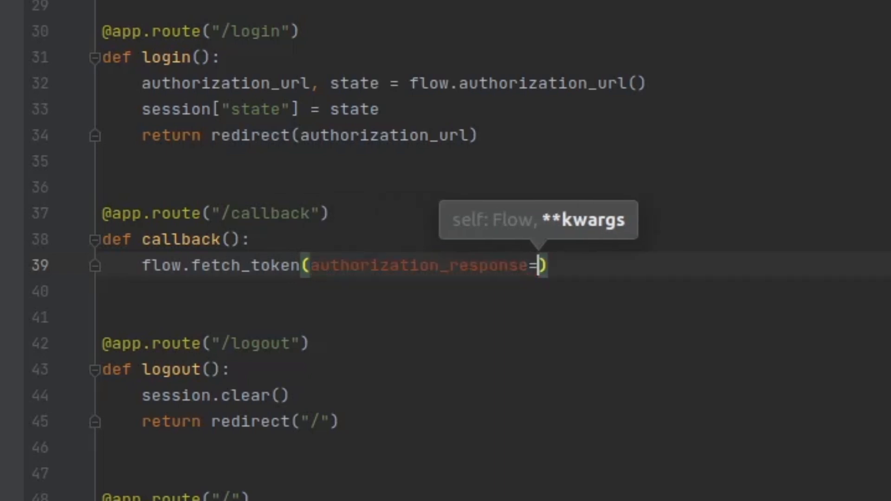
{"action": "type", "text": "request"}
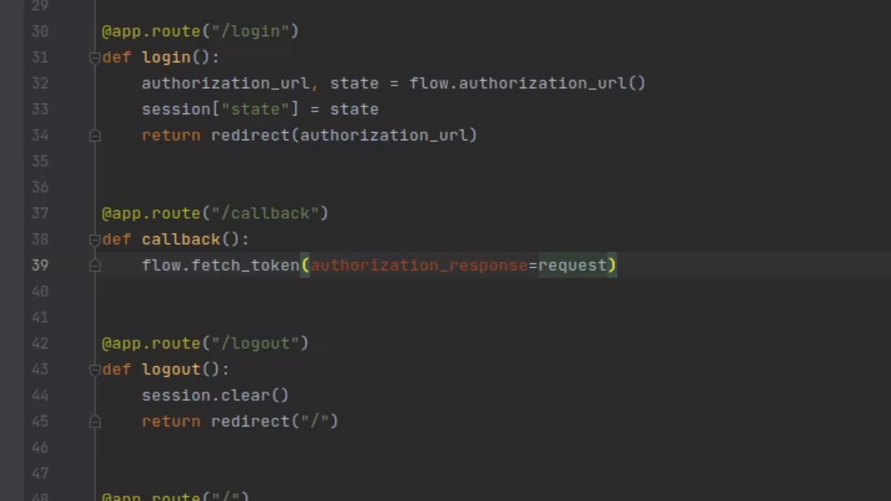
{"action": "type", "text": ".url"}
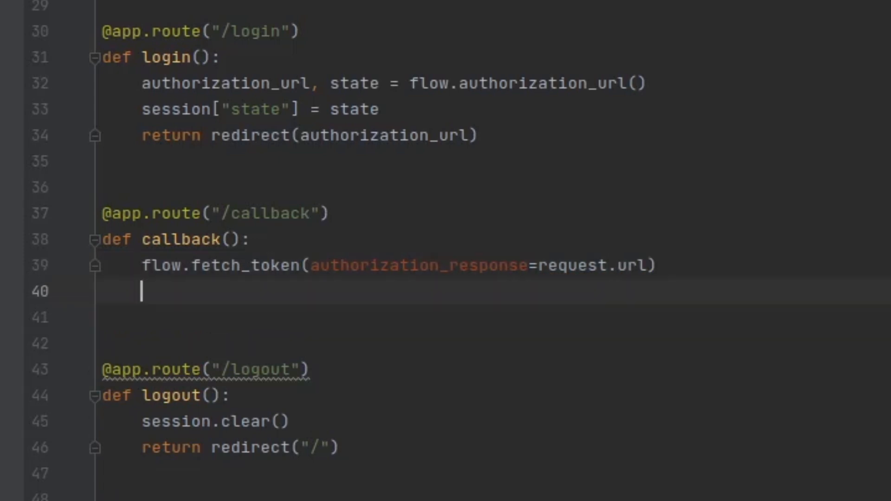
{"action": "key", "text": "Enter"}
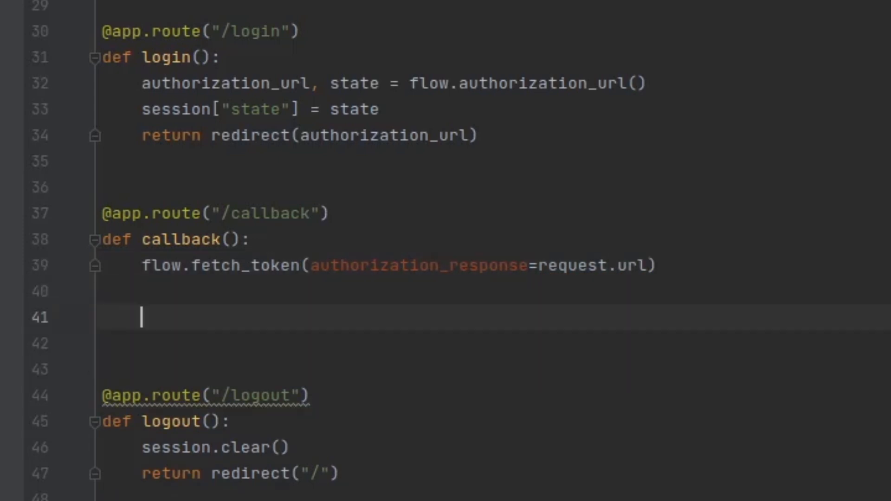
- Abort with 500 if session["state"] does not equal request.args["state"]
{"action": "type", "text": "if not session[\""}
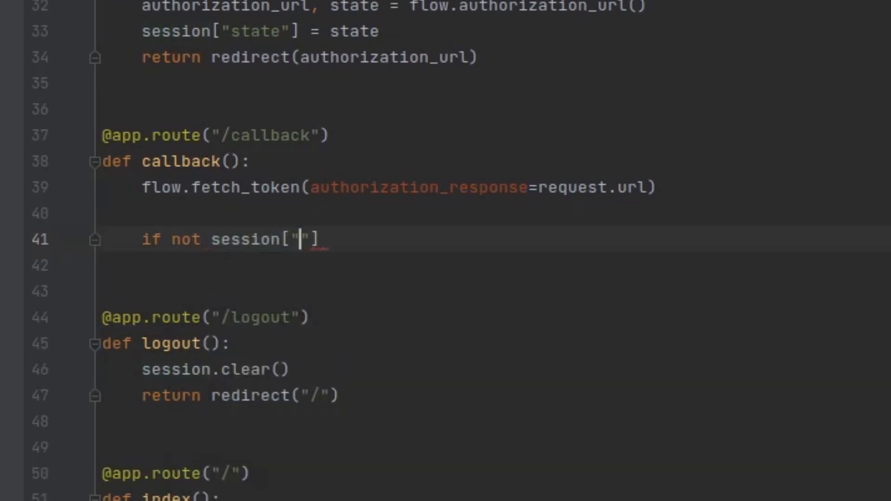
{"action": "type", "text": "state\"] =="}
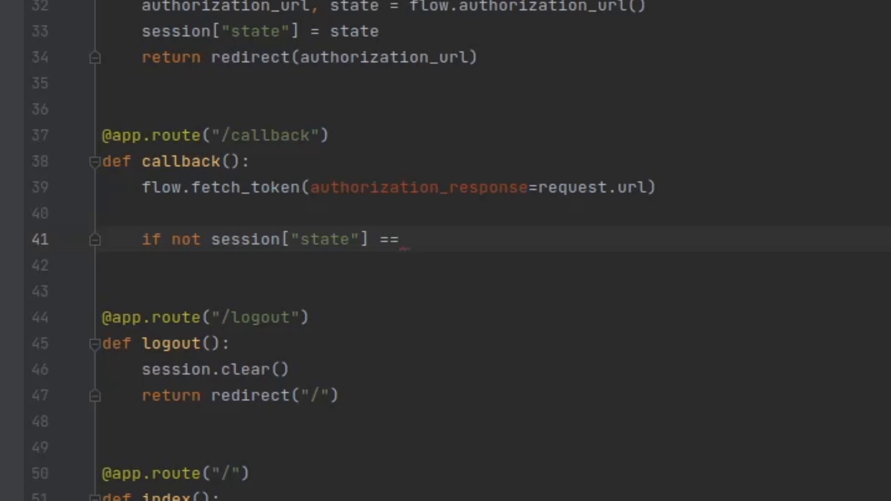
{"action": "type", "text": "request.args[]"}
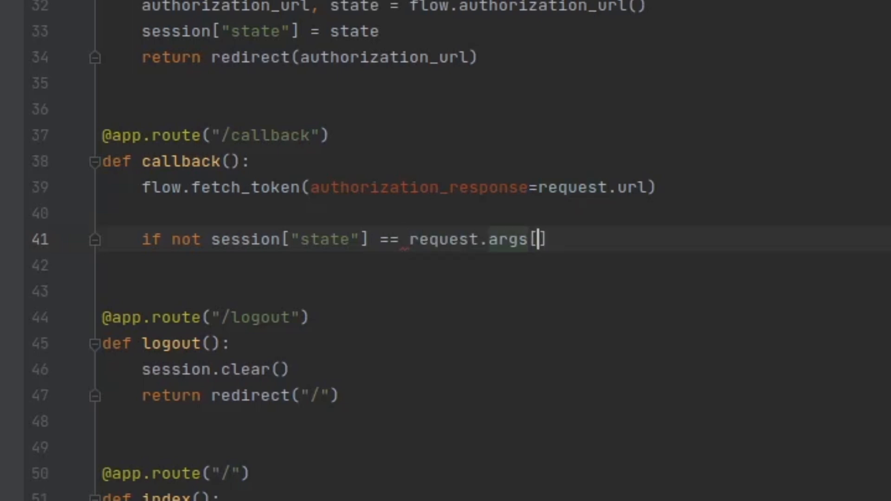
{"action": "type", "text": "\"state\""}
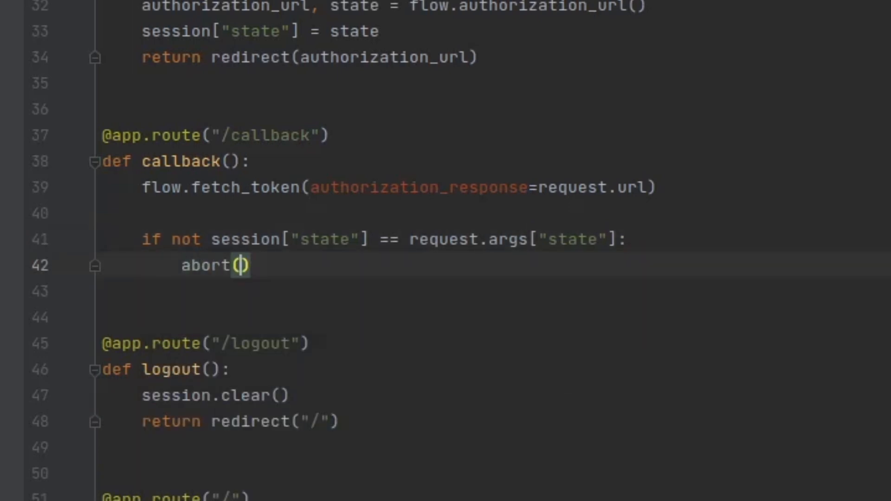
{"action": "type", "text": "500) #"}
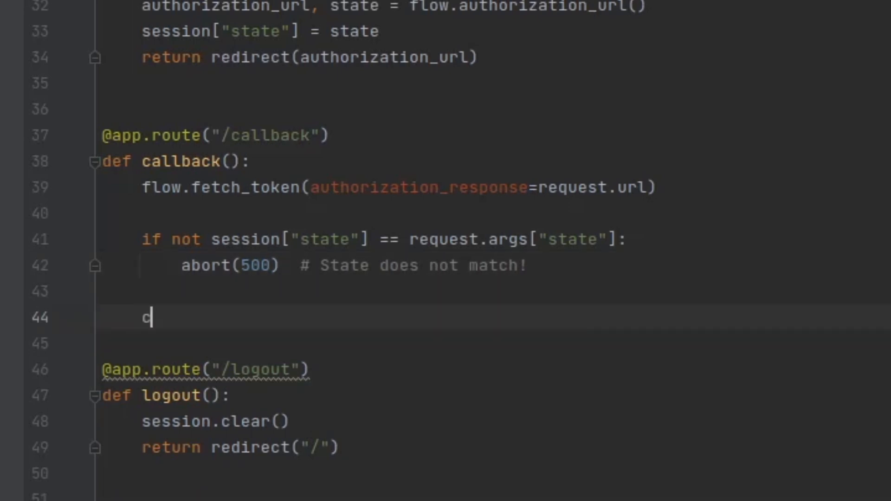
- Add credentials, request_session, cached_session and a google.auth.transport token_request
{"action": "type", "text": "redentials ="}
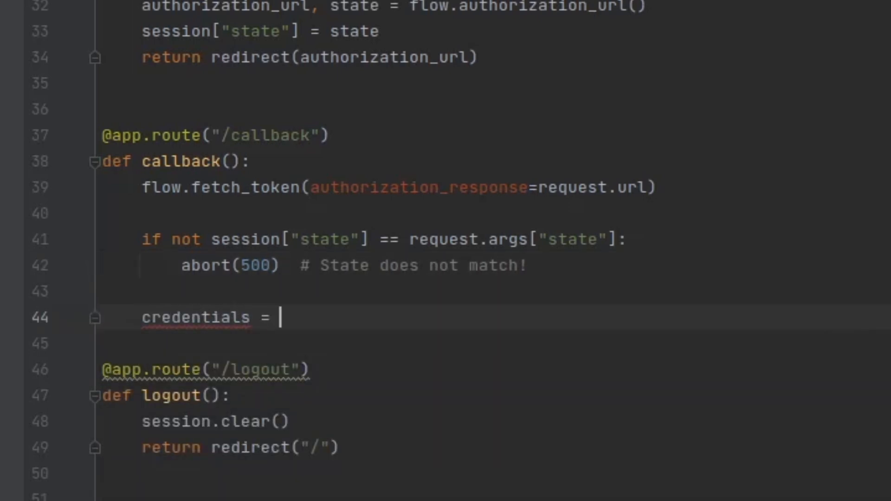
{"action": "type", "text": "flow.credentials"}
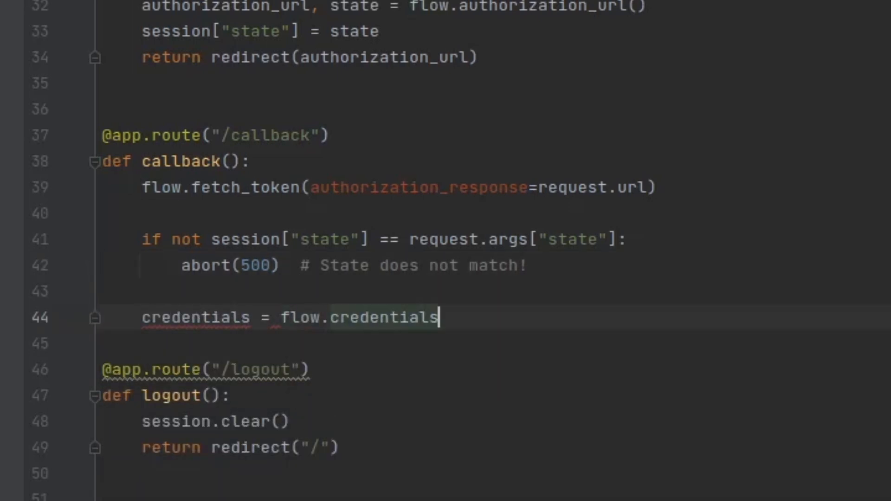
{"action": "type", "text": "request_session = request.session()"}
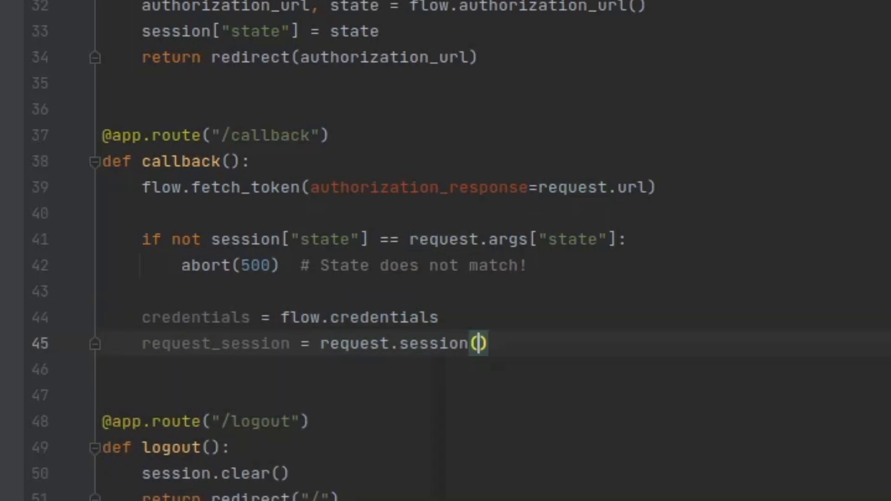
{"action": "type", "text": "cached_session = cachecontrolCacheControl(request_session"}
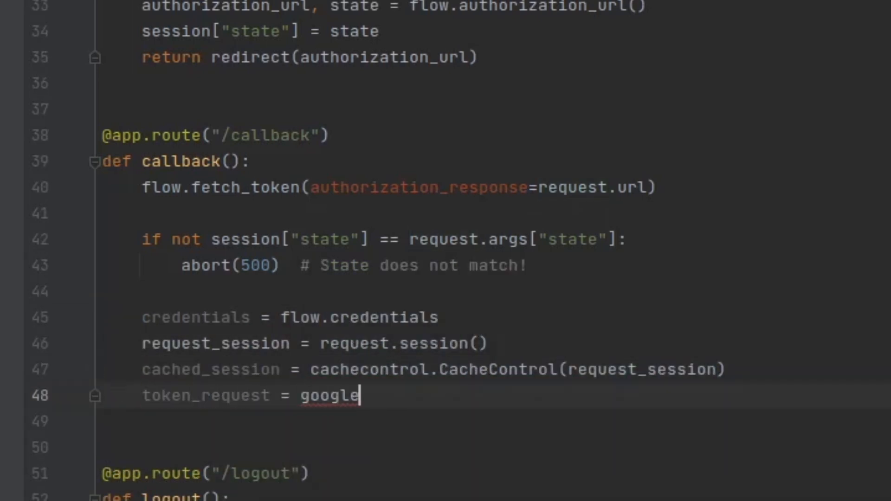
{"action": "type", "text": ".auth.transport.requests.Request(session=cached_sessio"}
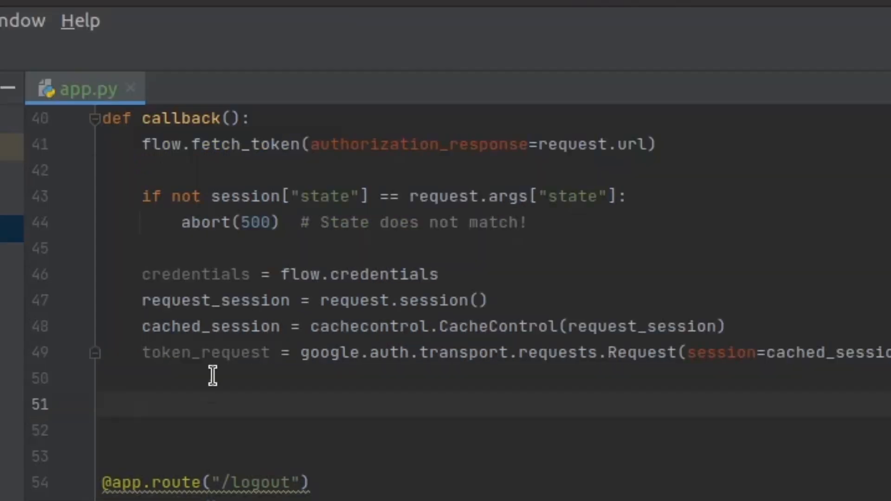
- Verify credentials._id_token with id_token.verify_oauth2_token using token_request and audience GOOGLE_CLIENT_ID
{"action": "type", "text": "id_info = id_token.verify_oauth2_token("}
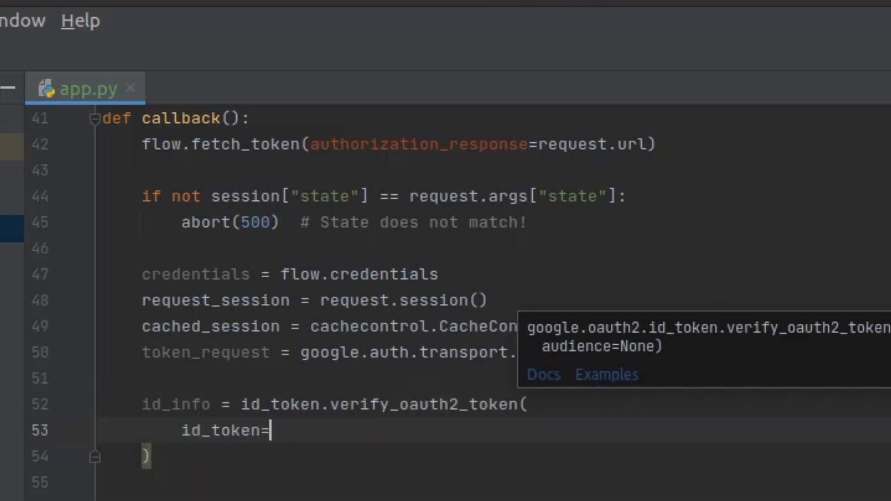
{"action": "type", "text": "credentials"}
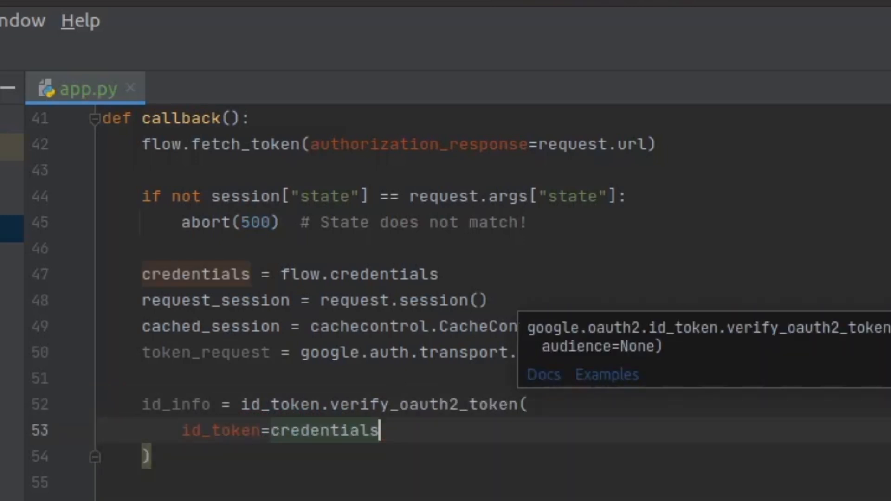
{"action": "type", "text": "._id_token,"}
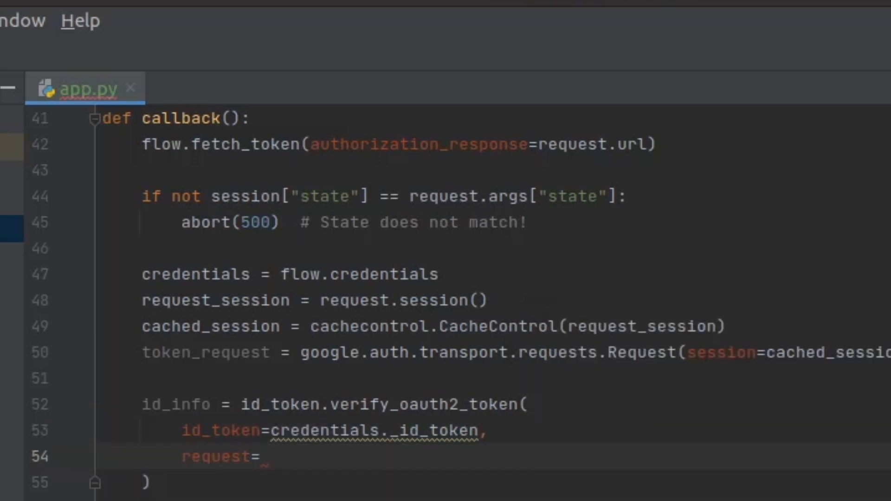
{"action": "type", "text": "token_request,"}
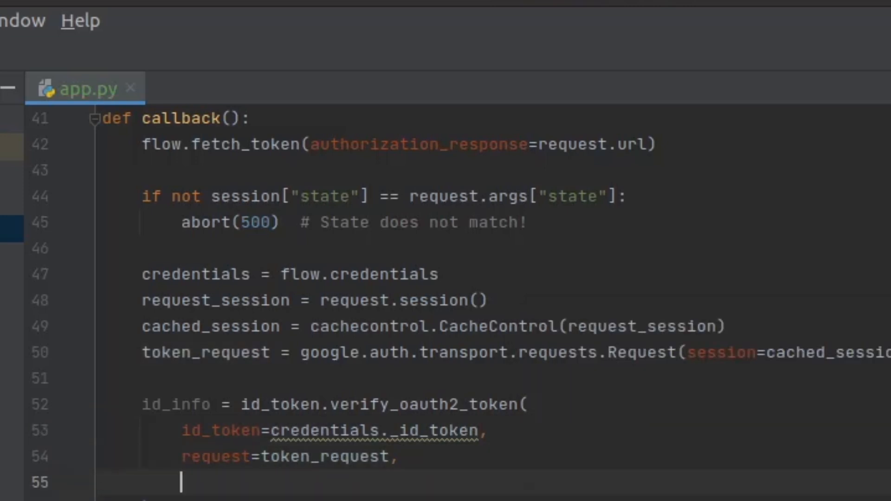
{"action": "type", "text": "audience=GOOGLE_CLIENT_ID"}
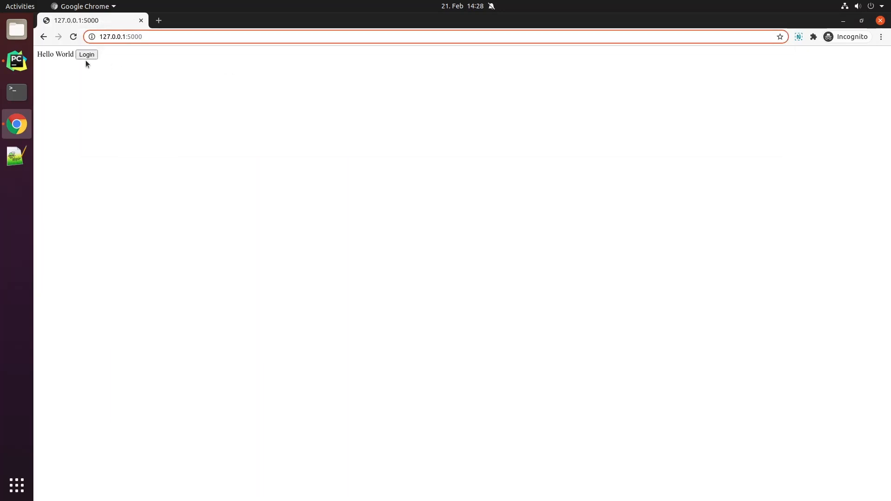
- Log in from 127.0.0.1:5000 so /callback displays the verified ID token claims as JSON
{"action": "left_click", "coordinate": [87, 54]}
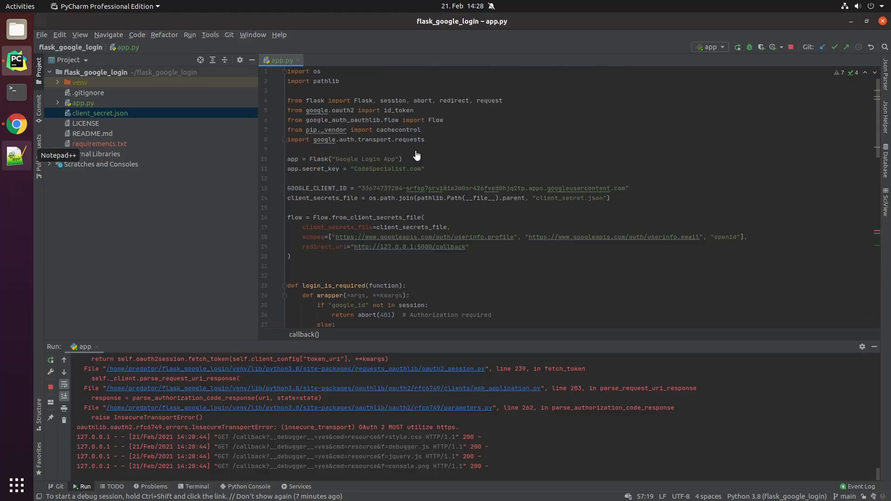
{"action": "type", "text": "os.E"}
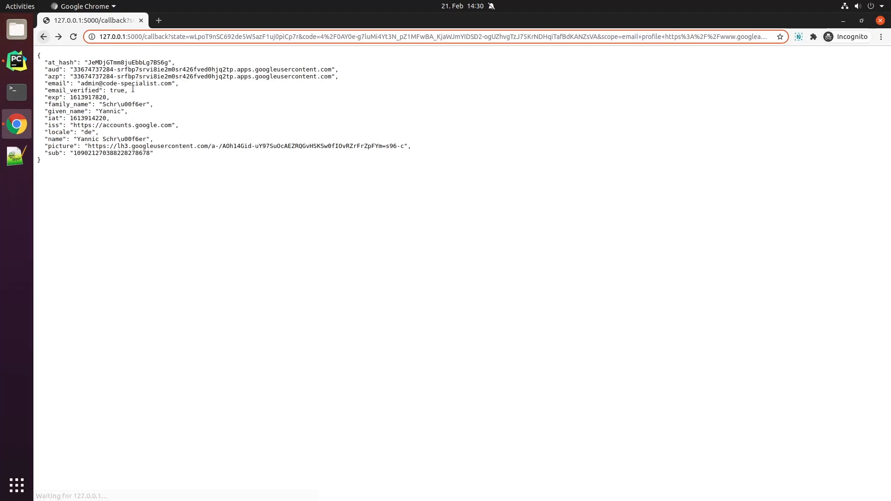
{"action": "mouse_move", "coordinate": [368, 264]}
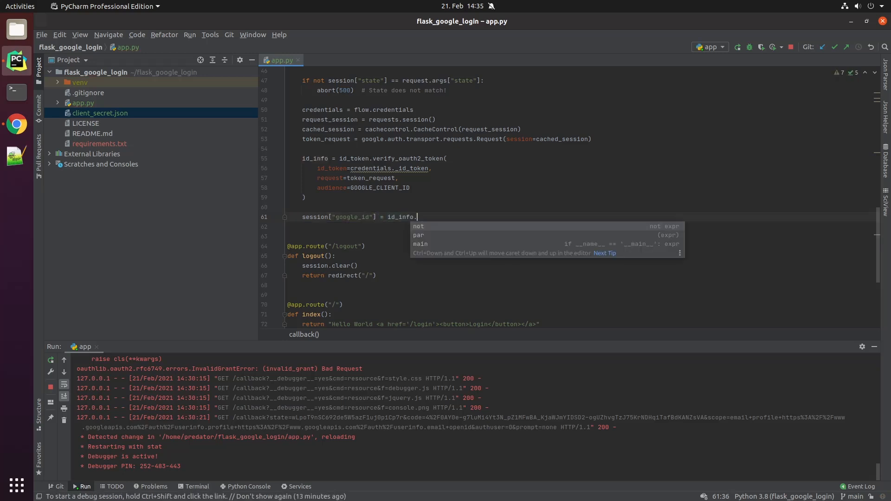
- Store session["google_id"] = id_info.get("sub") and name, then redirect to /protected_area
{"action": "type", "text": "get(\"sub\")"}
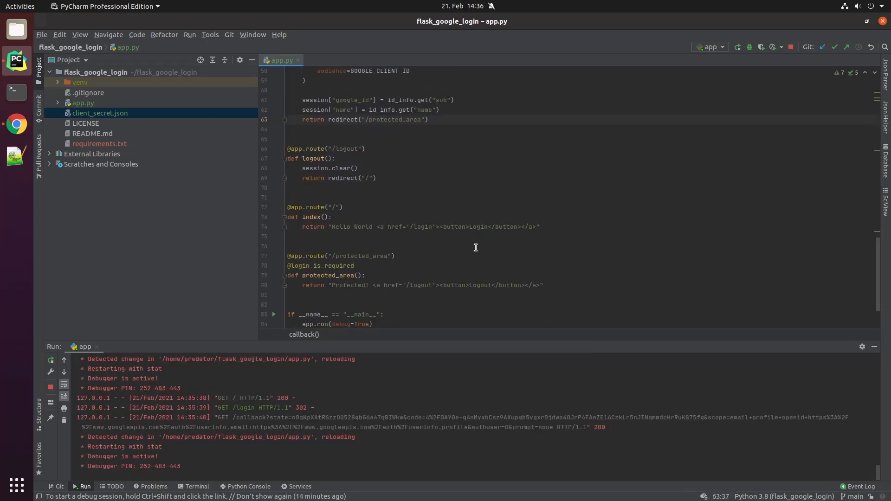
{"action": "left_click", "coordinate": [16, 124]}
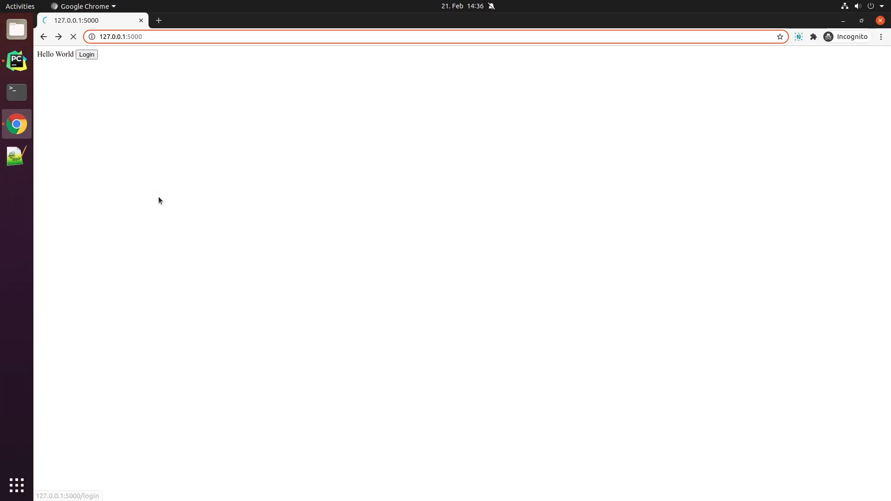
{"action": "left_click", "coordinate": [86, 54]}
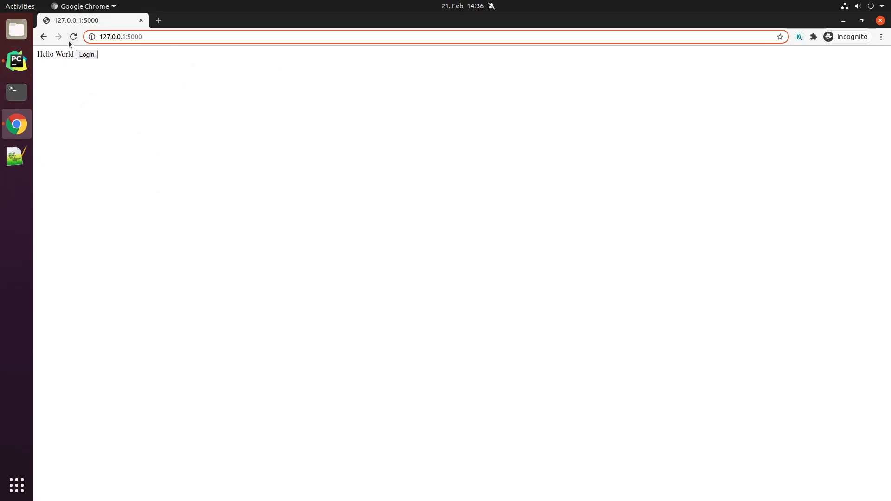
{"action": "left_click", "coordinate": [86, 54]}
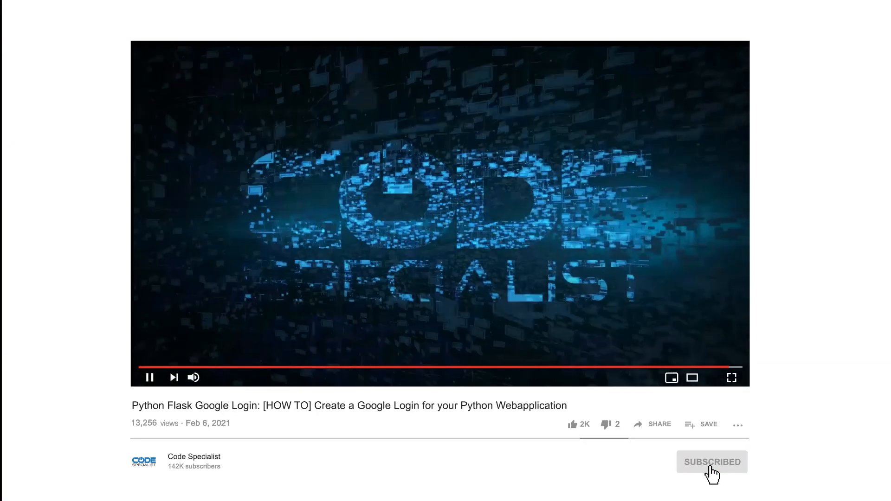
{"action": "left_click", "coordinate": [712, 461]}
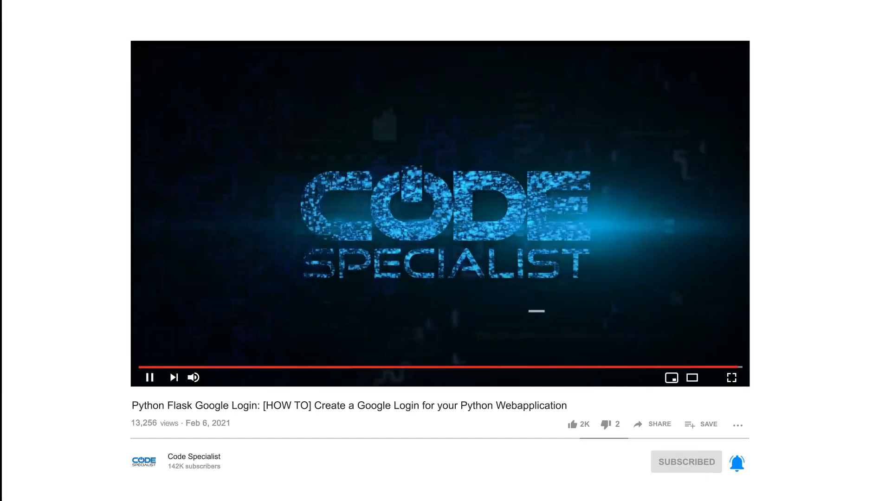